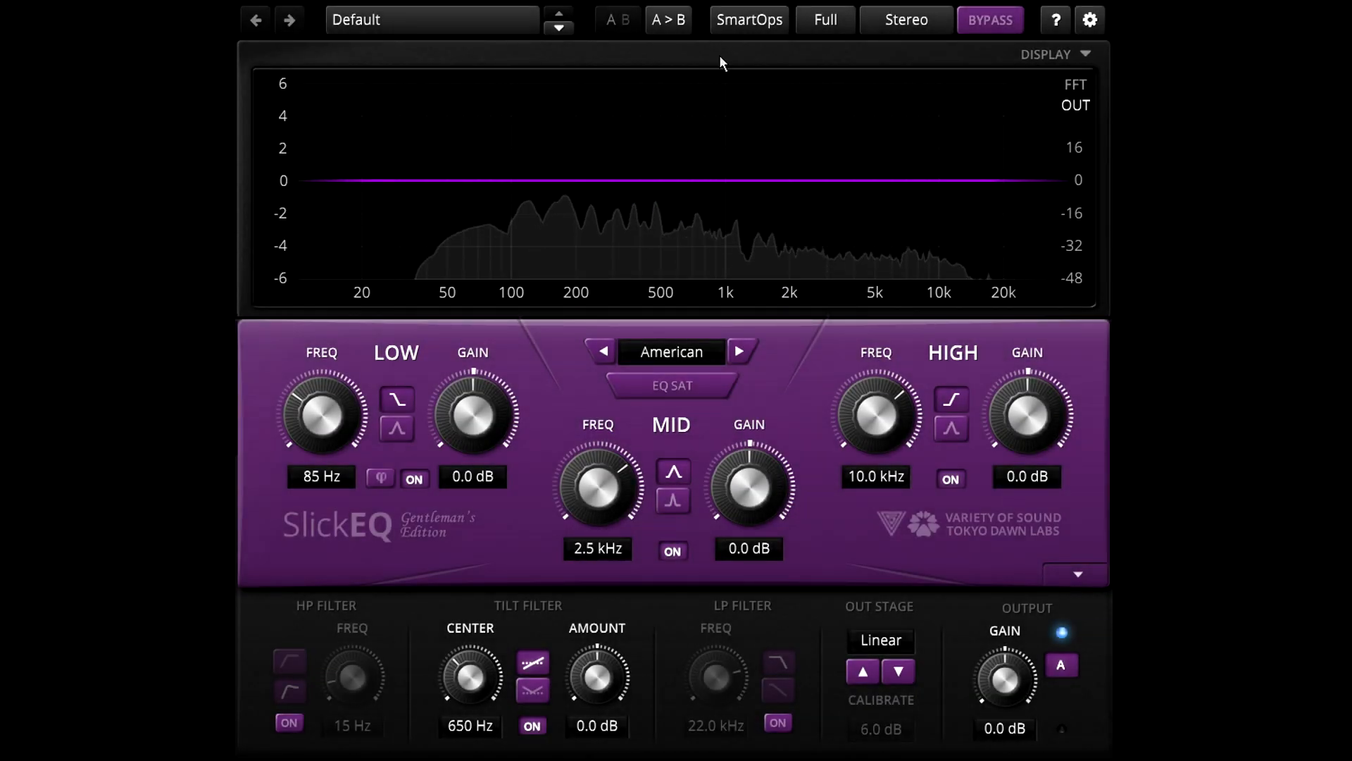
- Have Smart Operations learn the spectrum of the incoming audio
left_click(752, 20)
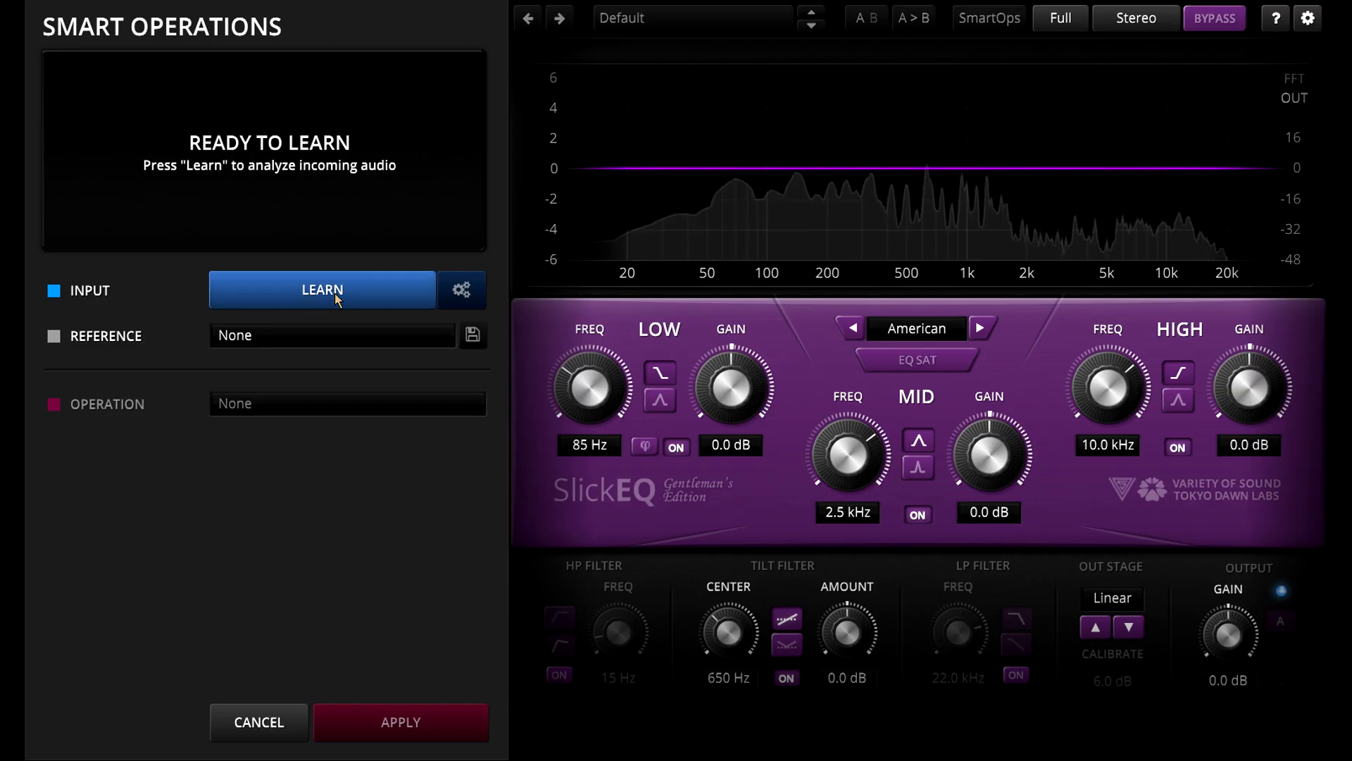
left_click(321, 290)
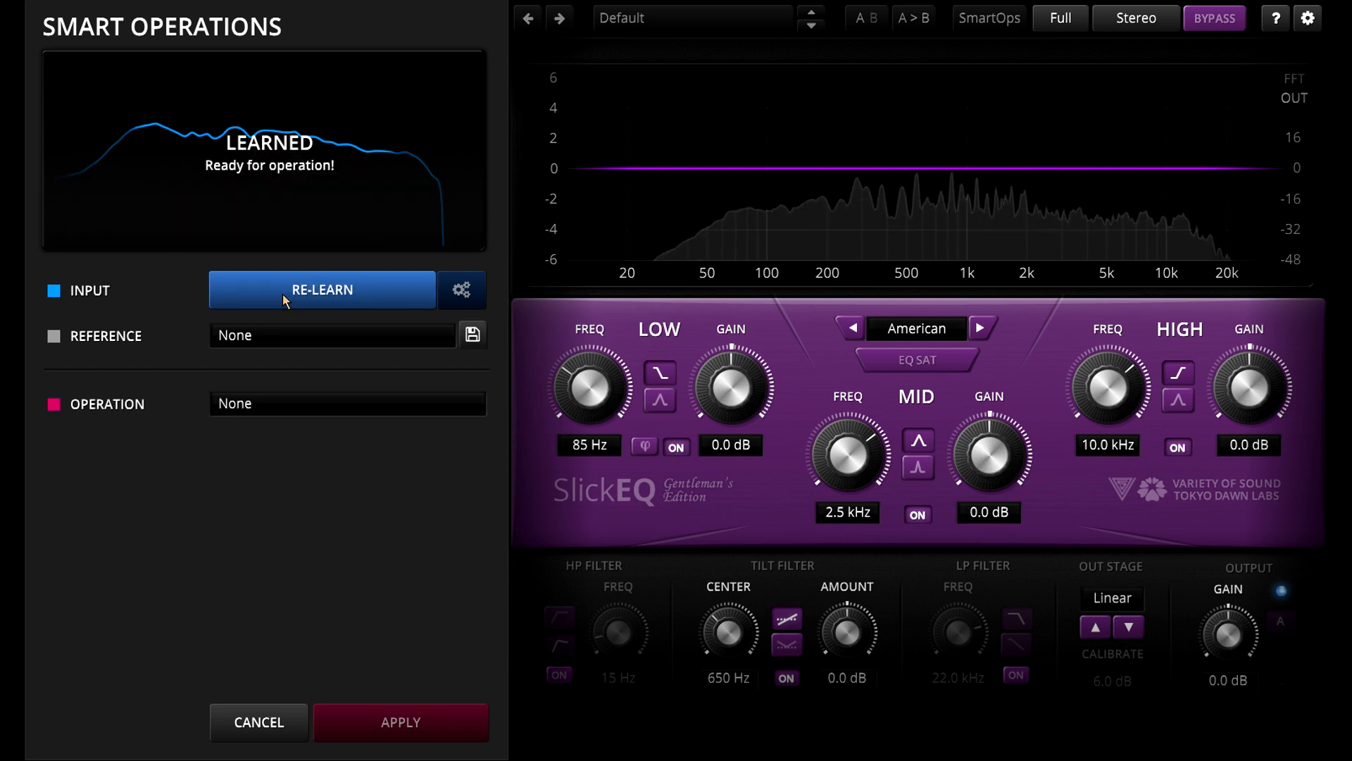
- Select Auto HP/LP as the smart operation to preview automatic high/low-pass filtering
left_click(348, 403)
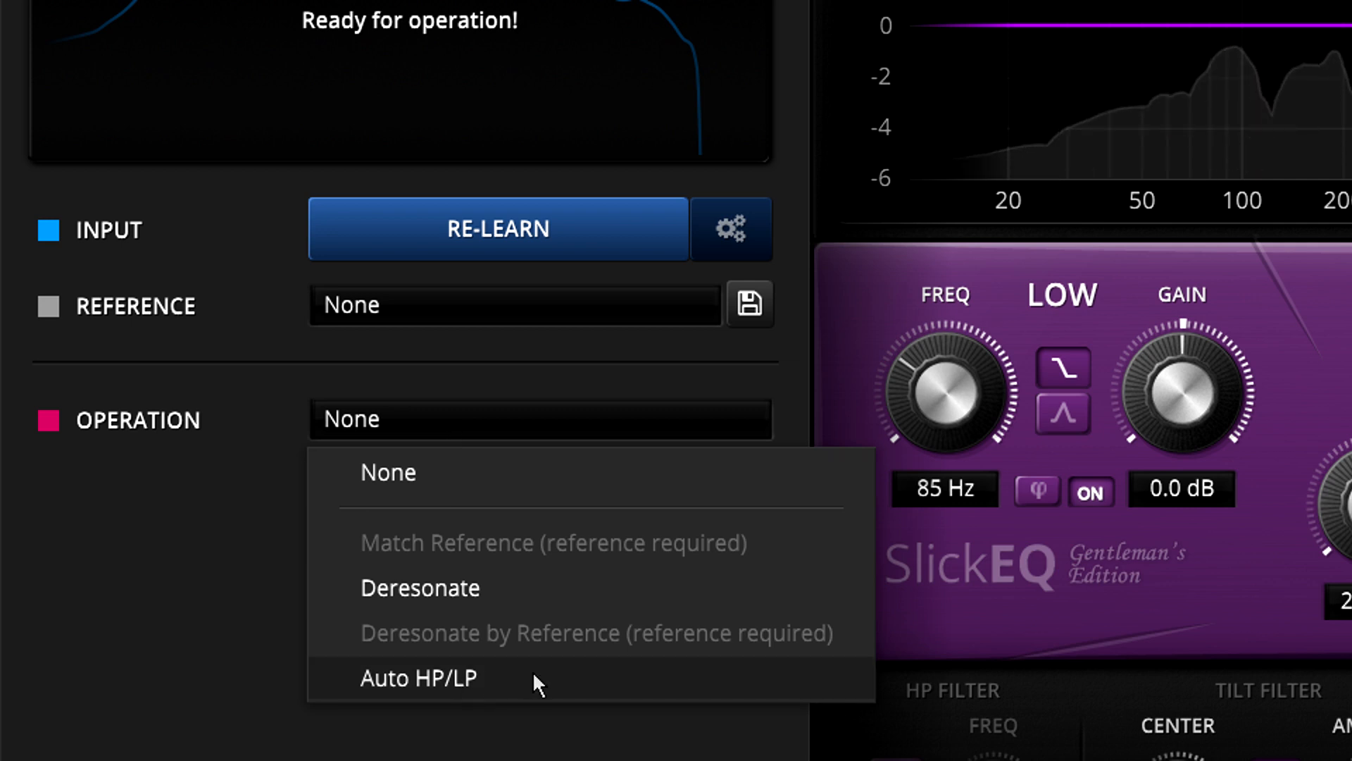
left_click(419, 676)
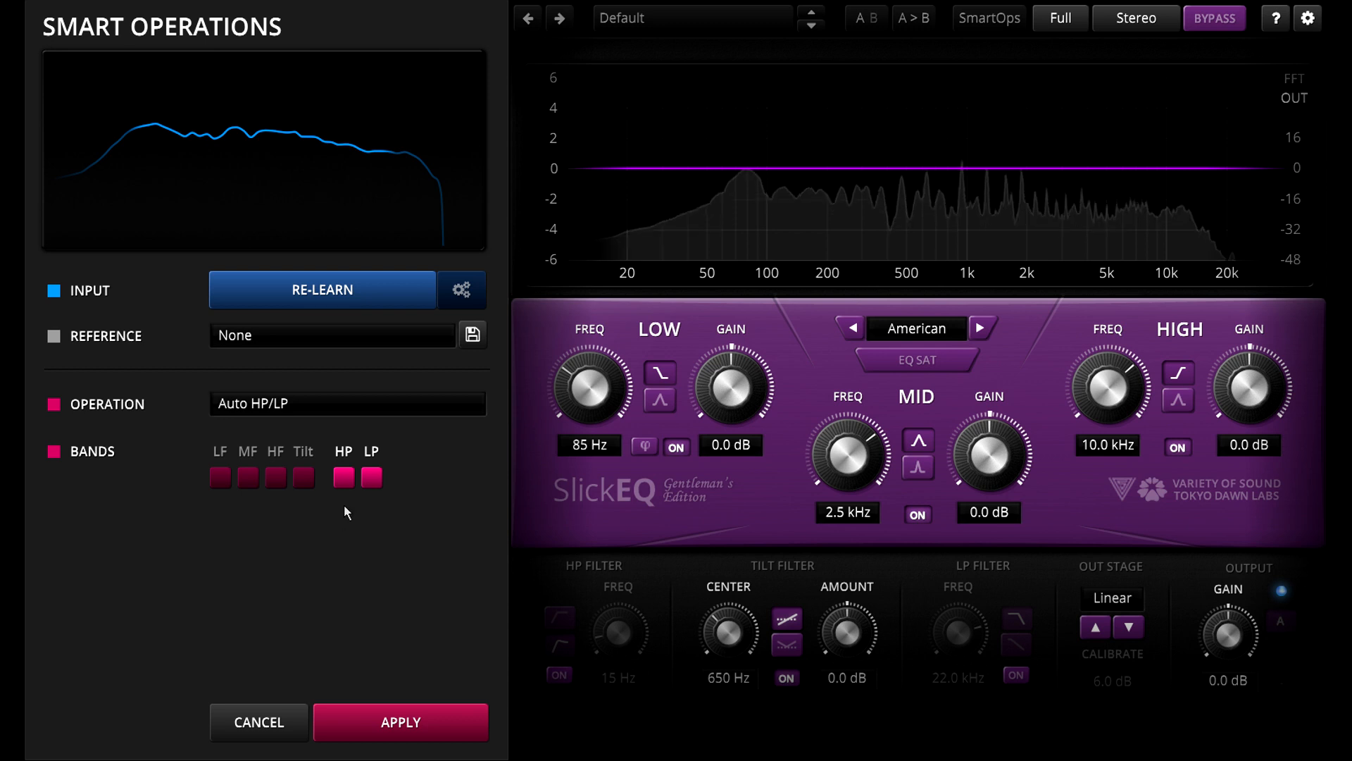
left_click(342, 476)
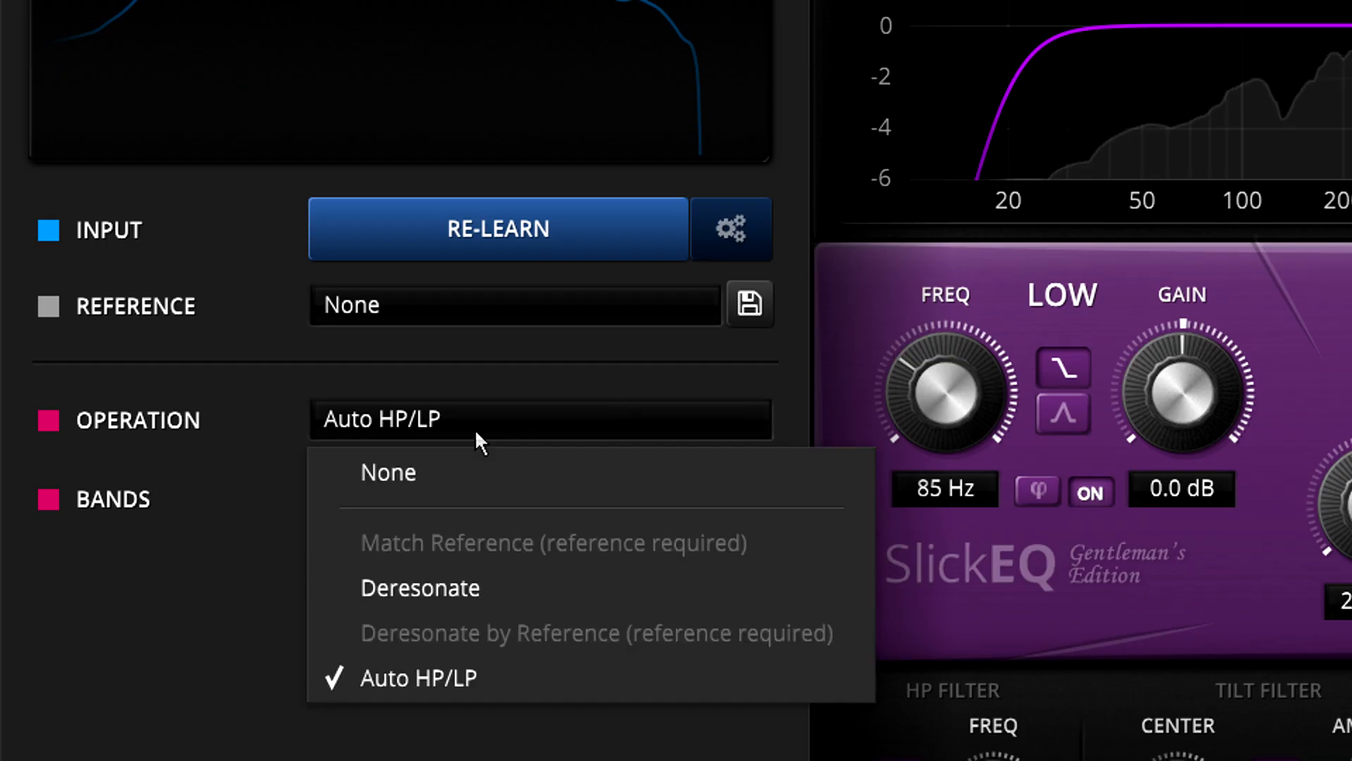
mouse_move(502, 607)
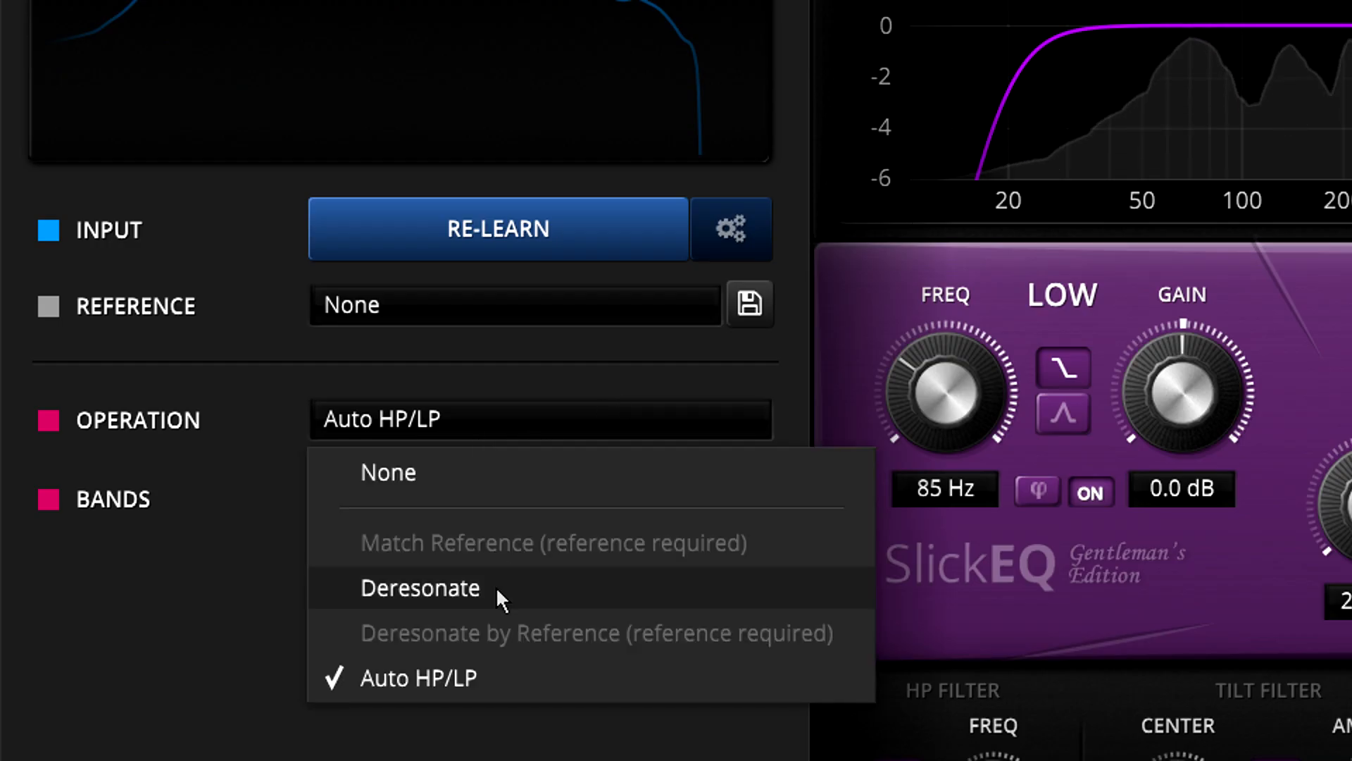
- Switch the operation to Deresonate and inspect the previewed cuts near 60 Hz and 930 Hz
left_click(420, 589)
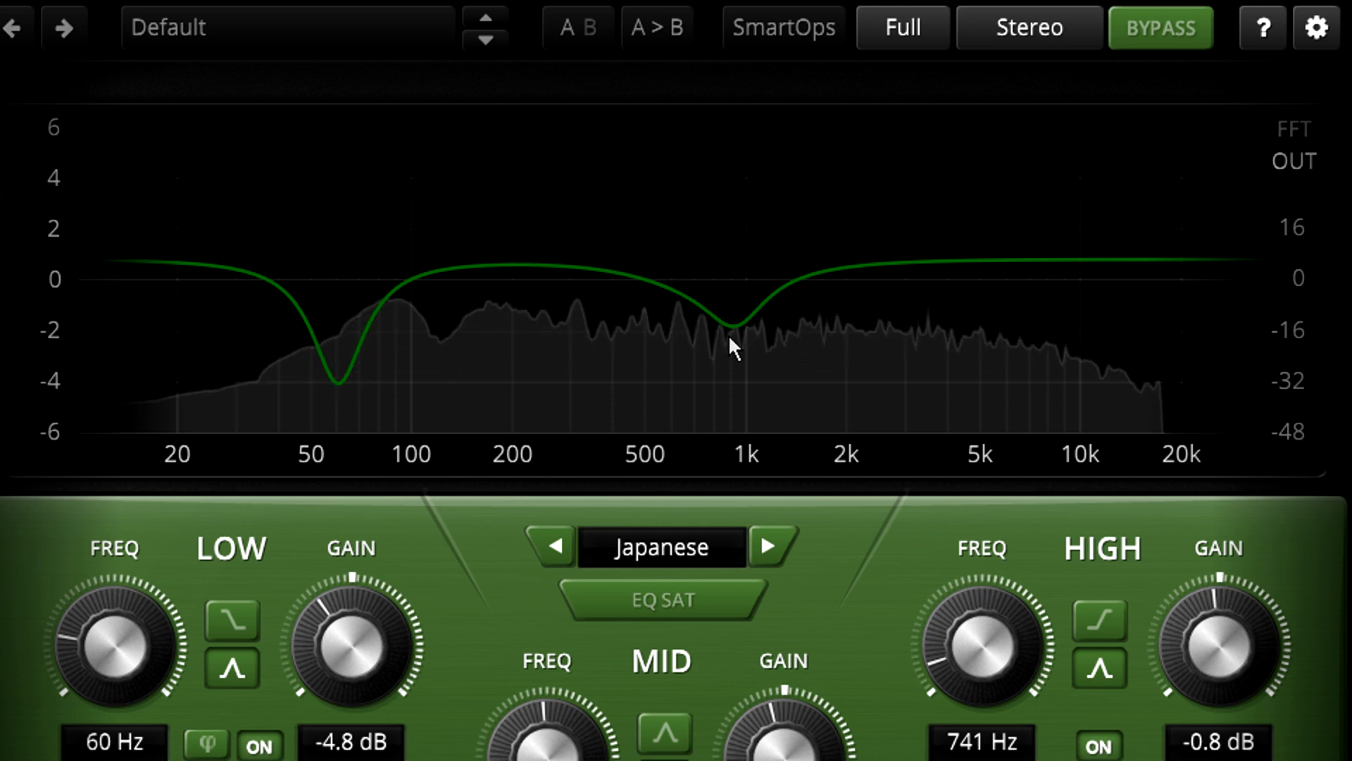
left_click(783, 27)
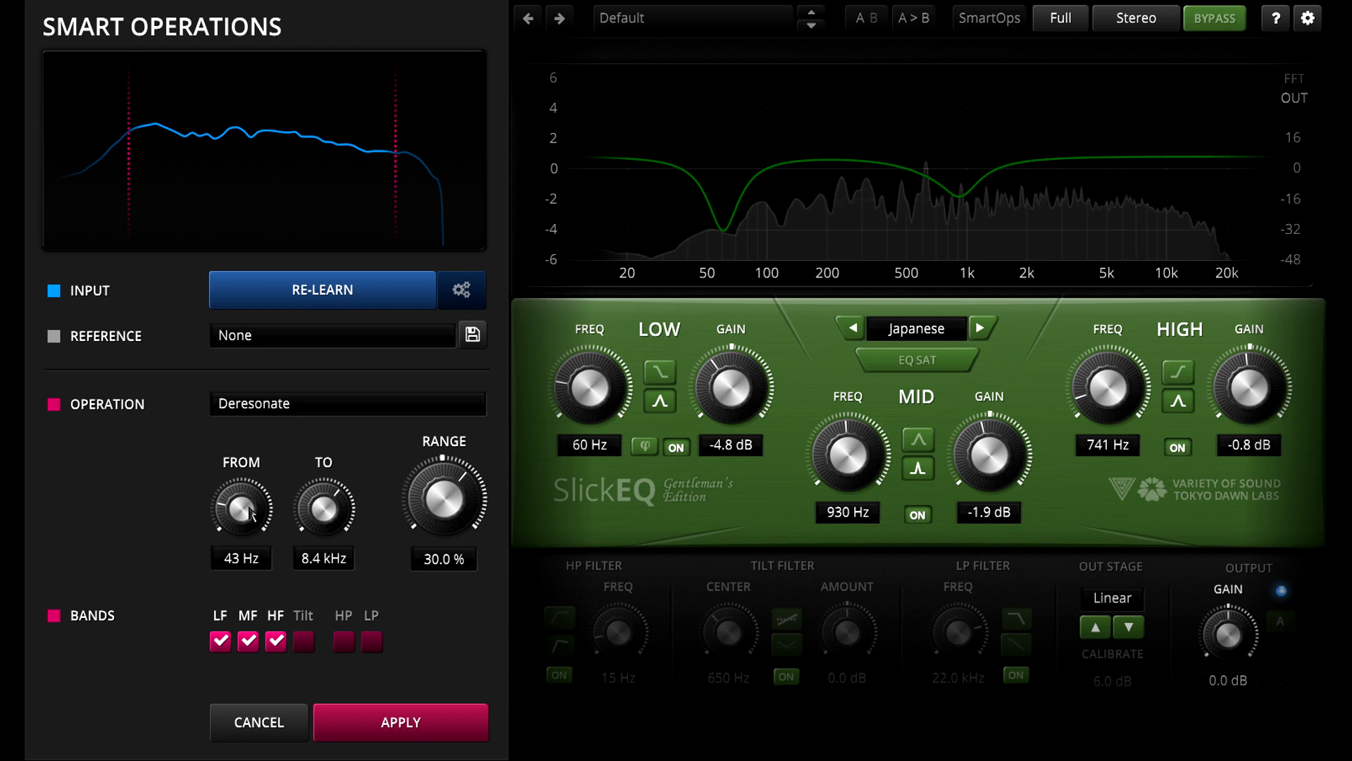
- Compare deresonate ranges from about 66% down through 15% to a -60% boost
left_click_drag(241, 504, 241, 467)
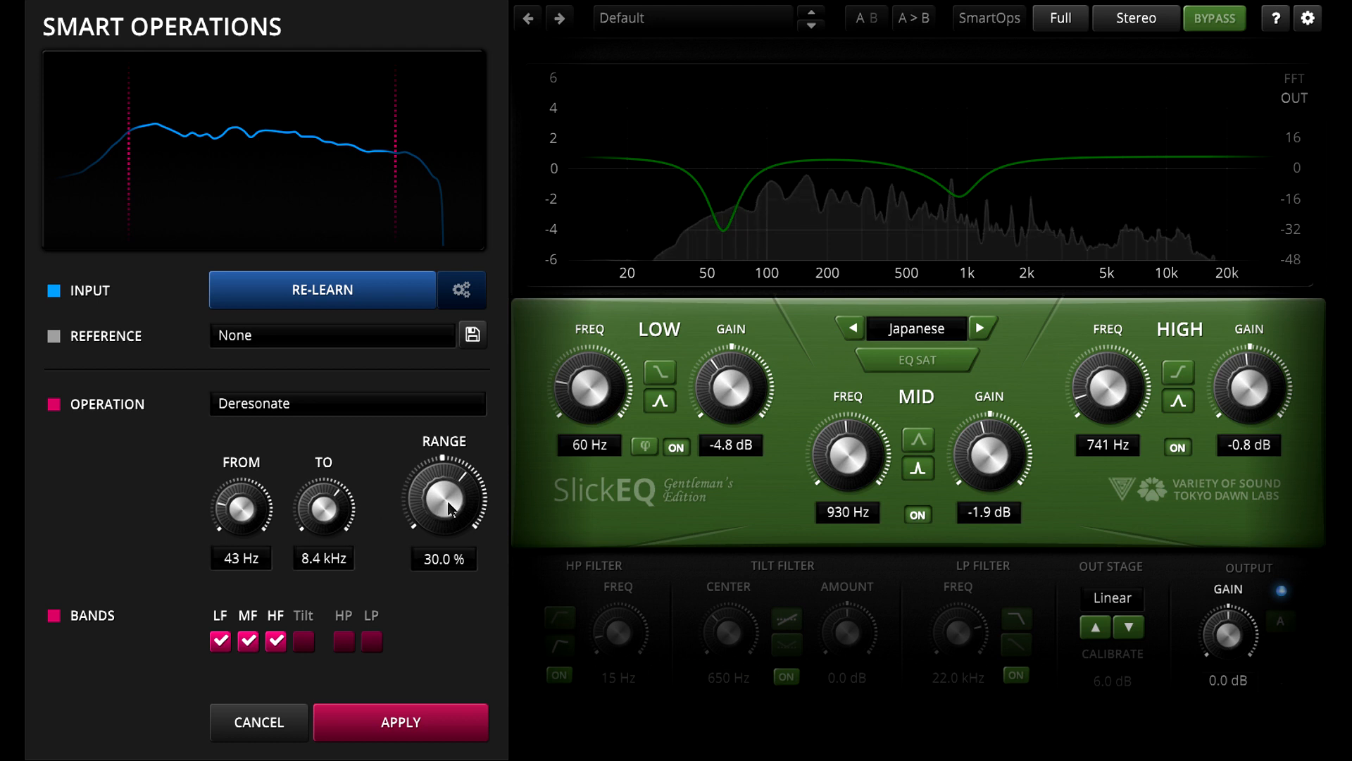
left_click_drag(442, 504, 448, 492)
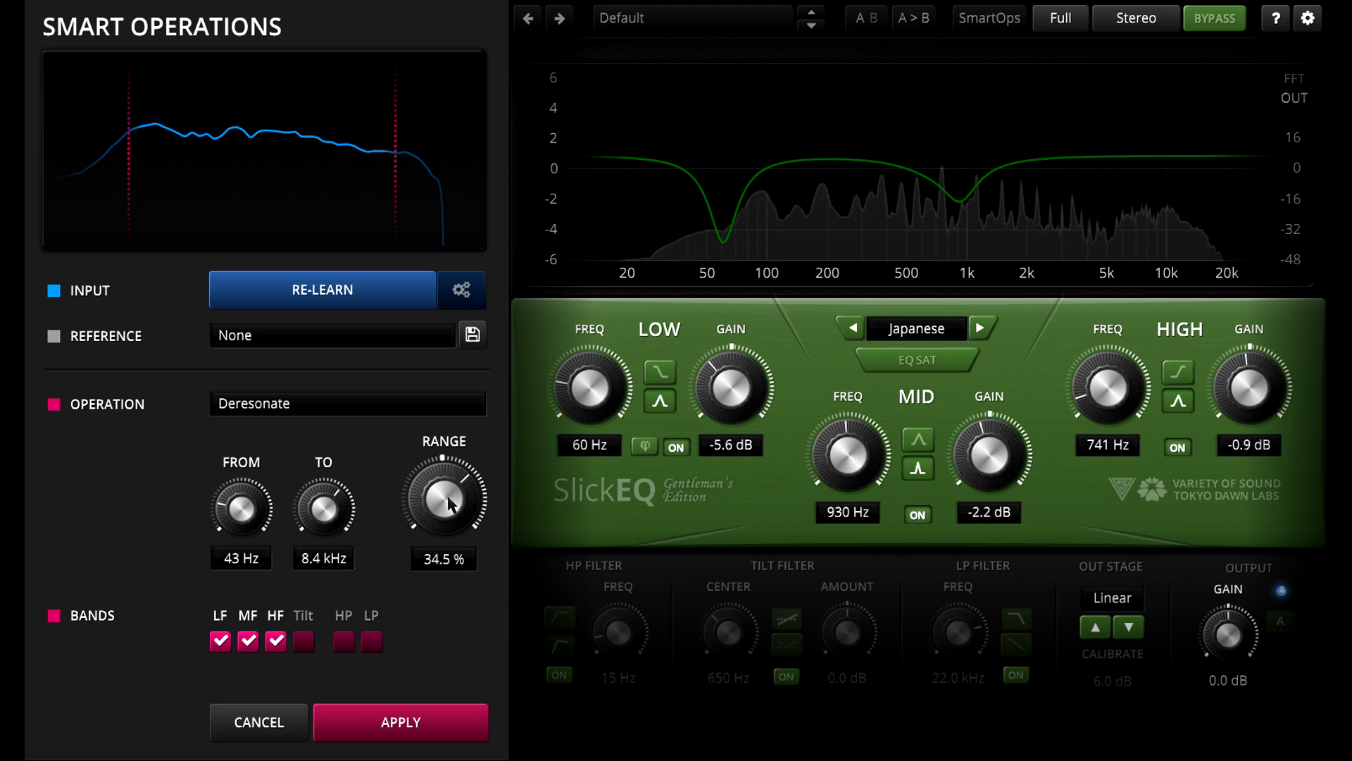
left_click_drag(444, 500, 447, 491)
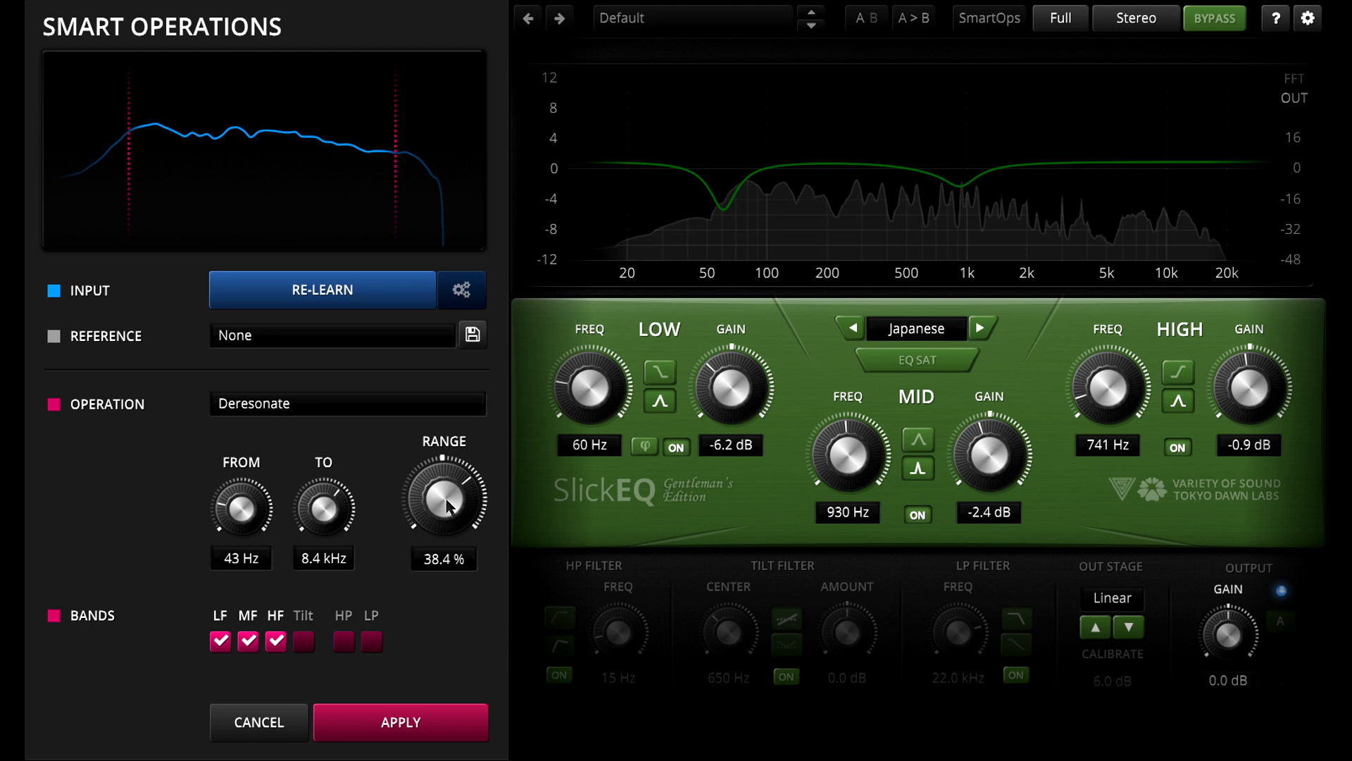
left_click_drag(443, 504, 448, 483)
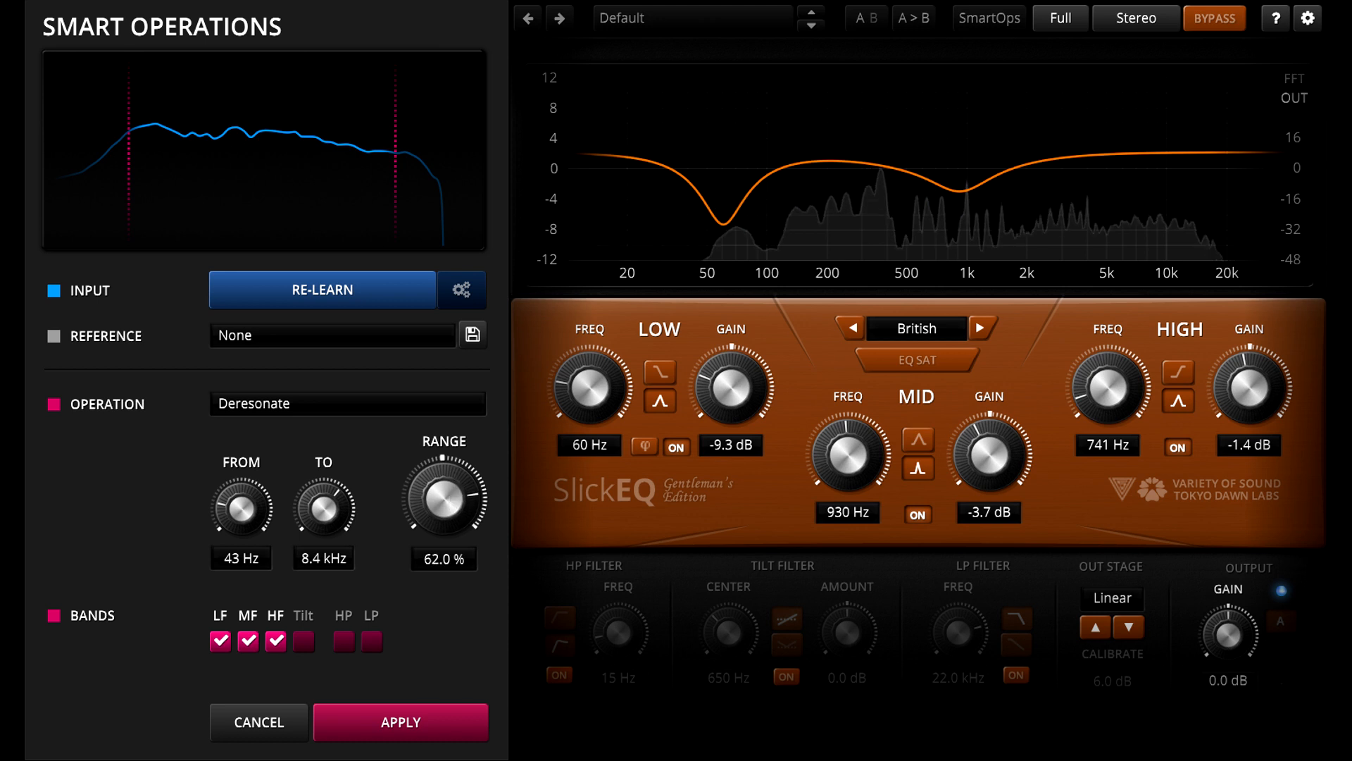
left_click_drag(443, 500, 452, 487)
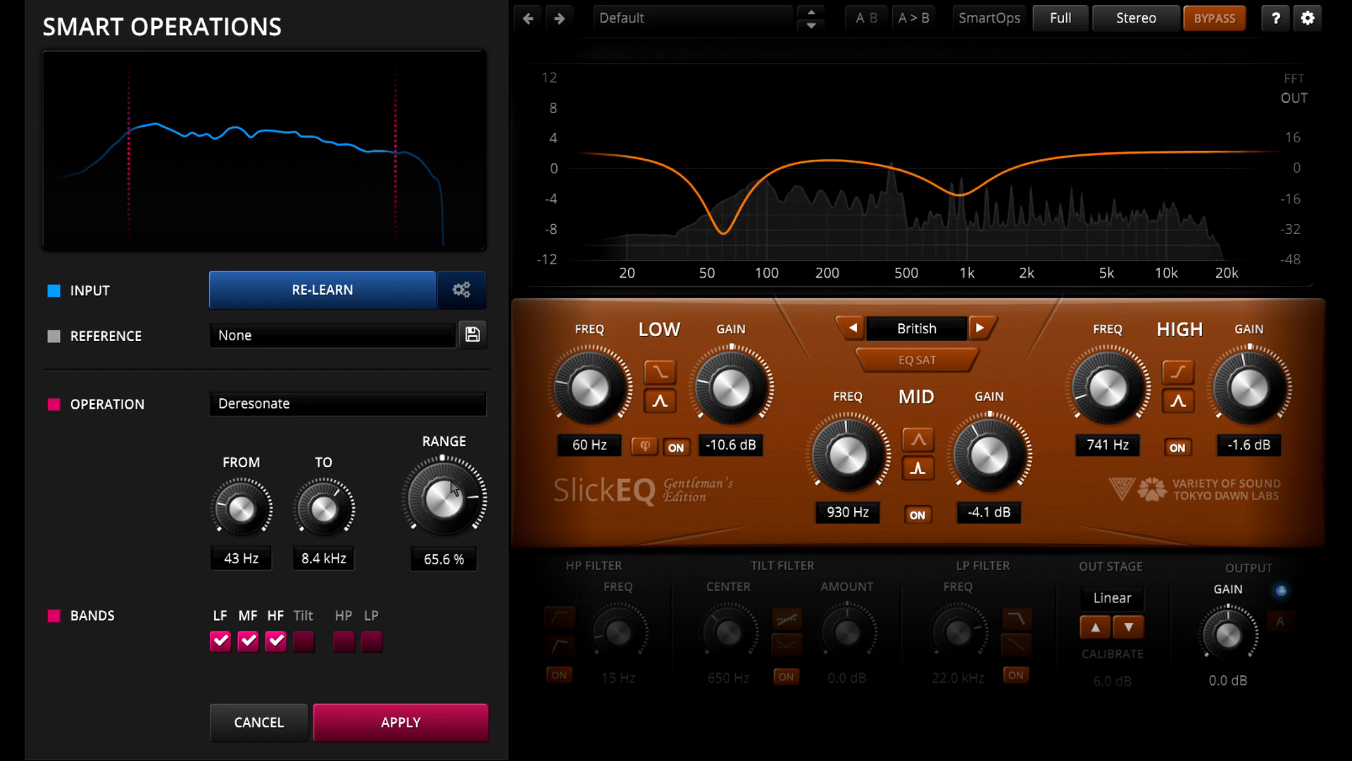
left_click_drag(444, 492, 455, 547)
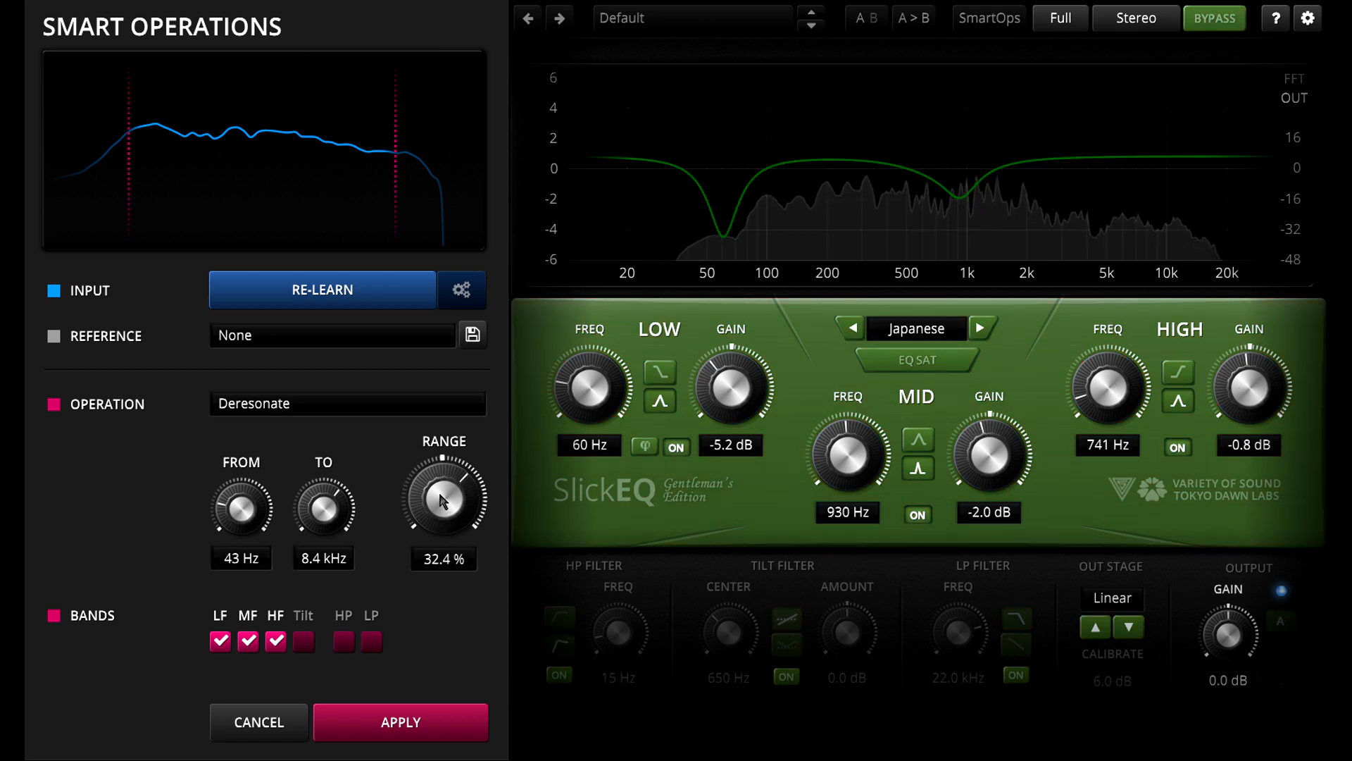
left_click_drag(442, 495, 443, 517)
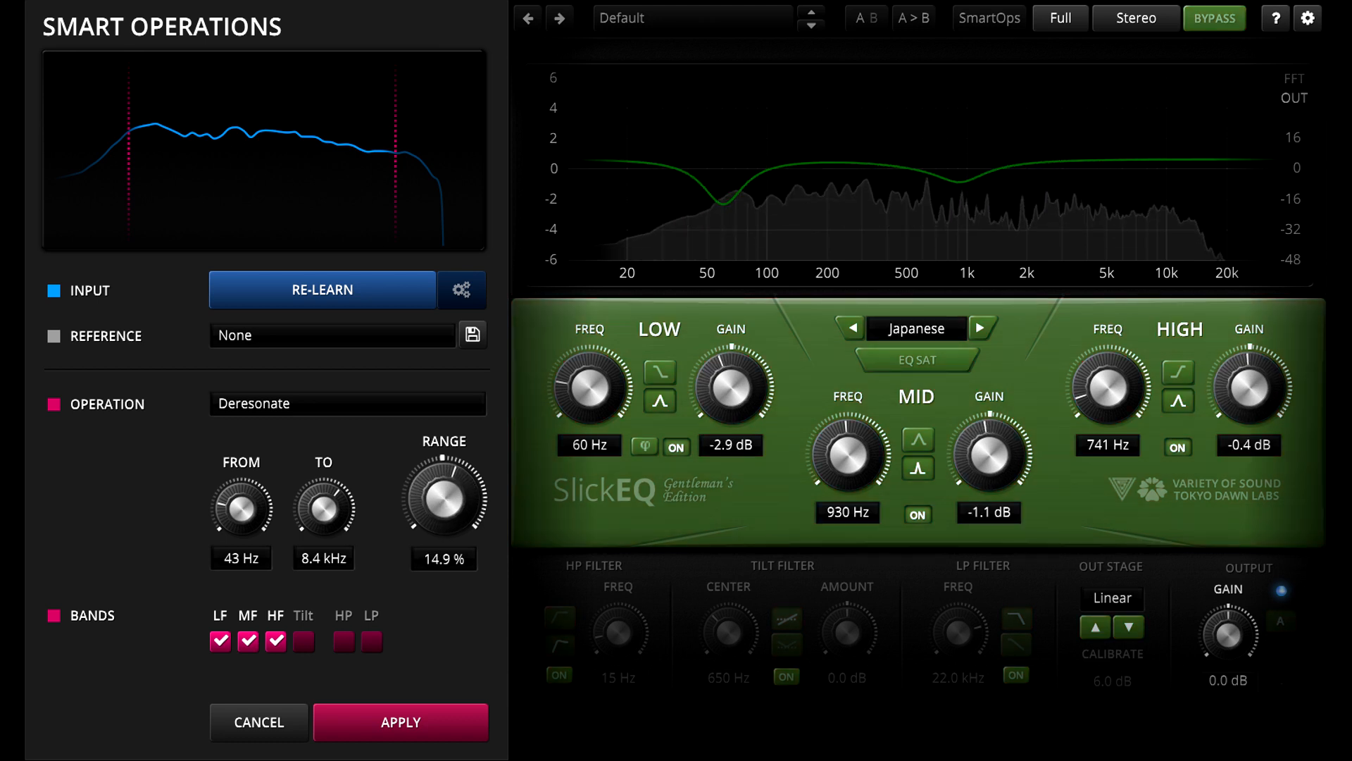
left_click_drag(442, 500, 442, 535)
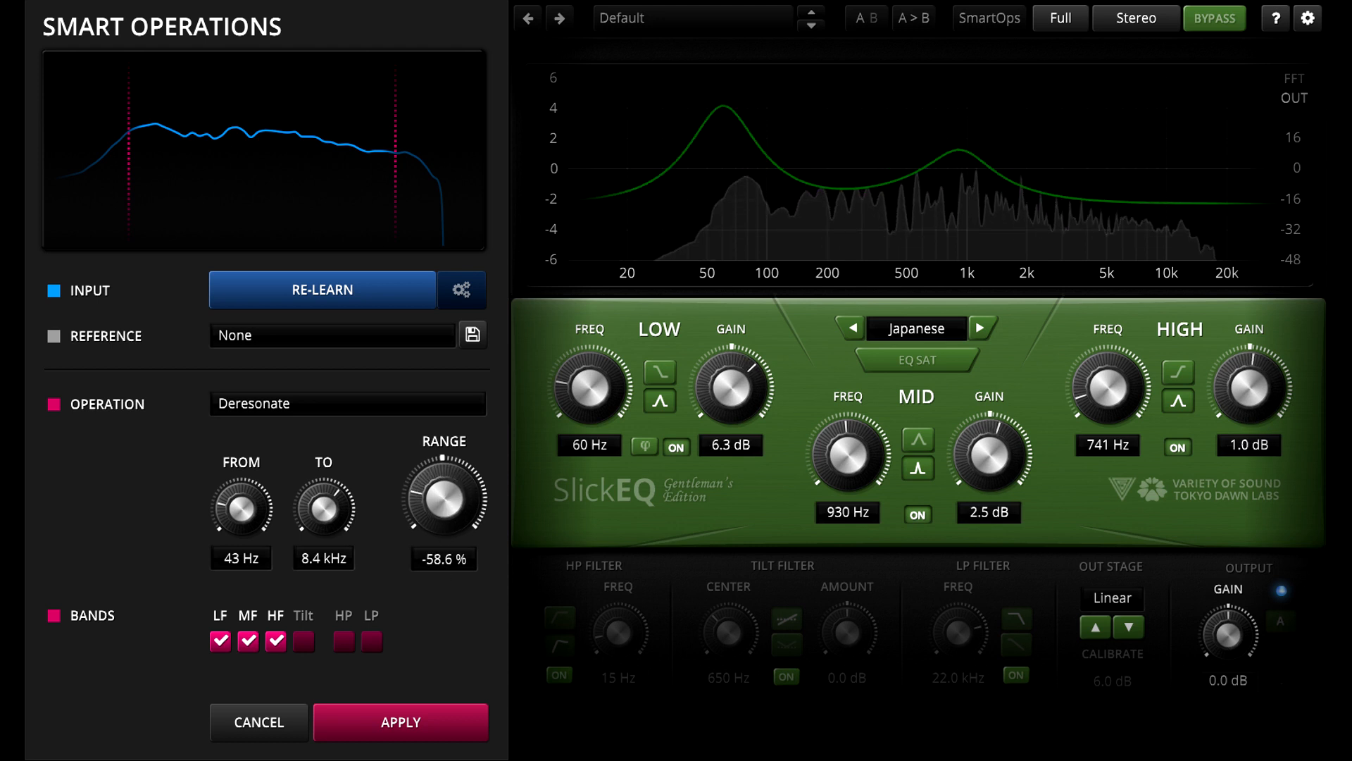
left_click_drag(443, 504, 444, 513)
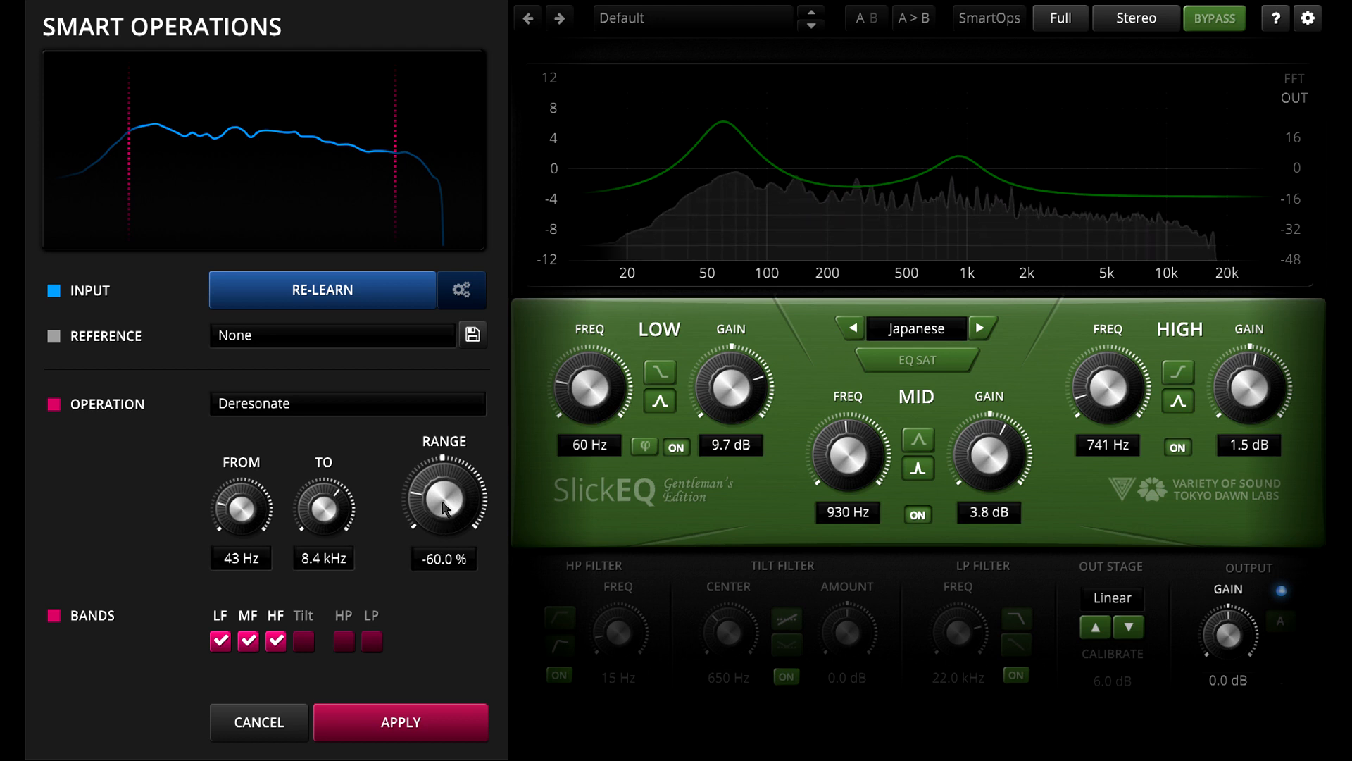
- Set the deresonate FROM frequency to 147 Hz and RANGE to a gentle 18%
left_click_drag(241, 504, 241, 466)
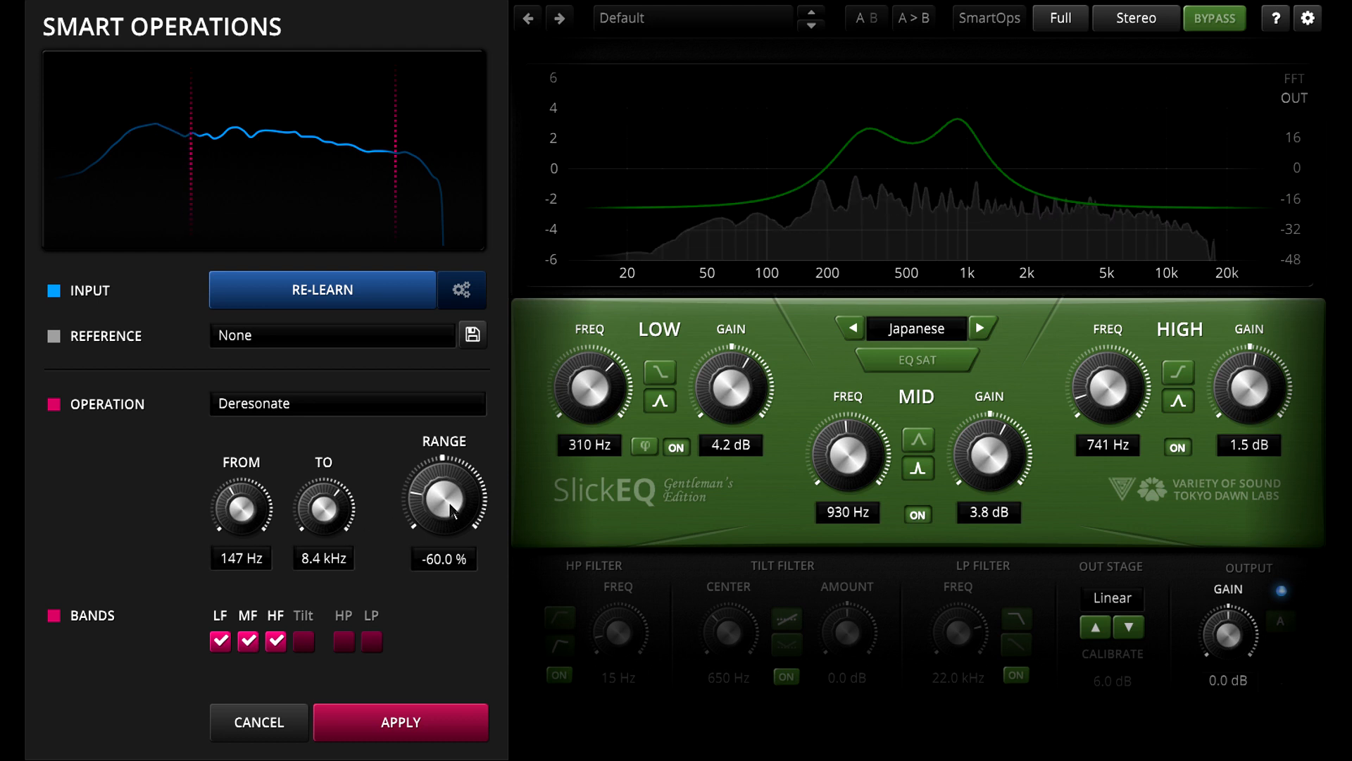
left_click_drag(442, 500, 447, 466)
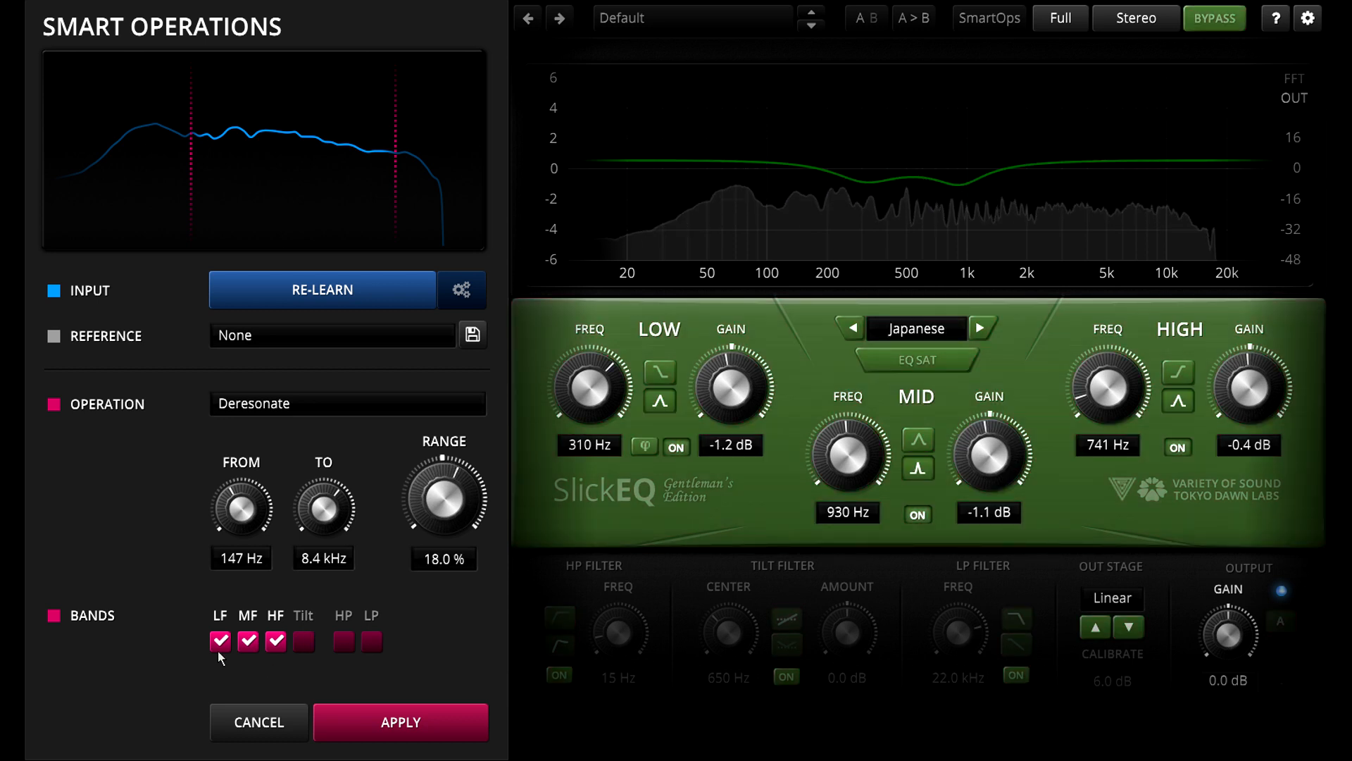
- Toggle the LF, MF and HF bands in and out, then apply Deresonate with all bands included
left_click(217, 643)
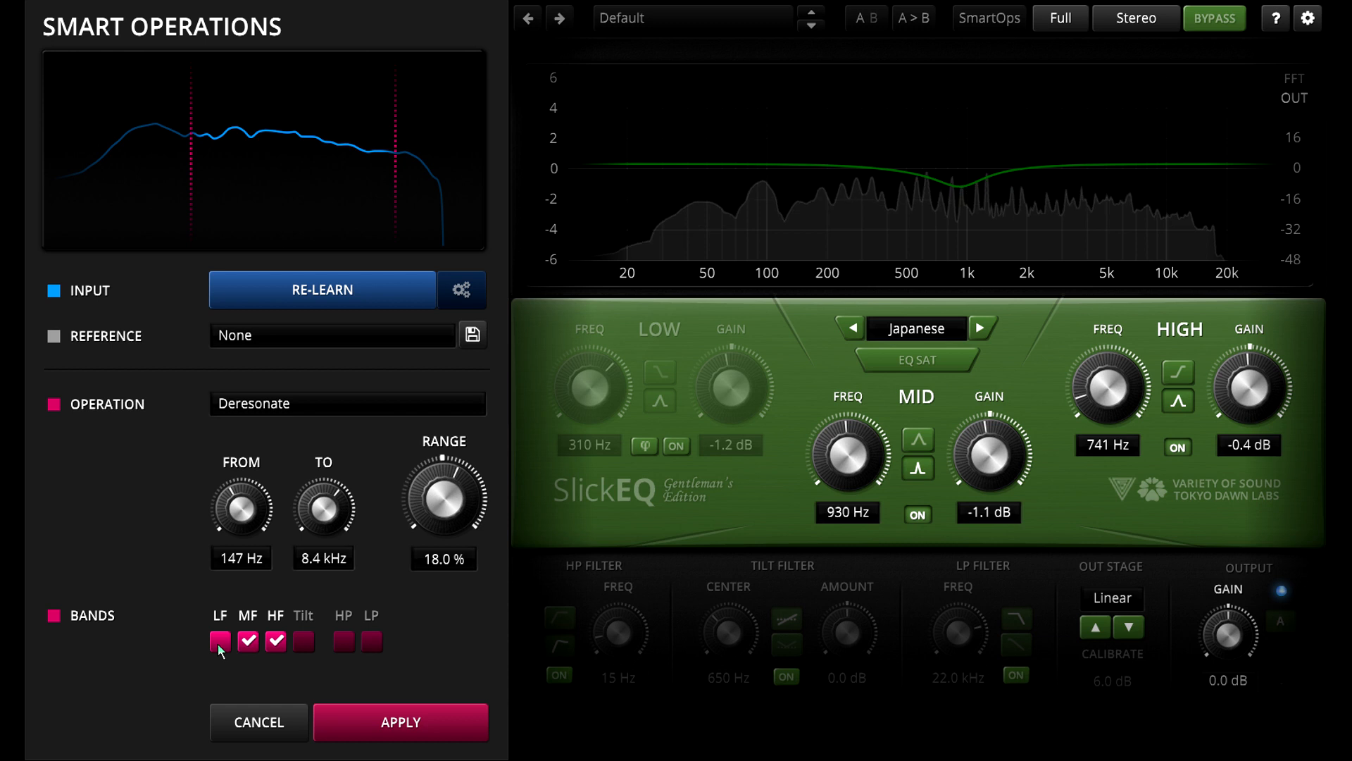
left_click(248, 645)
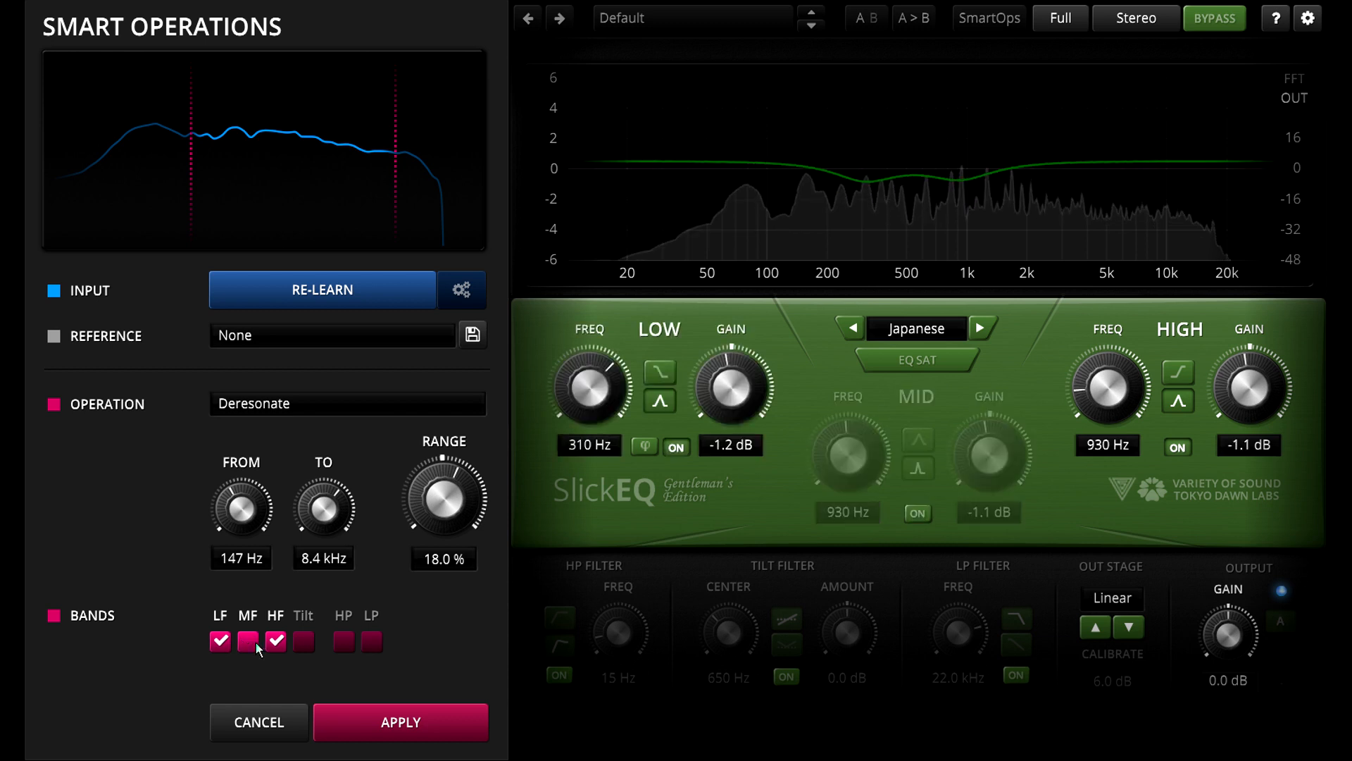
left_click(276, 643)
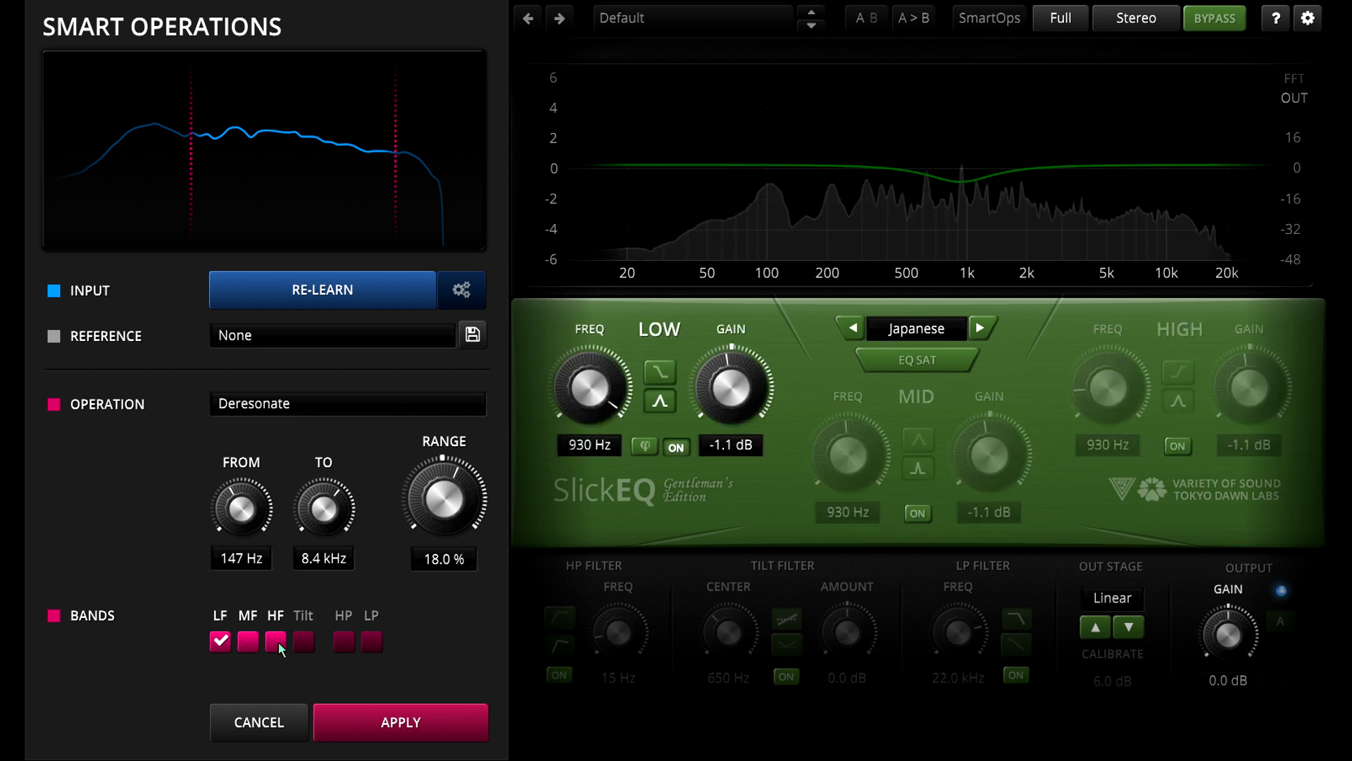
left_click(248, 648)
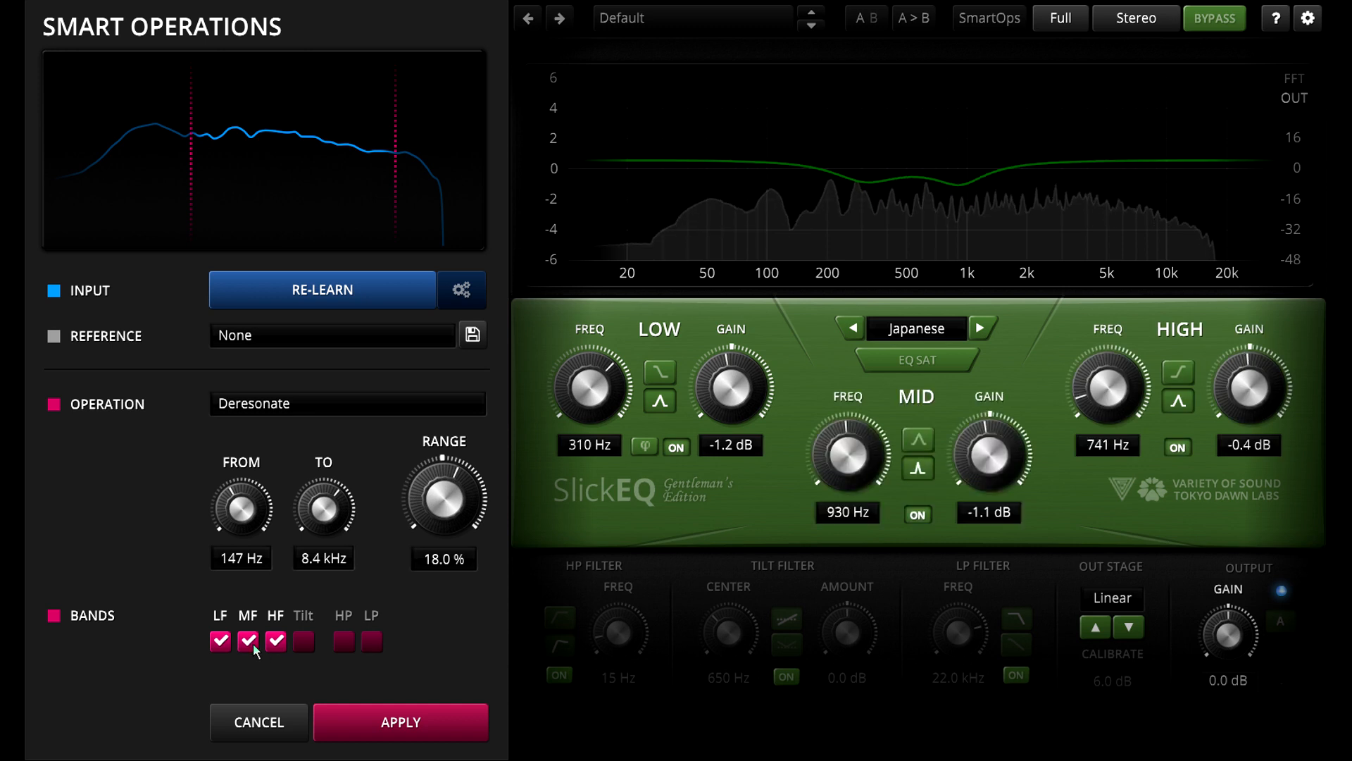
left_click(403, 721)
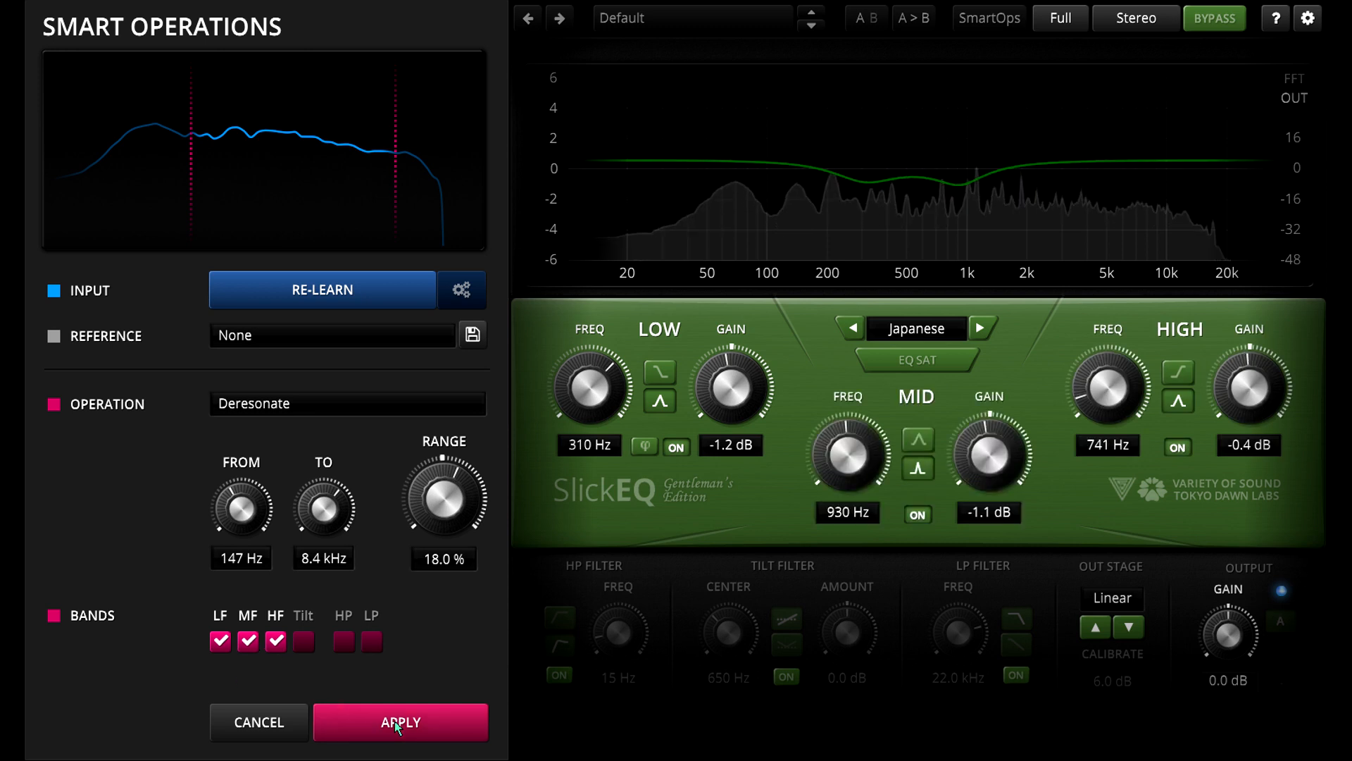
left_click(402, 721)
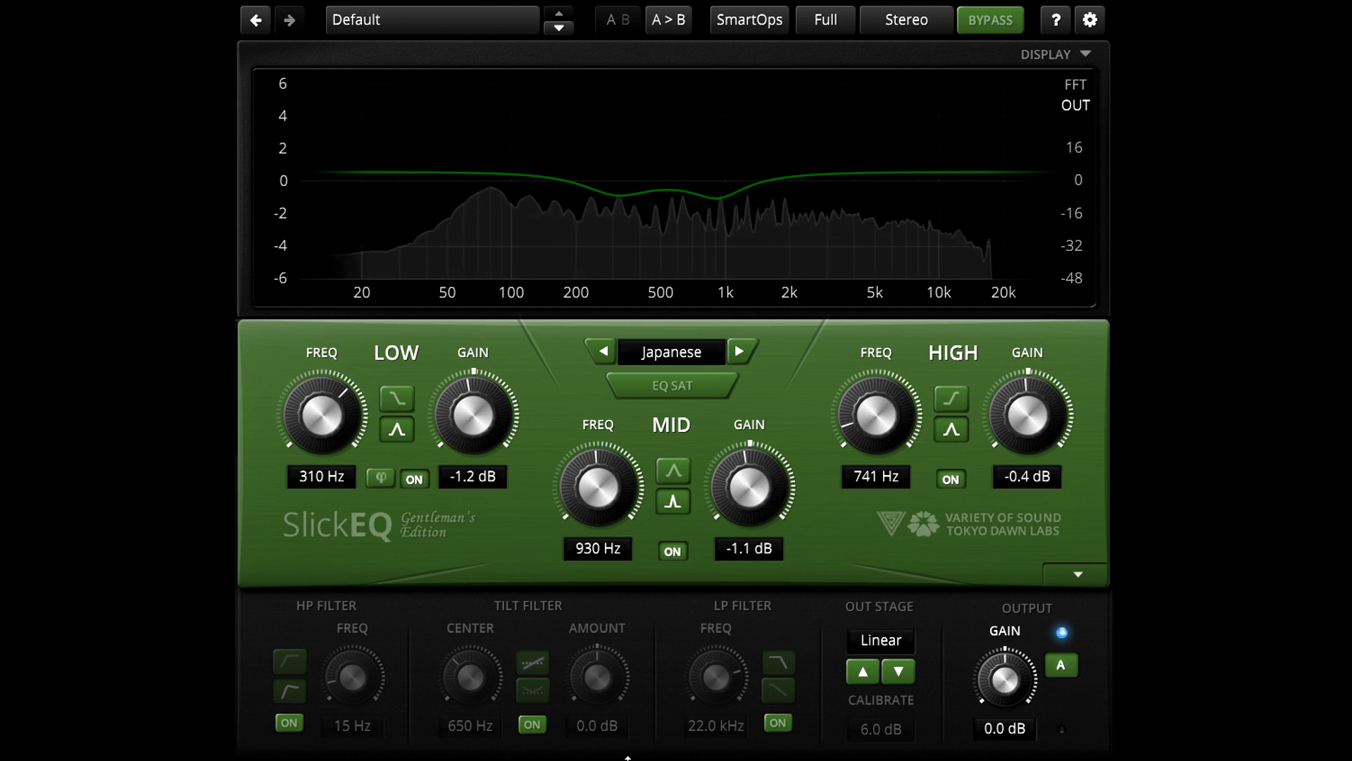
- Adjust the applied cuts to LOW GAIN -1.6 dB and MID GAIN -1.7 dB
left_click_drag(473, 415, 473, 431)
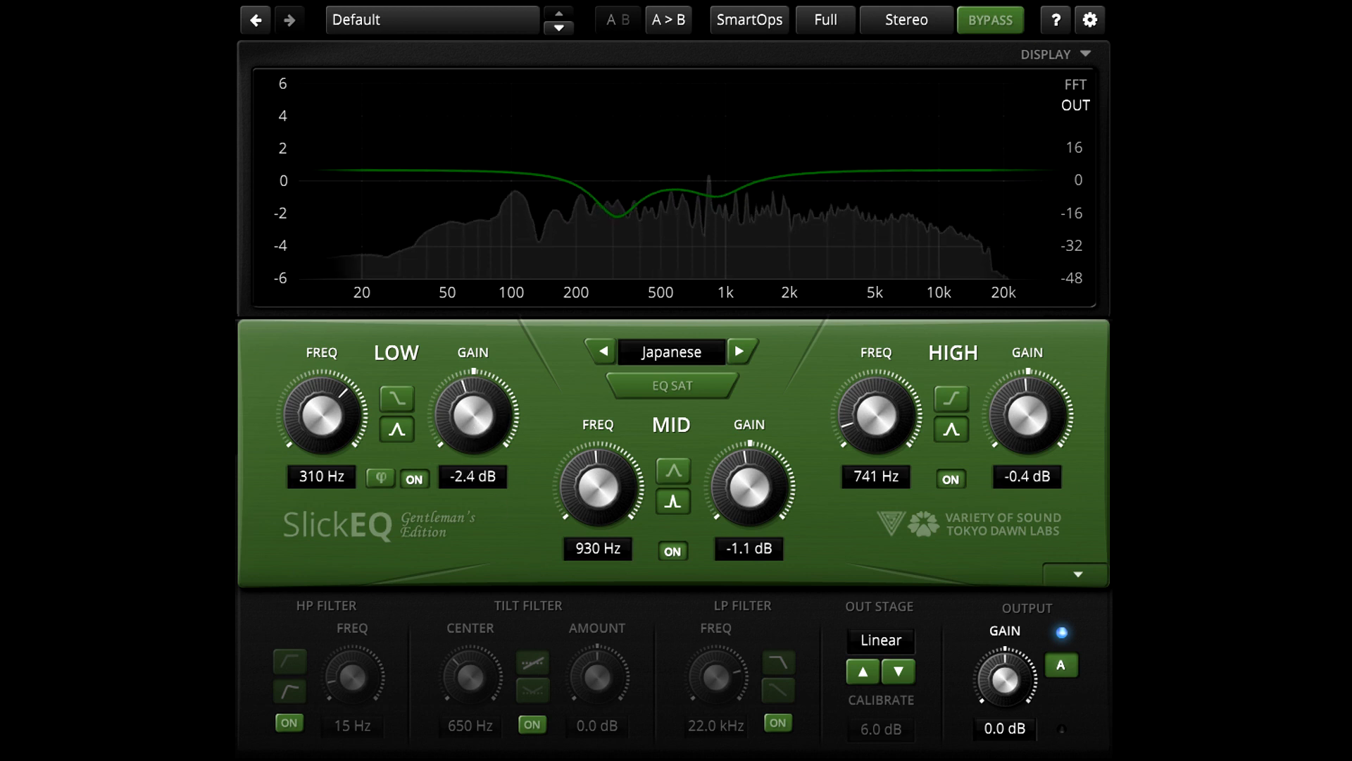
left_click_drag(473, 414, 473, 393)
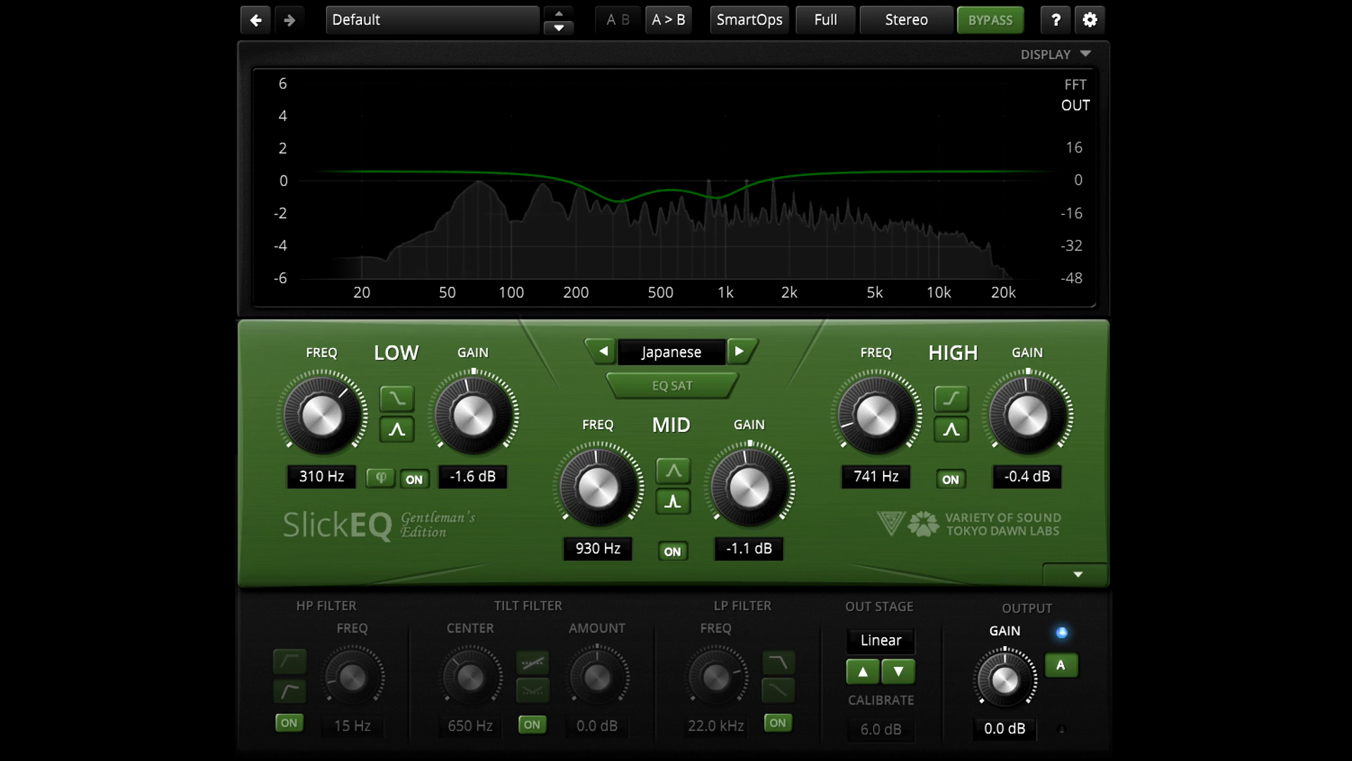
left_click_drag(746, 486, 746, 509)
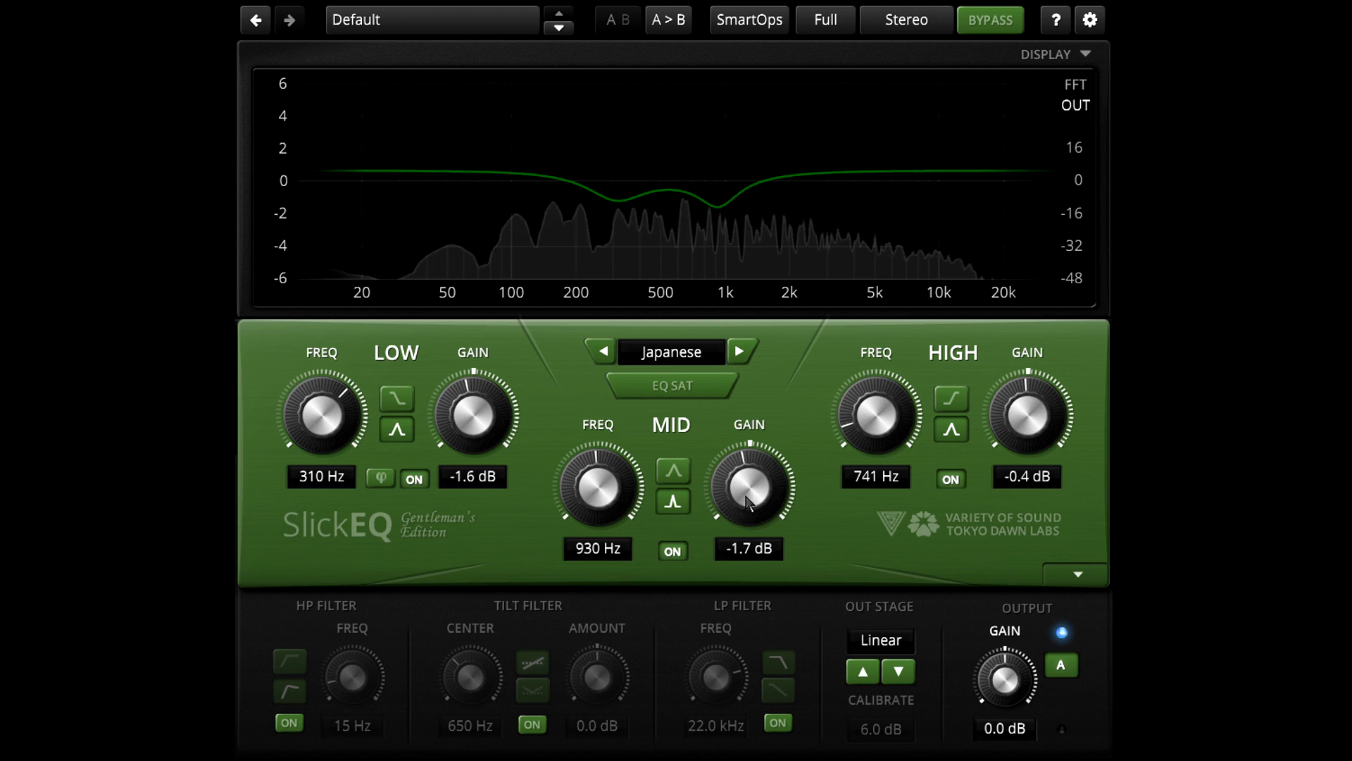
- In SlickEQ Mastering Edition, choose Deresonate in Smart Operations and change its affected bands
left_click(749, 20)
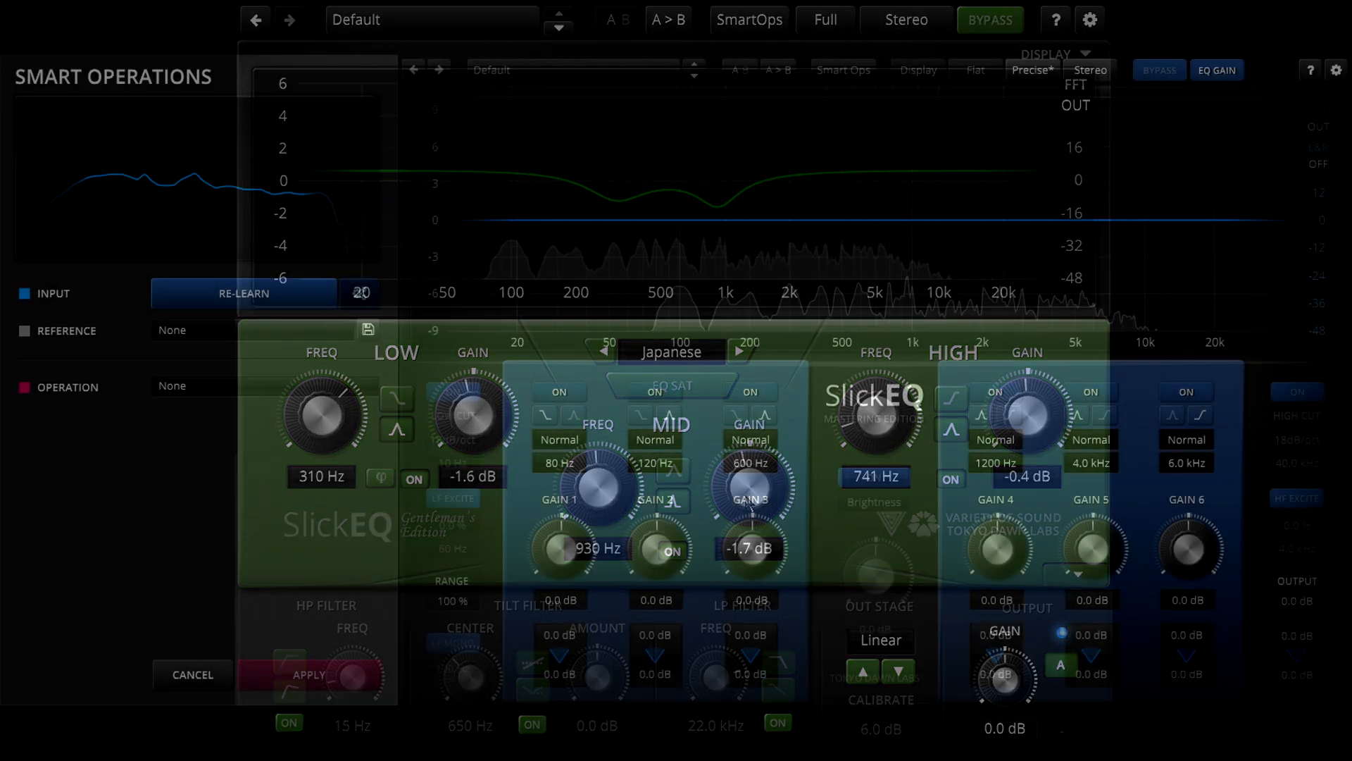
left_click(265, 386)
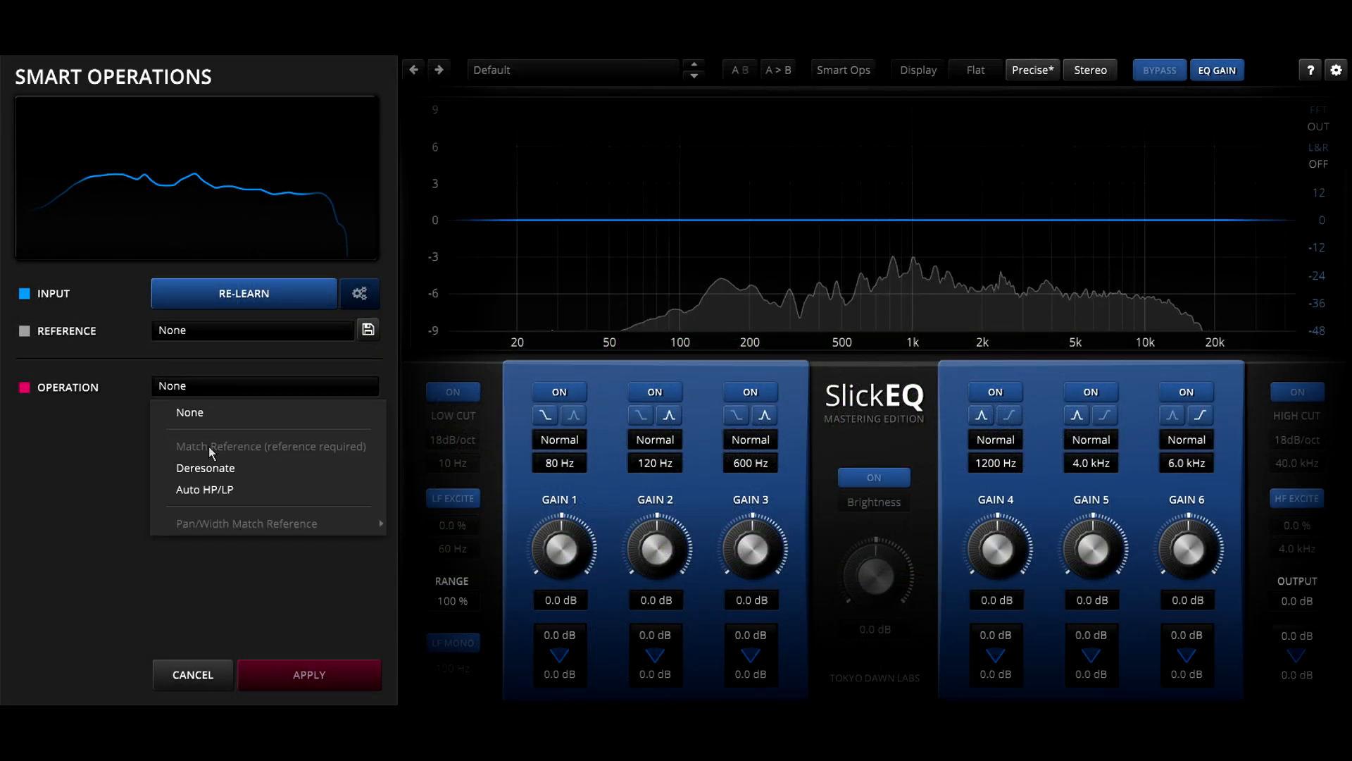
left_click(205, 468)
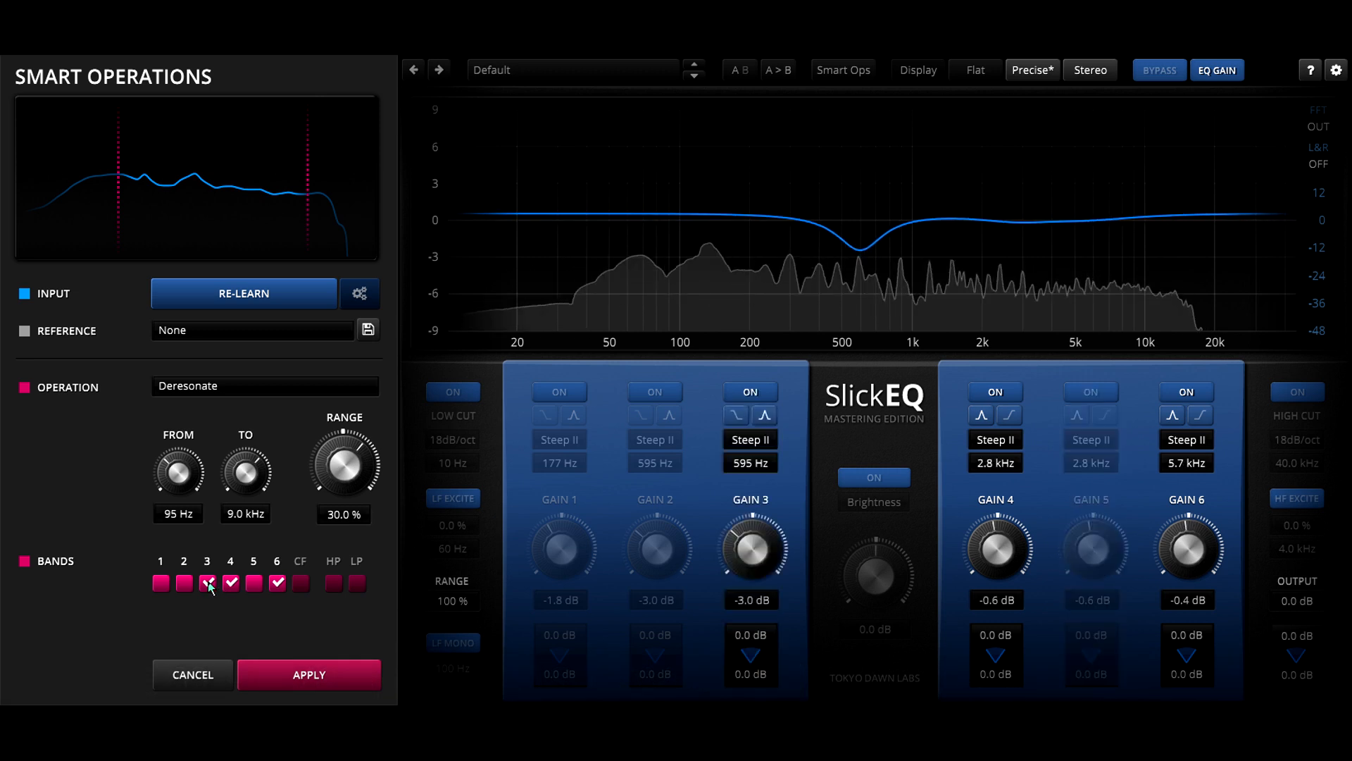
left_click(185, 584)
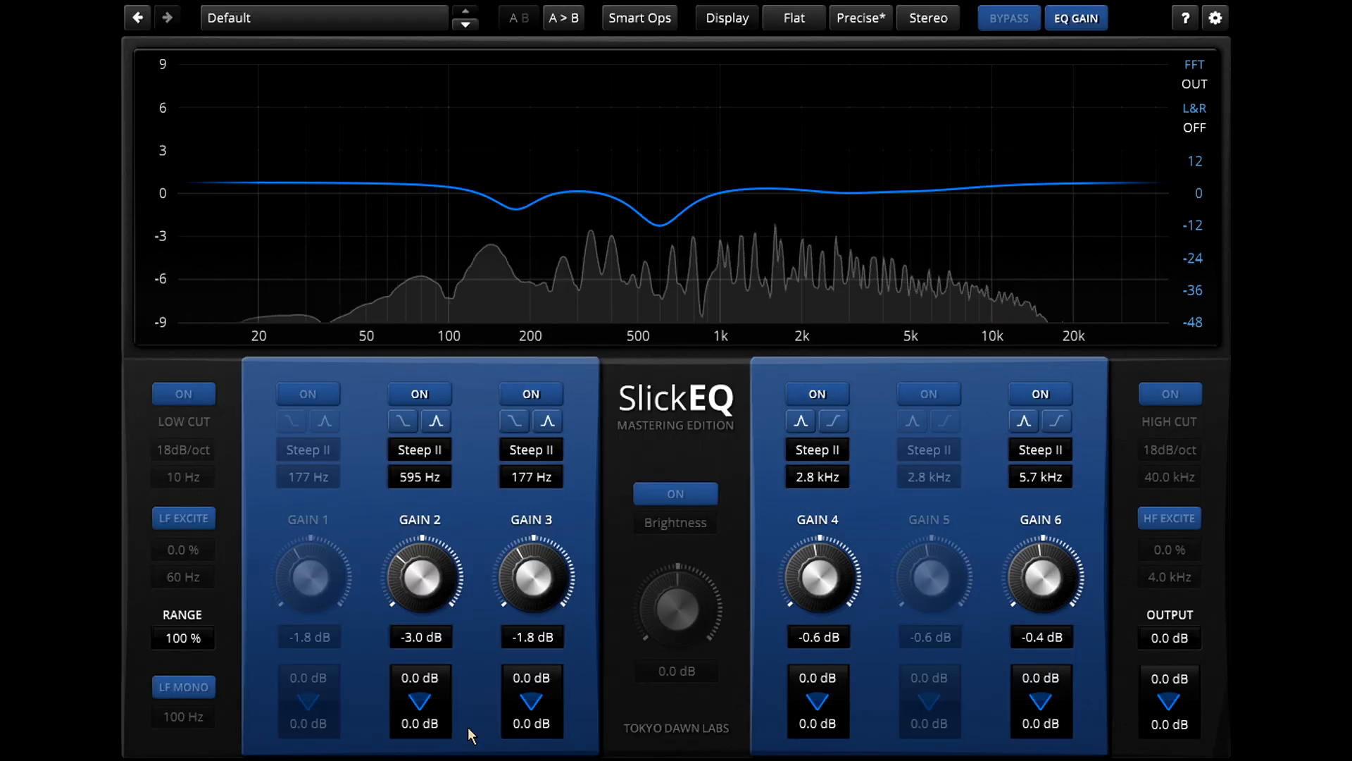
- Soften the matched cuts so 177 Hz sits near -1.3 dB and 595 Hz near -2.1 dB
left_click_drag(531, 573, 531, 552)
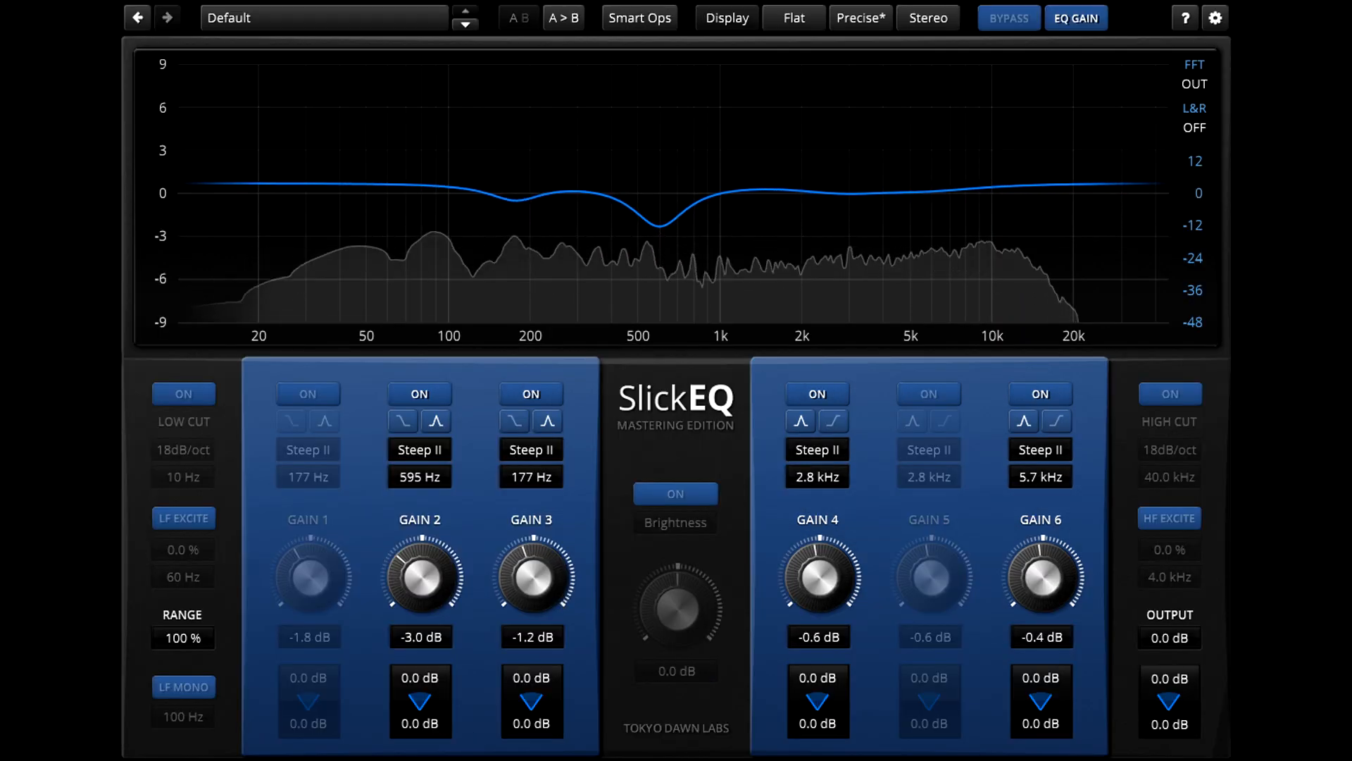
left_click_drag(420, 578, 420, 560)
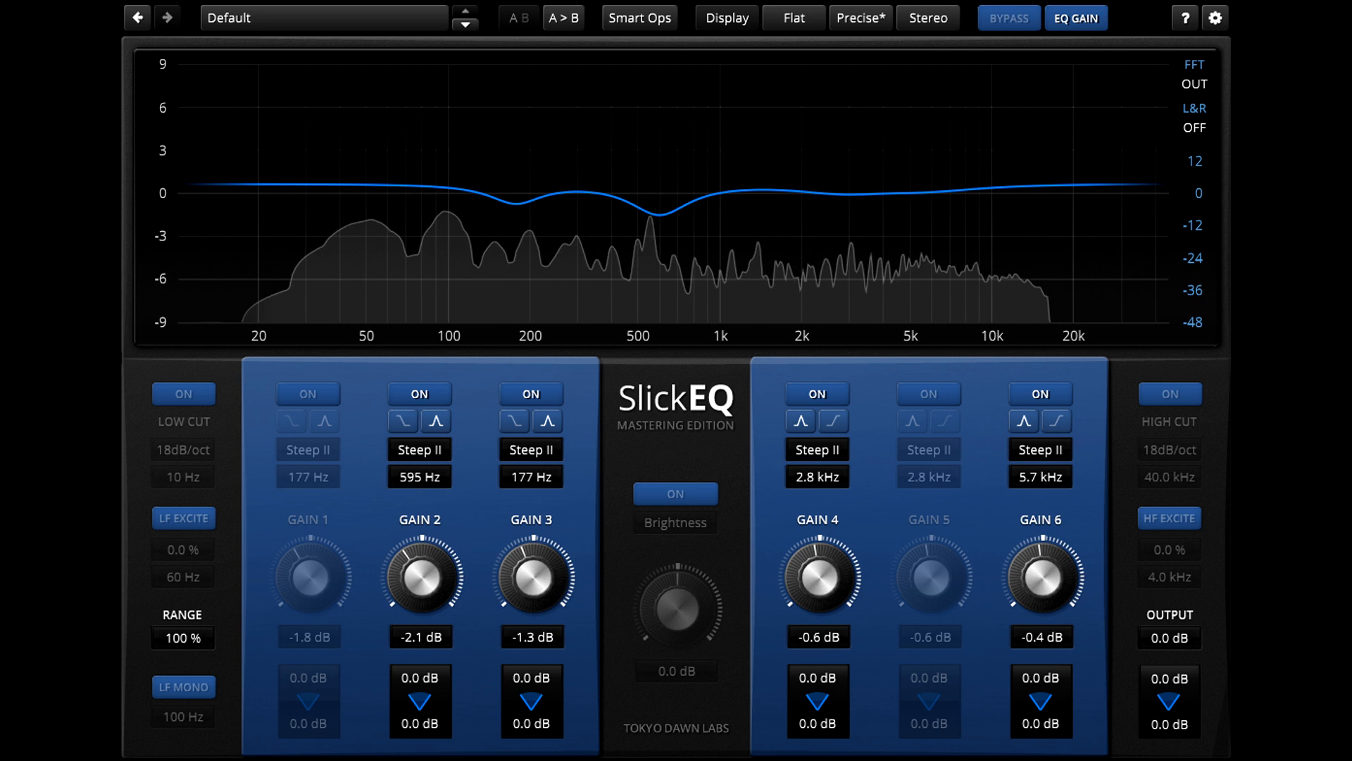
left_click_drag(419, 573, 431, 569)
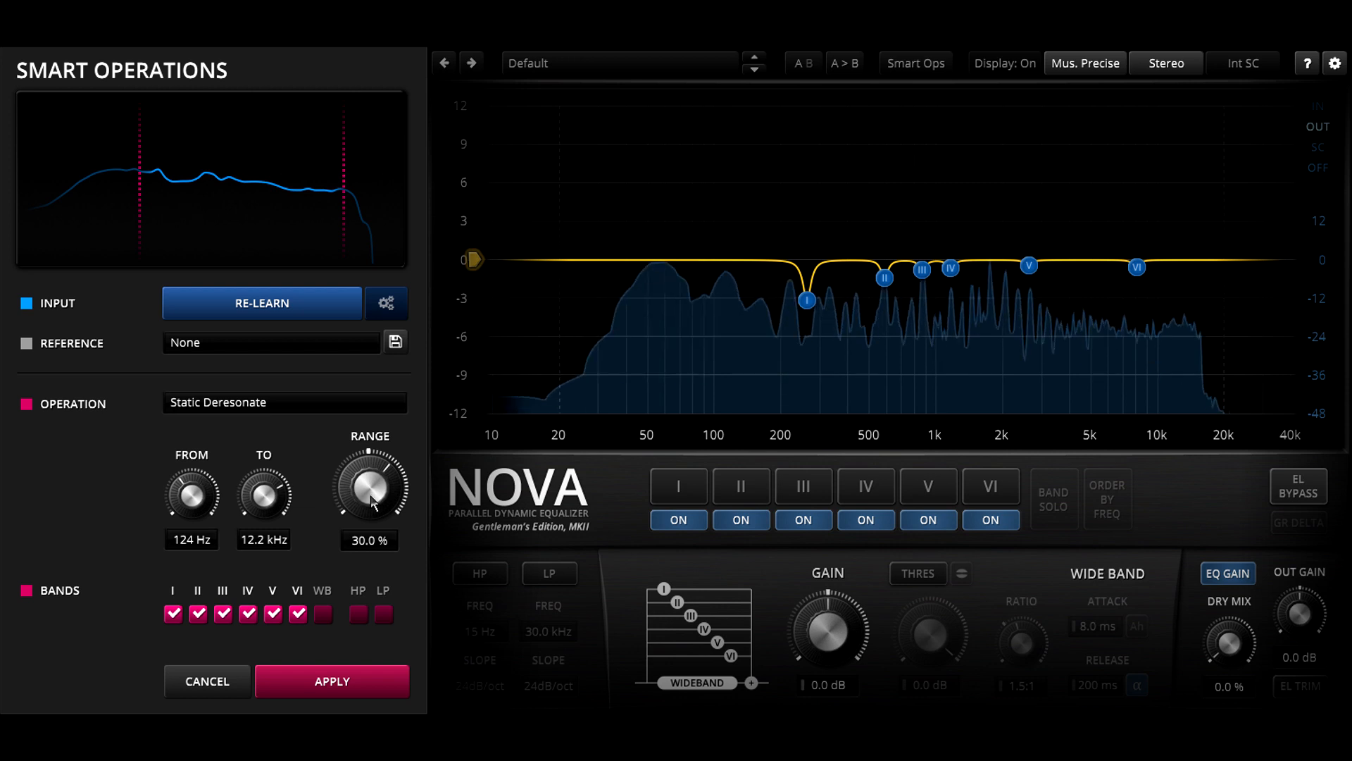
- Raise the Static Deresonate range to 63.1% and narrow the span to 124 Hz–4.4 kHz
left_click_drag(366, 492, 375, 481)
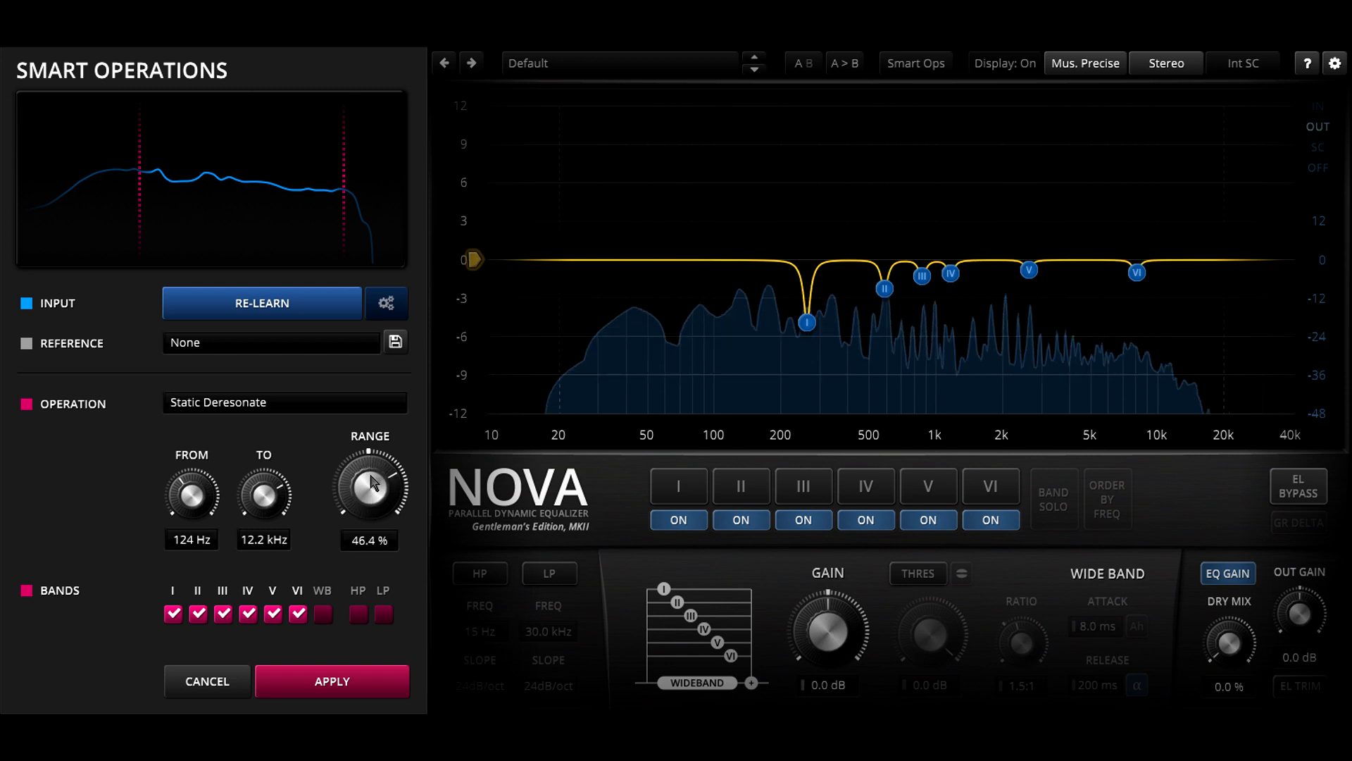
left_click_drag(367, 489, 367, 466)
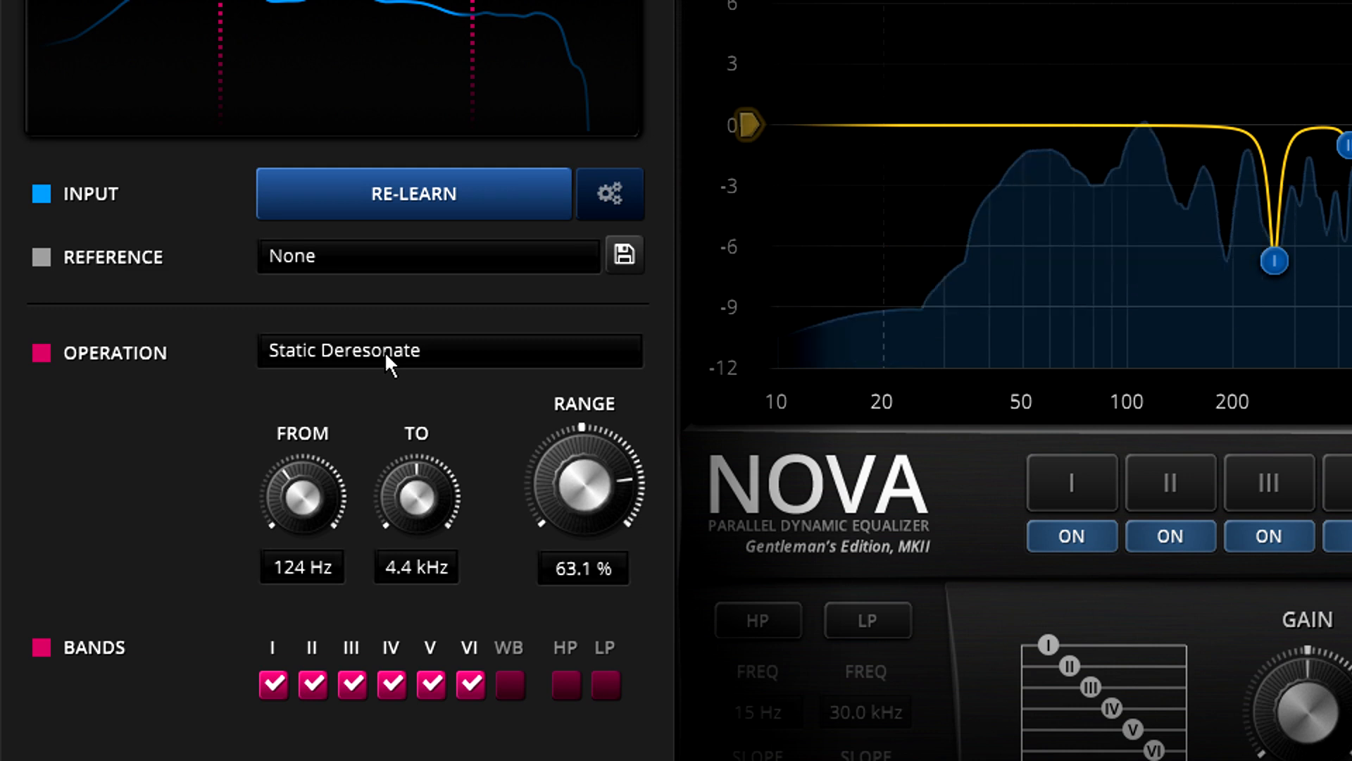
- Switch to Dynamic Deresonate with To at 7.5 kHz and a negative -24.9% range
left_click(450, 351)
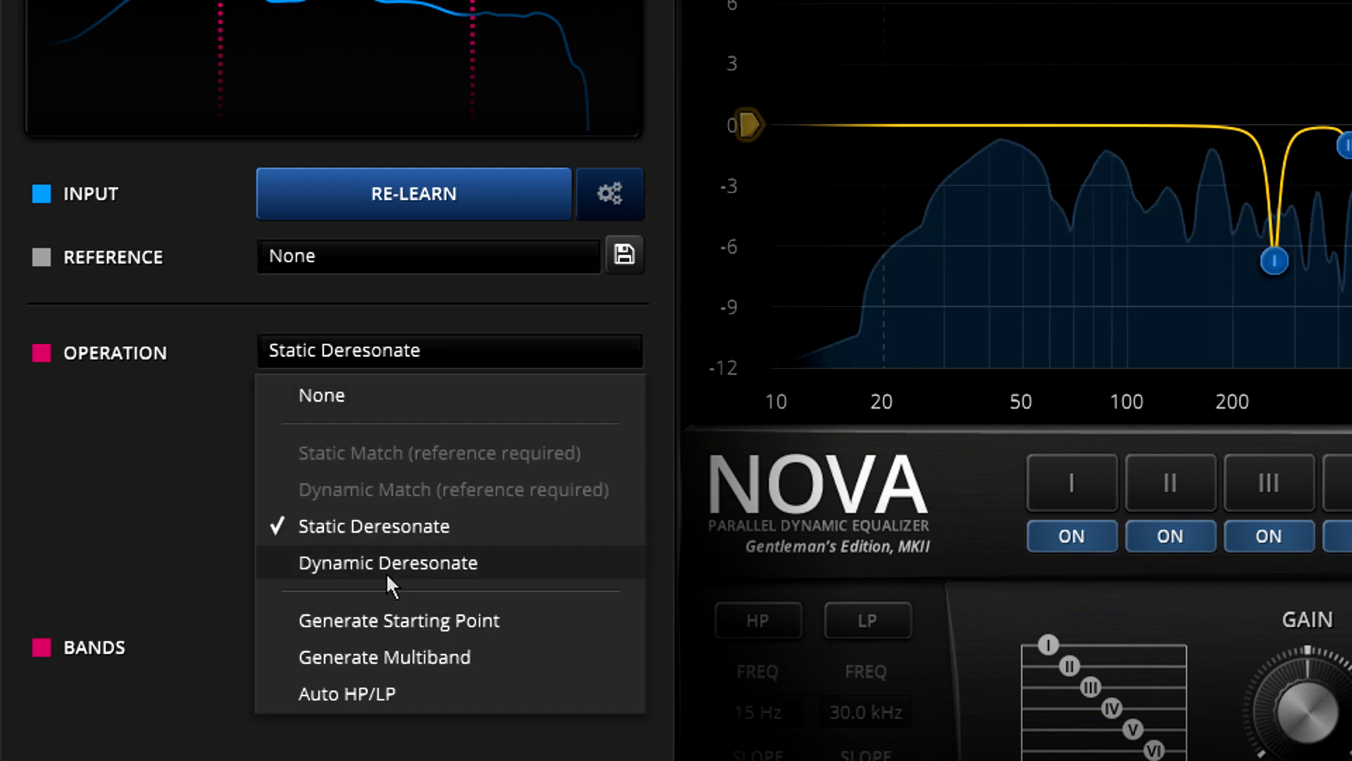
left_click(386, 562)
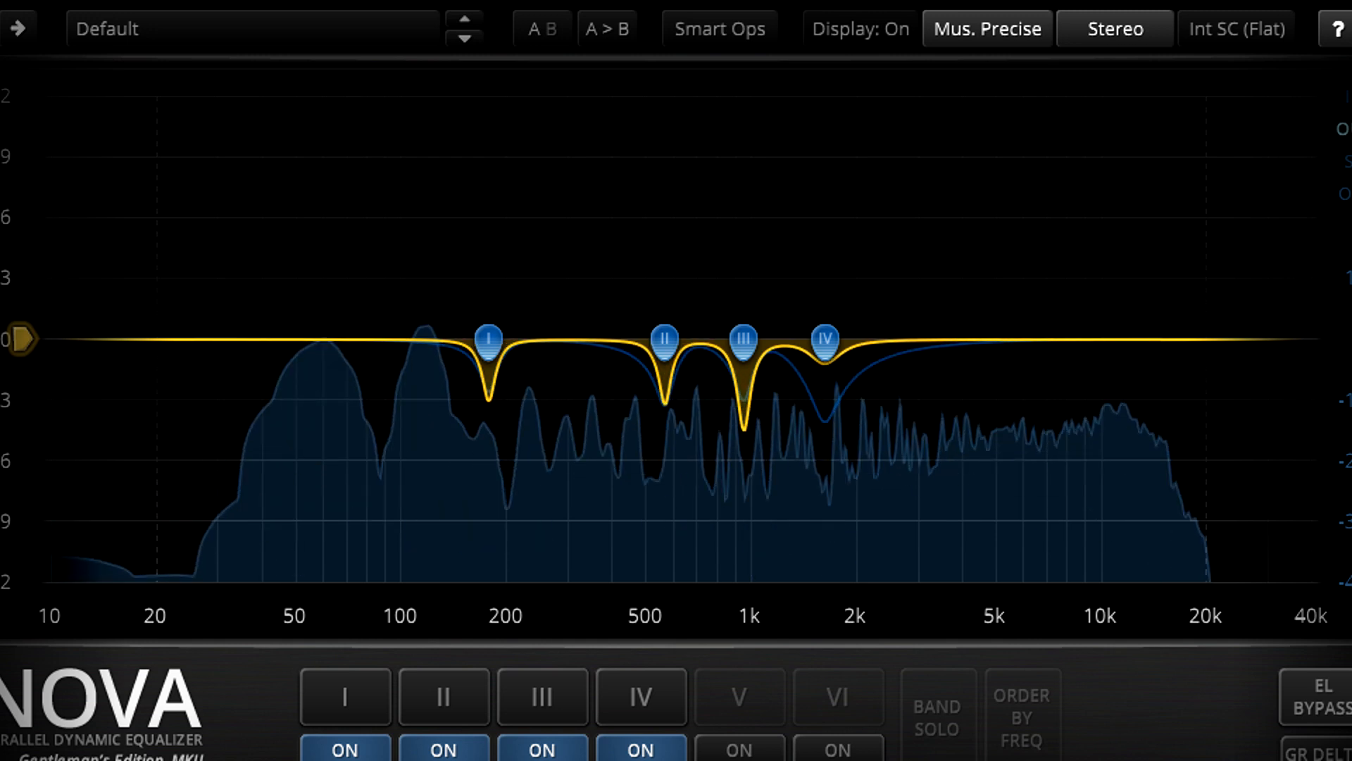
left_click_drag(489, 338, 488, 517)
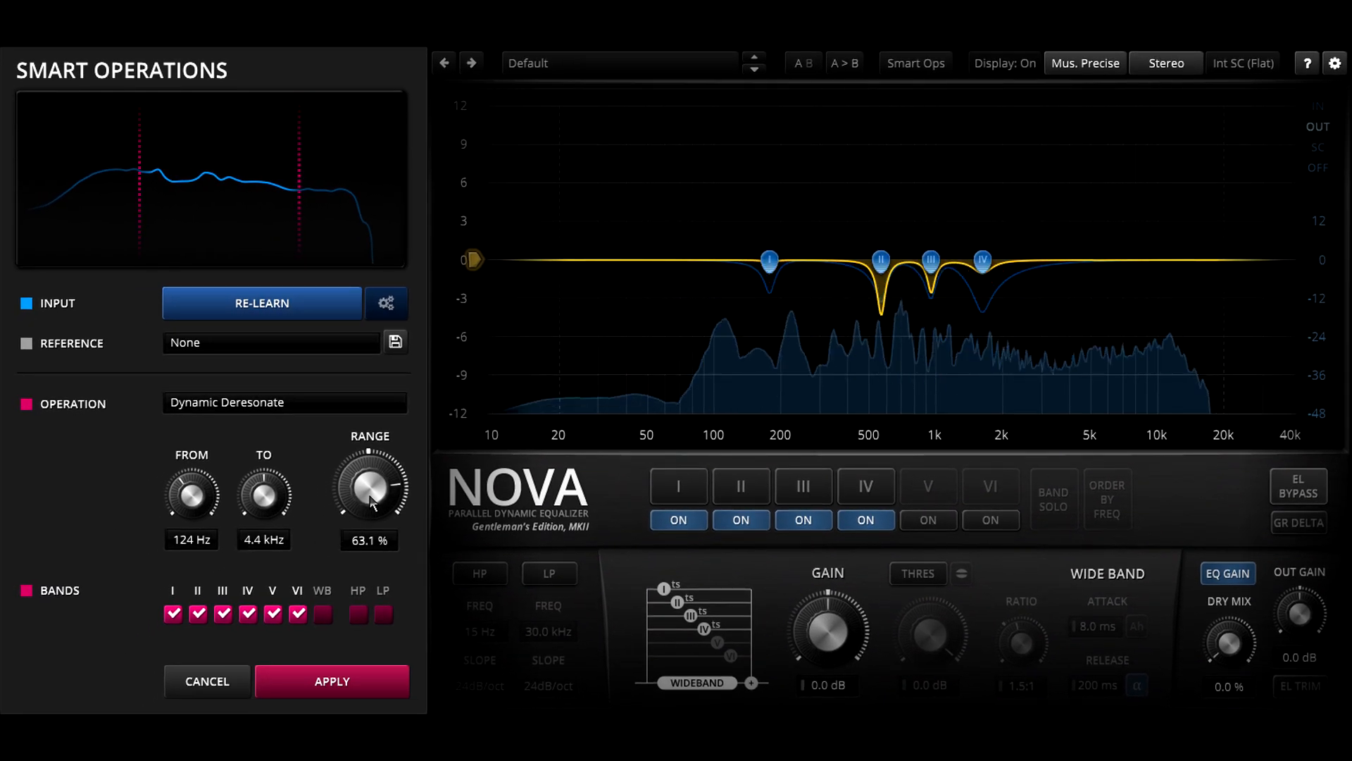
left_click_drag(366, 492, 317, 524)
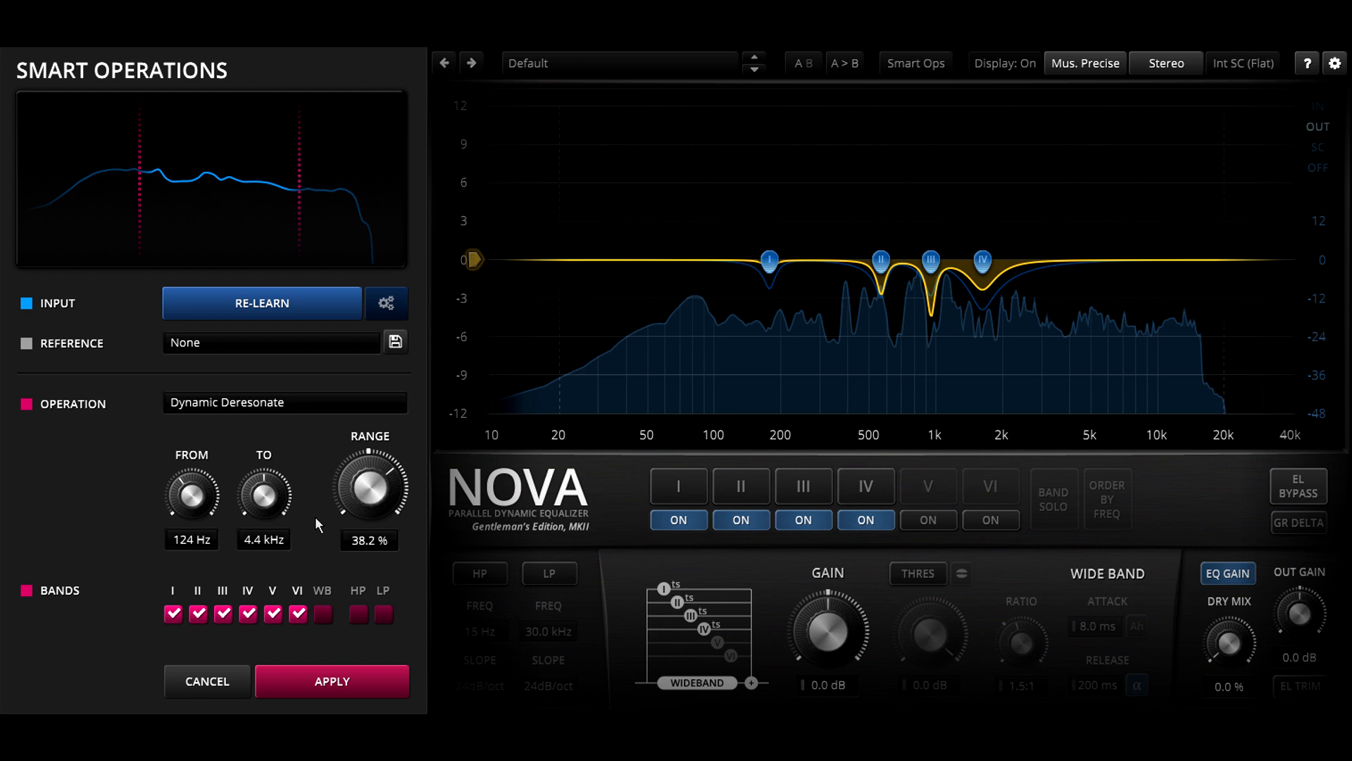
left_click_drag(264, 488, 267, 467)
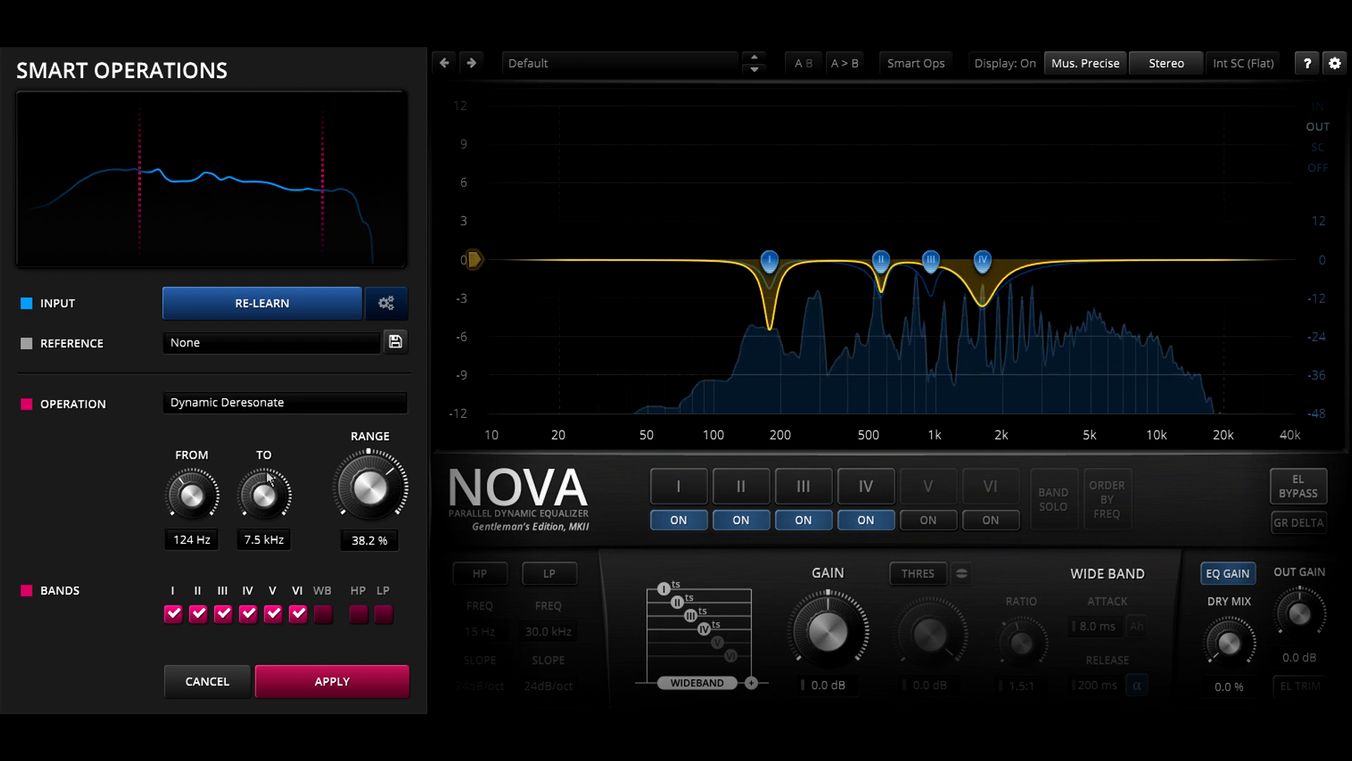
left_click_drag(367, 487, 367, 535)
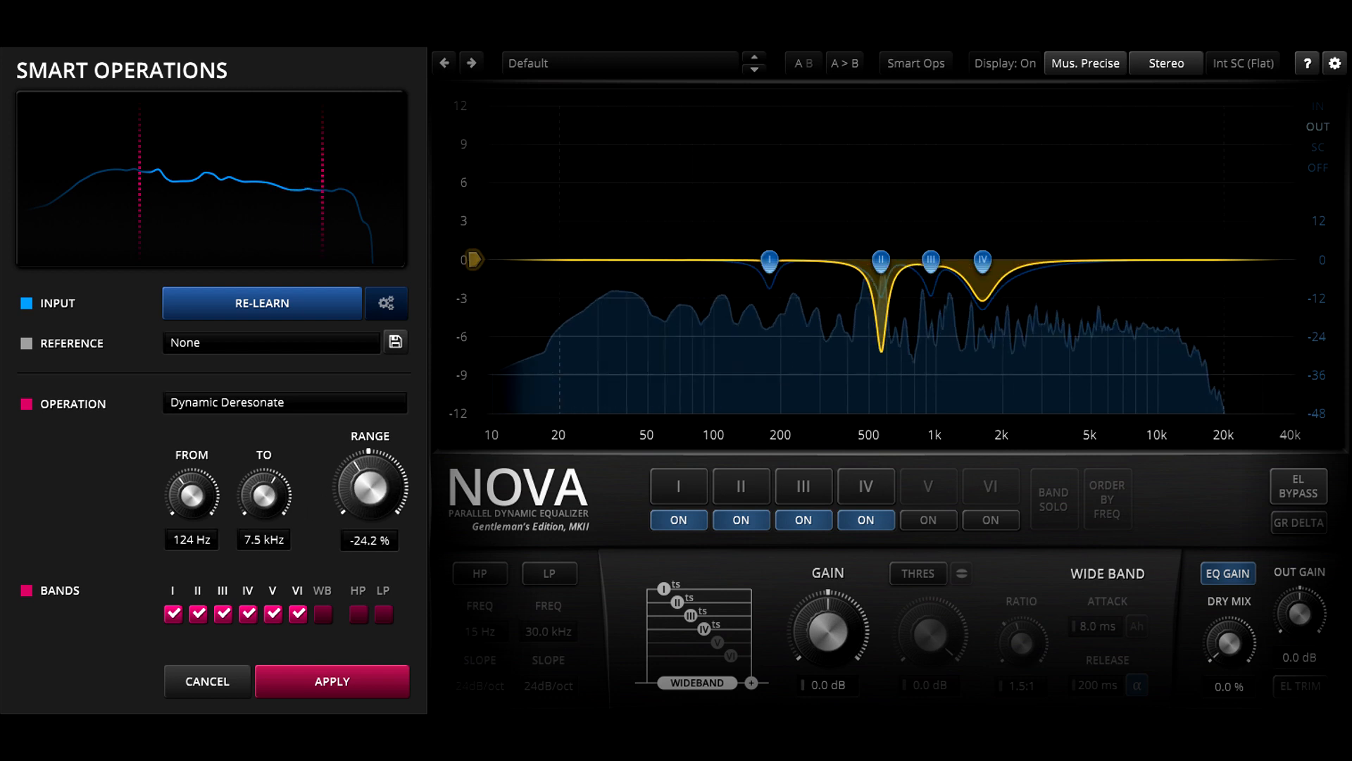
left_click_drag(367, 487, 375, 508)
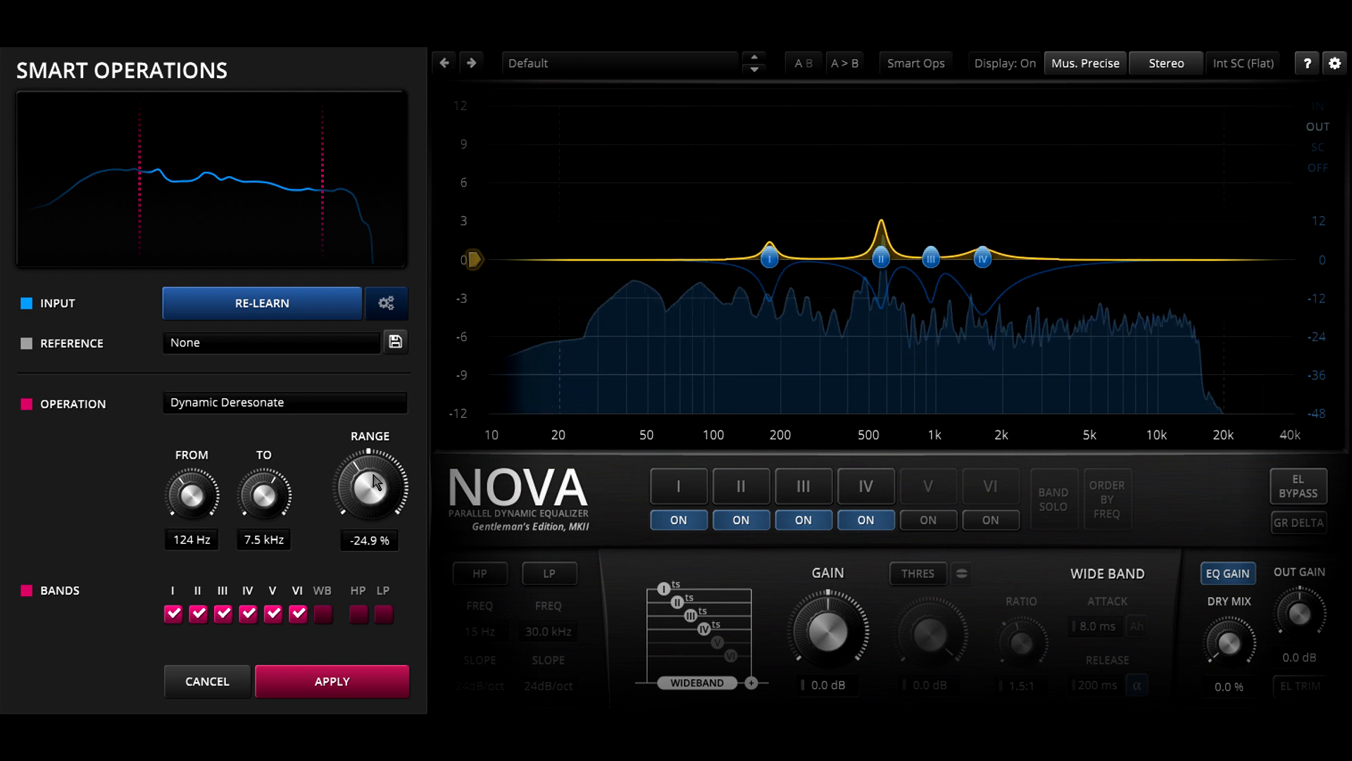
left_click_drag(367, 484, 368, 509)
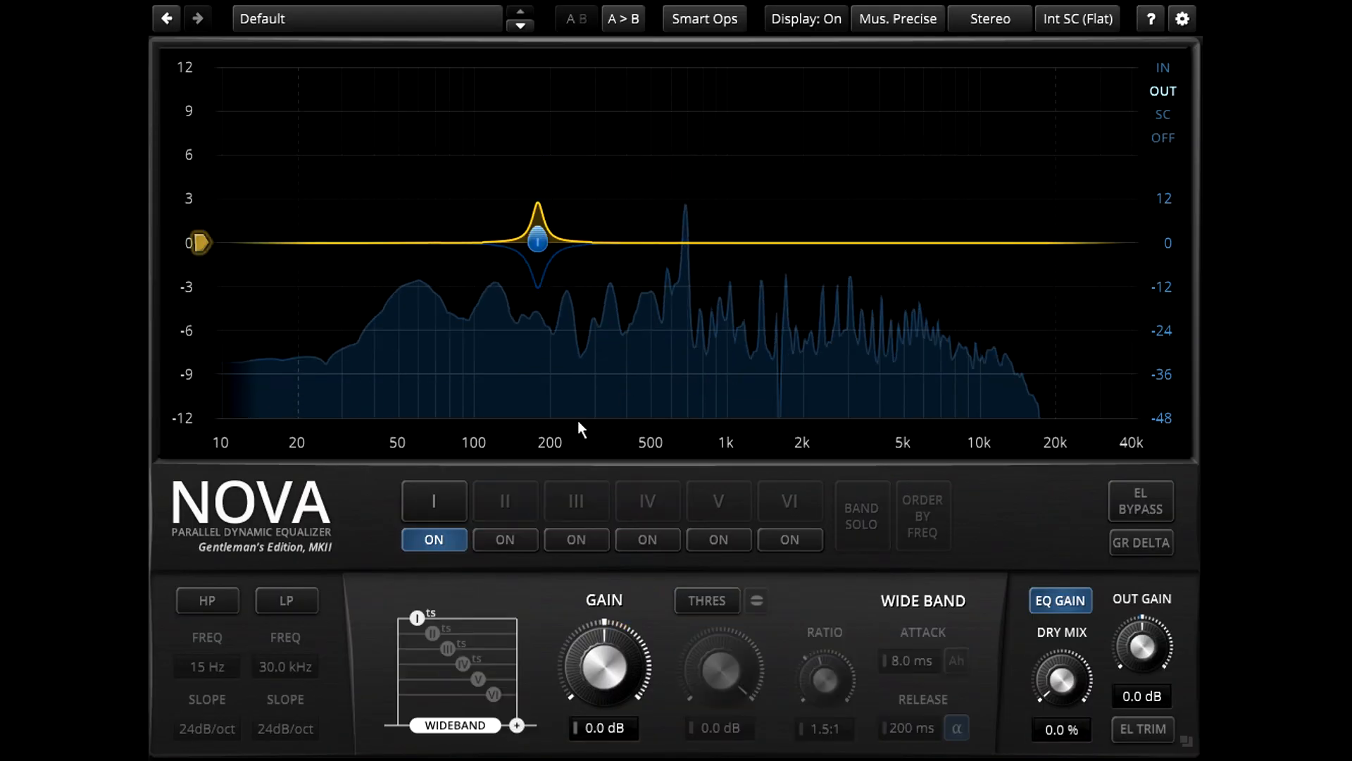
- Select band I and tune its dynamic boost near 178 Hz at -12.5 dB threshold
left_click(434, 501)
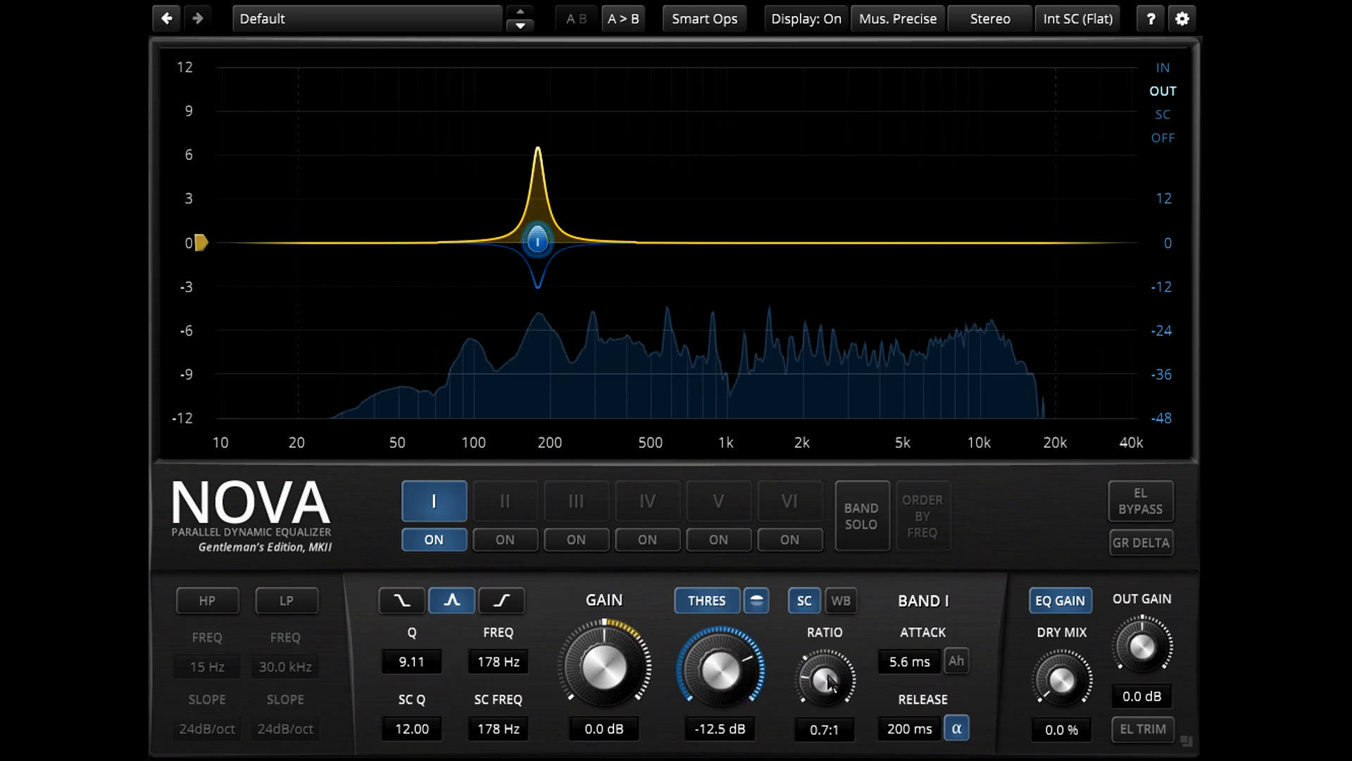
left_click_drag(824, 677, 827, 668)
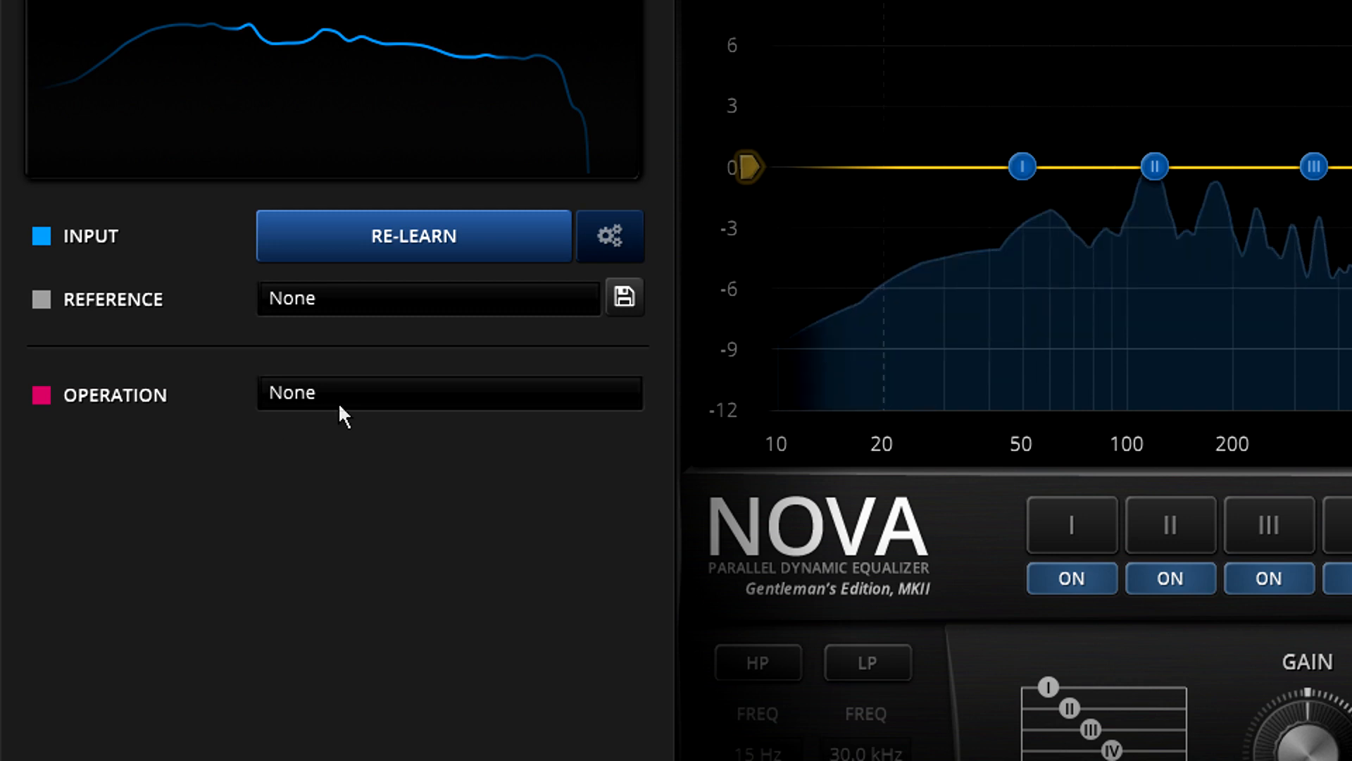
- Choose Generate Multiband and set its span from 88 Hz to 30.9 kHz
left_click(448, 393)
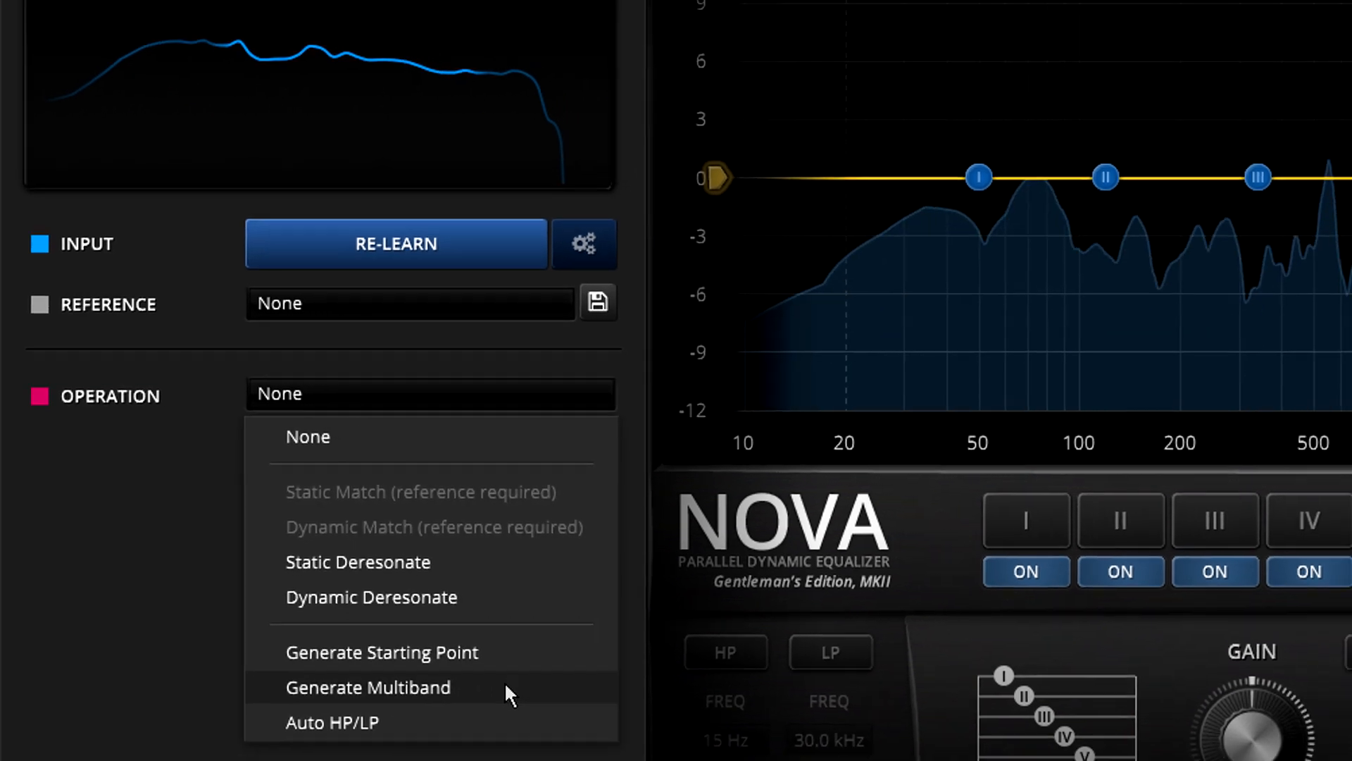
left_click(369, 687)
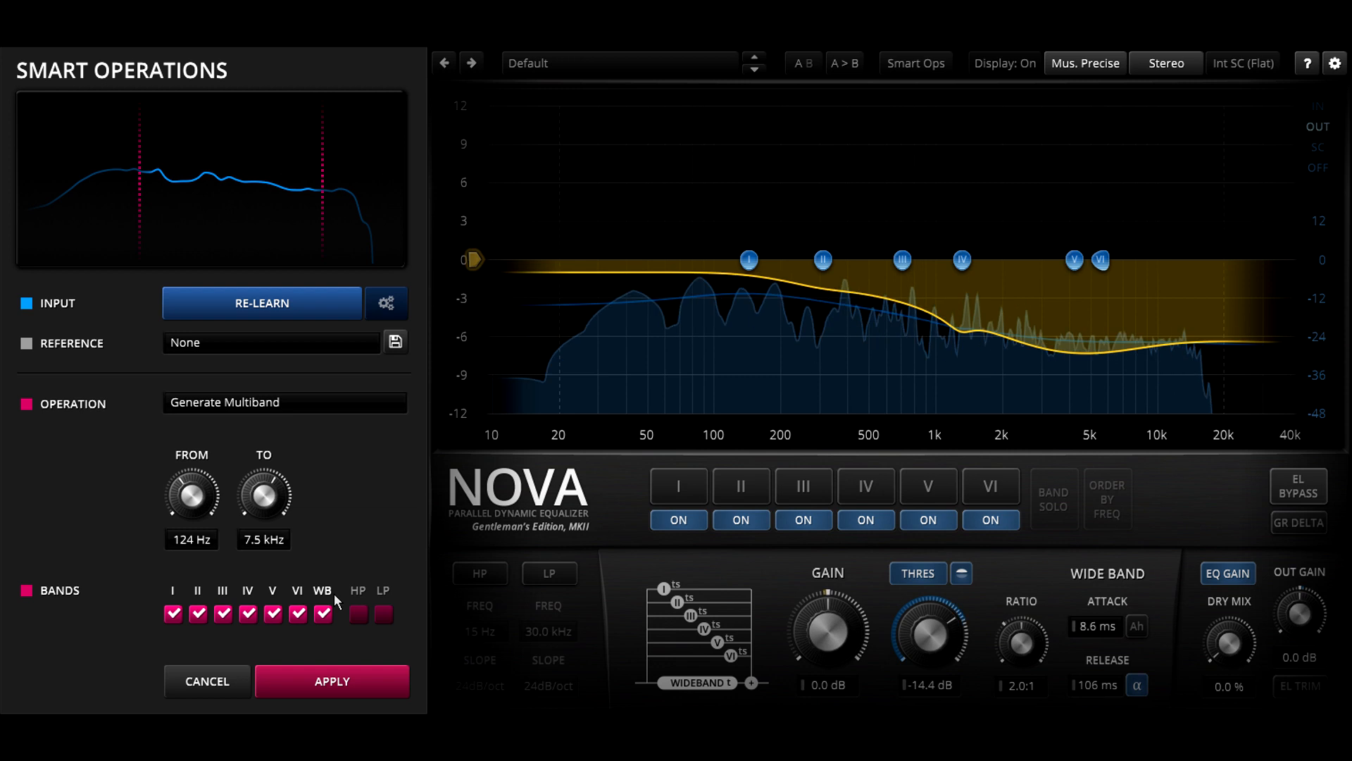
left_click_drag(190, 489, 190, 508)
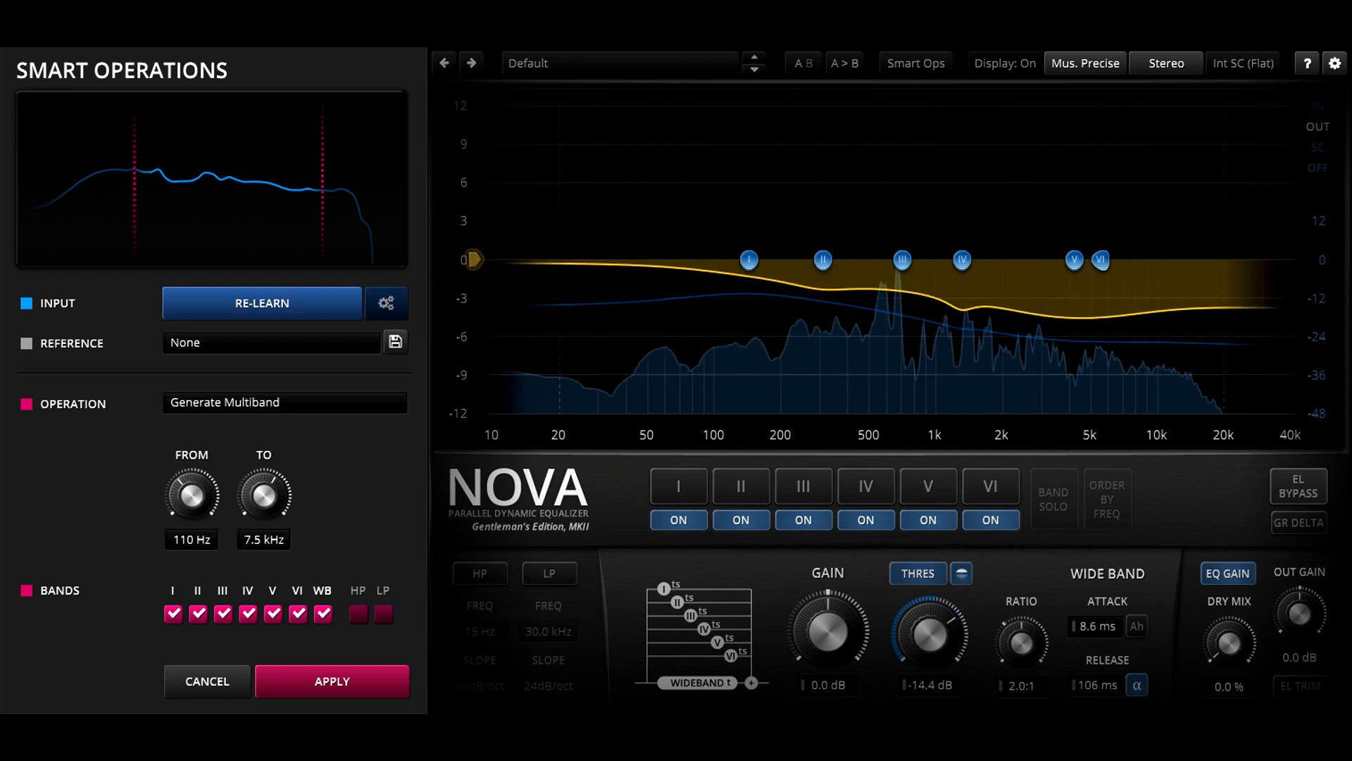
left_click_drag(193, 488, 195, 517)
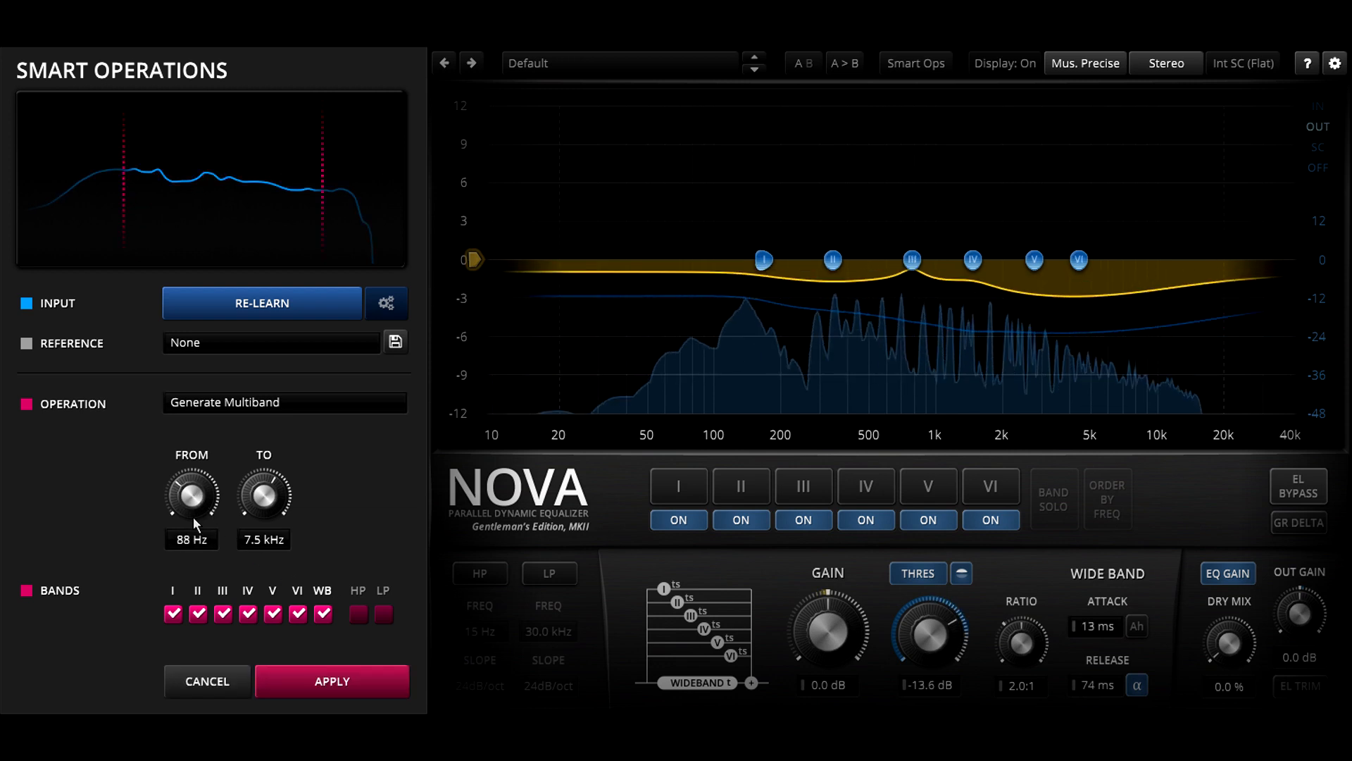
left_click_drag(262, 491, 270, 475)
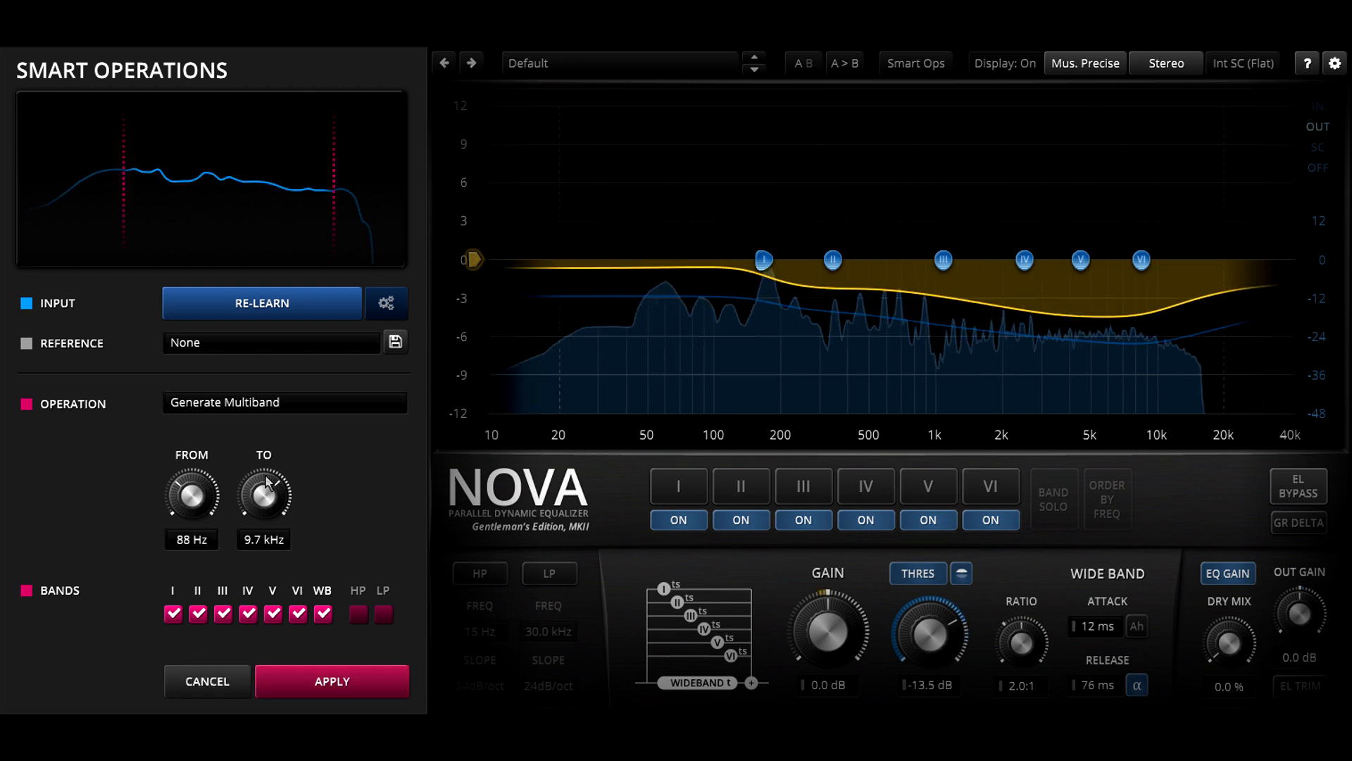
left_click_drag(263, 490, 276, 466)
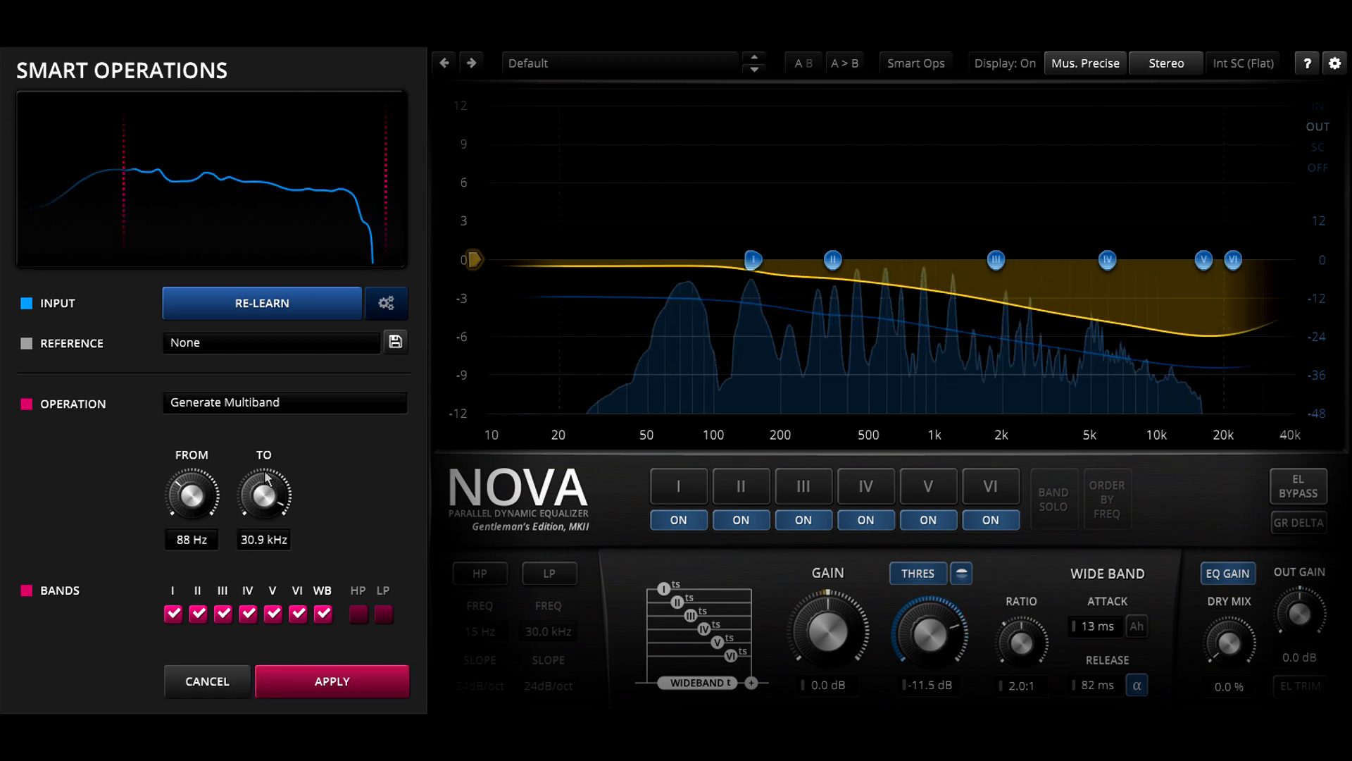
- Untick bands I, II and IV so only III, V, VI and wideband remain included
left_click(248, 614)
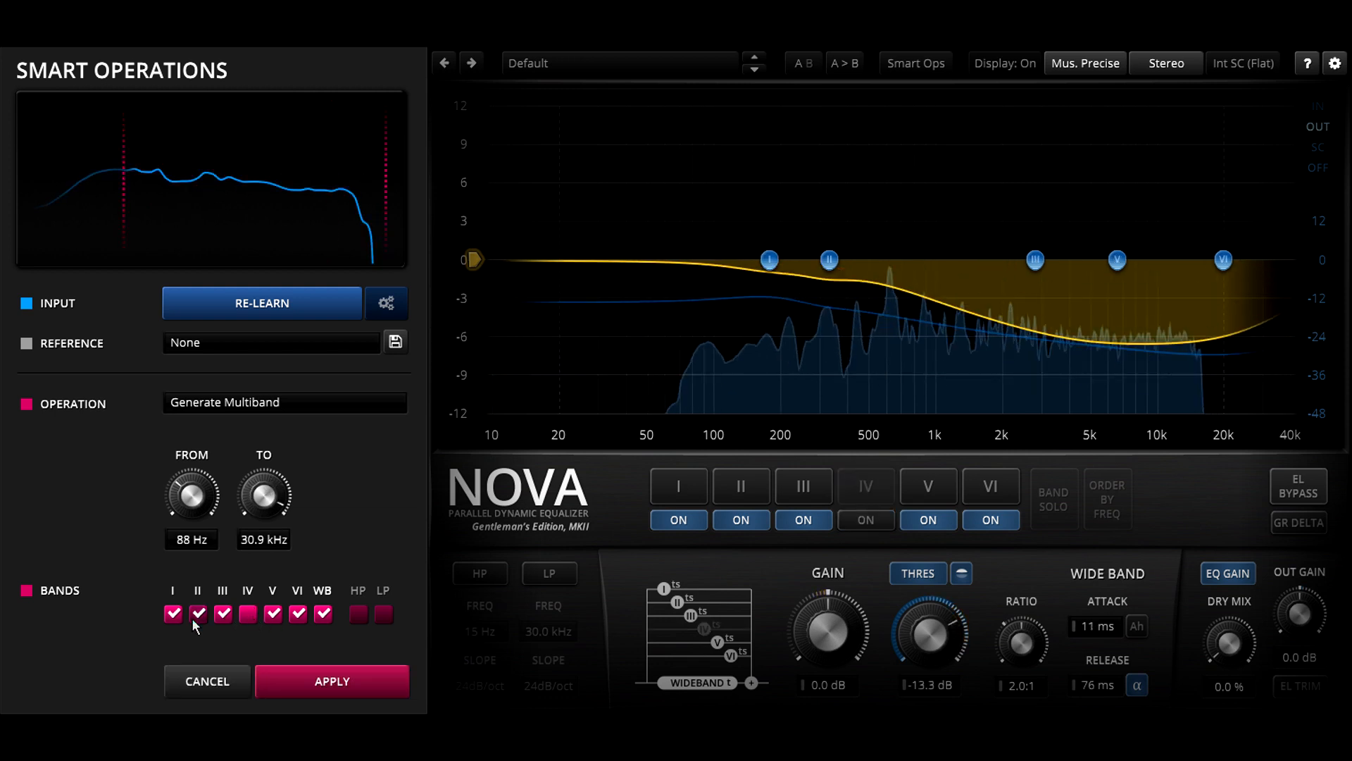
left_click(173, 614)
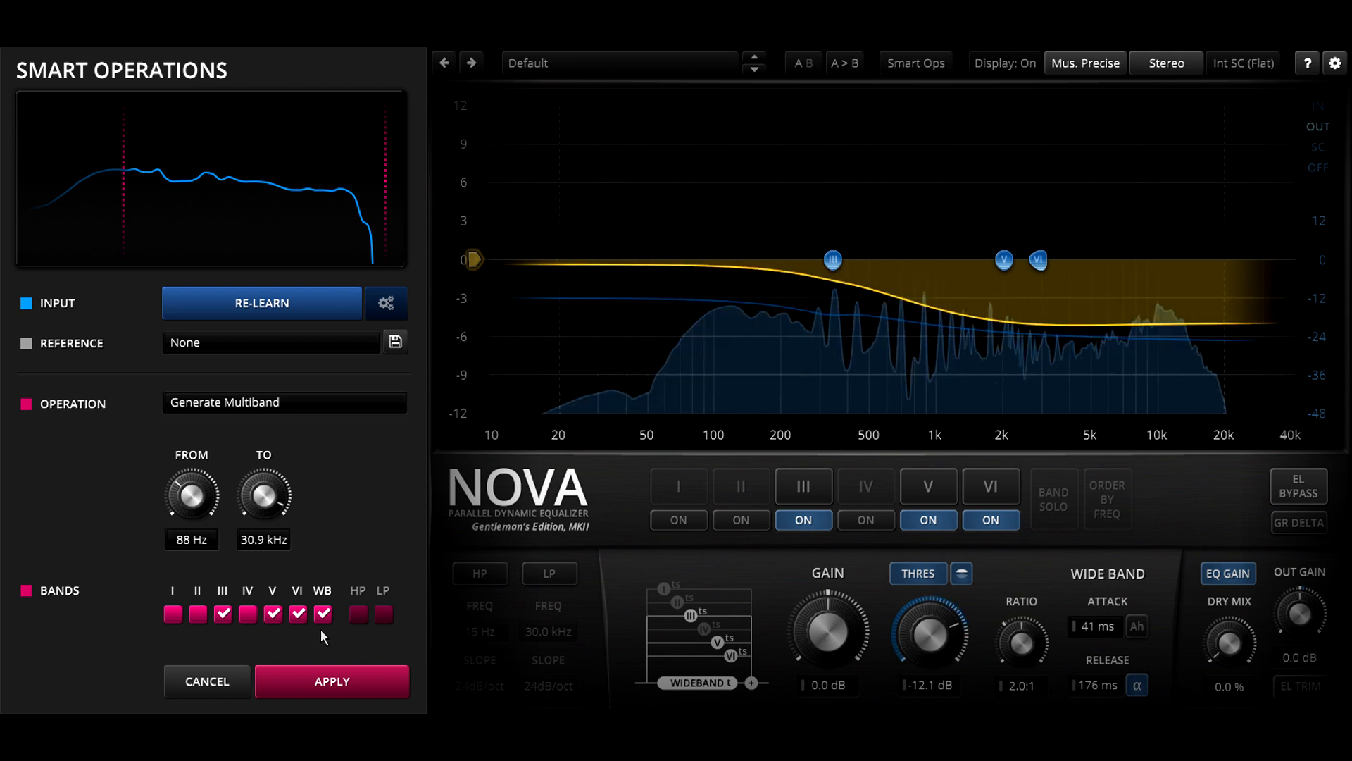
- Retick the band checkboxes so bands II–VI are included and wideband is left out
left_click(297, 614)
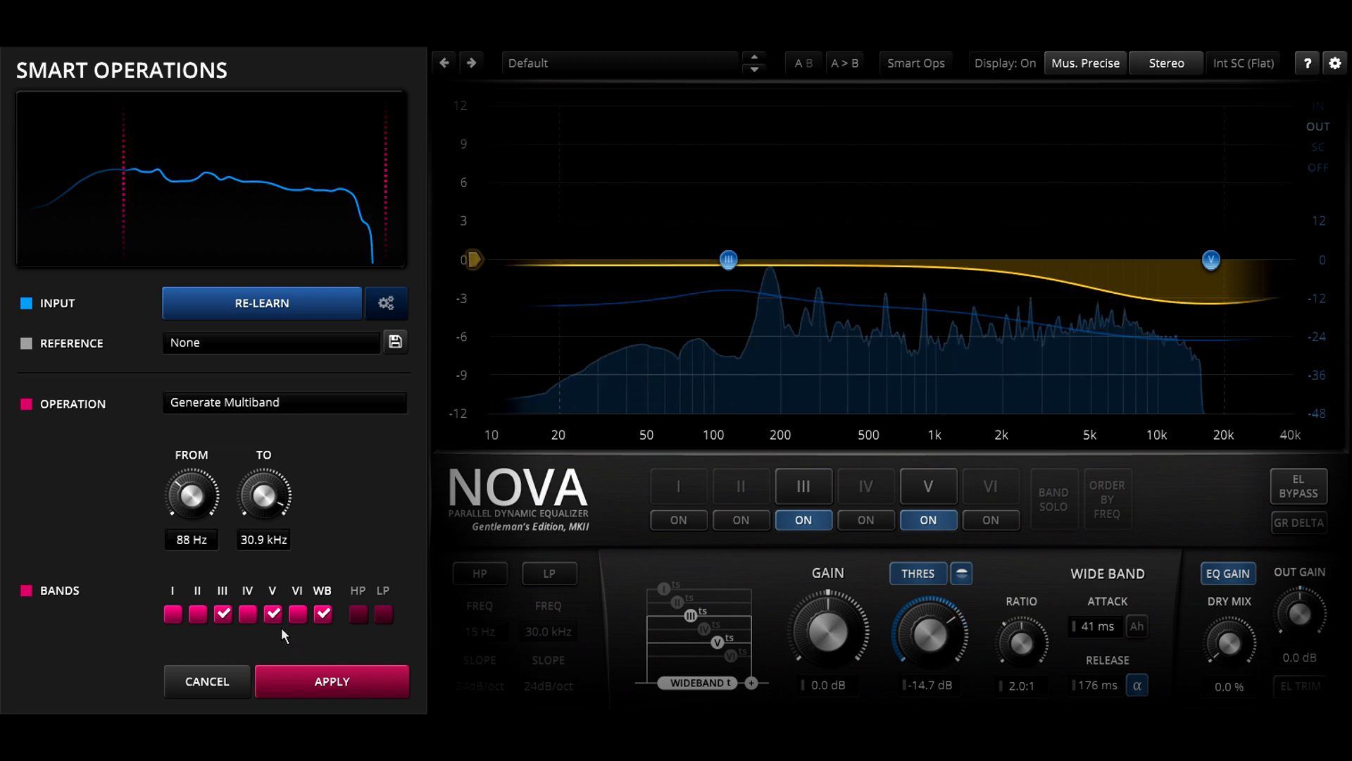
left_click(273, 614)
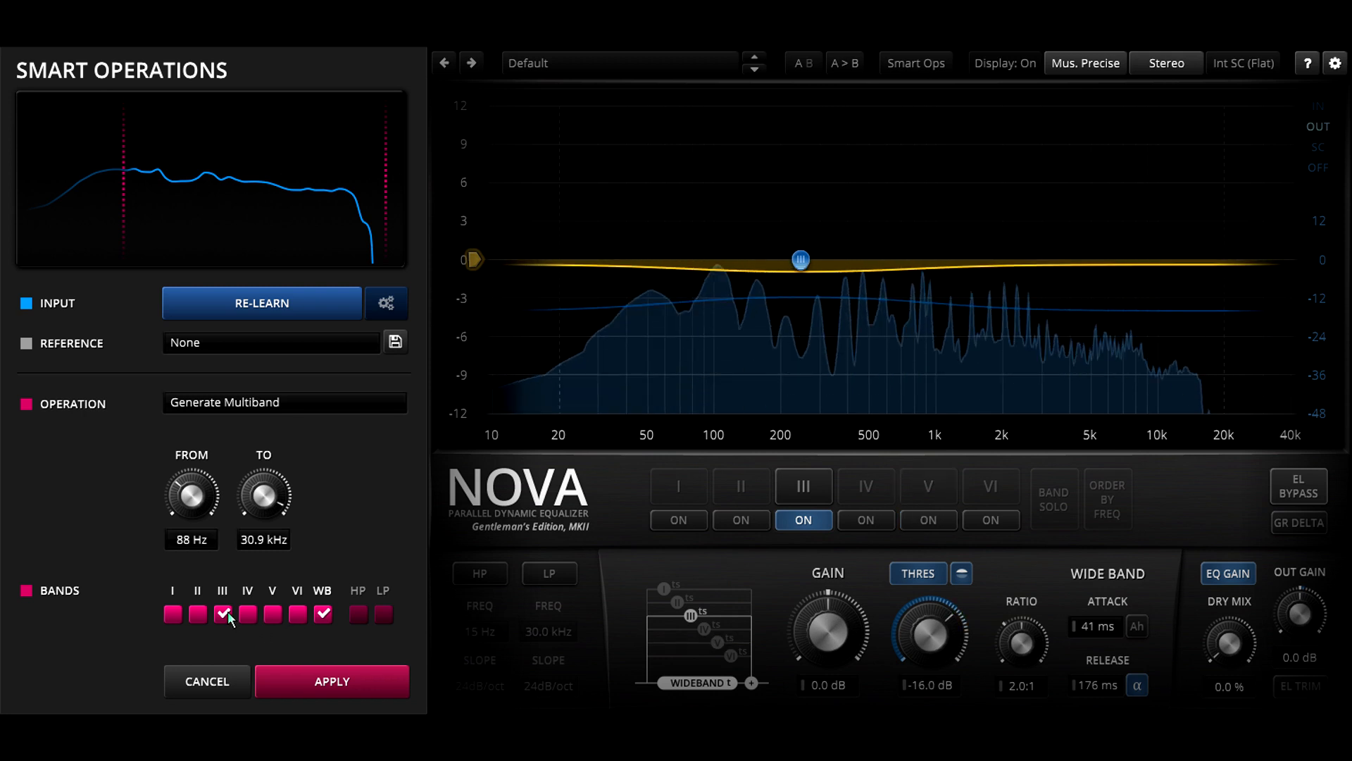
left_click(223, 614)
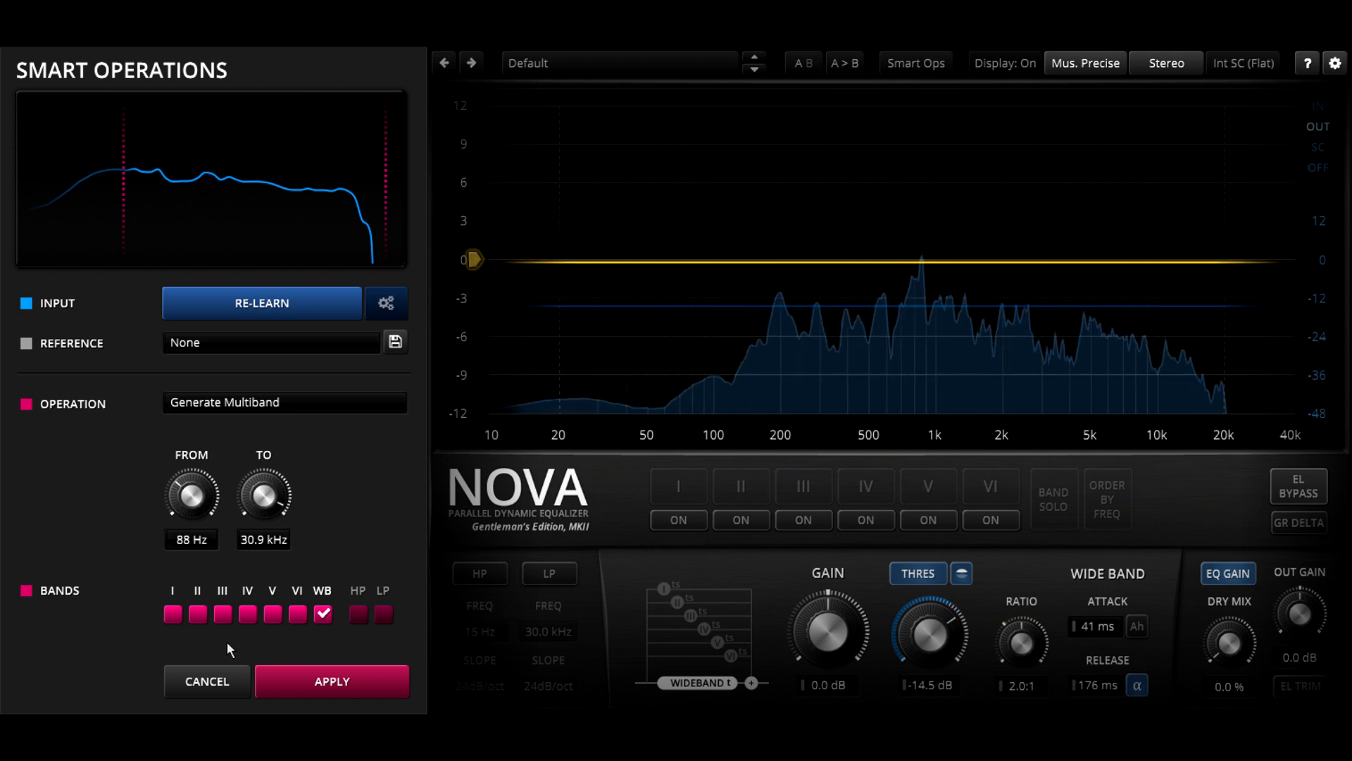
left_click(247, 614)
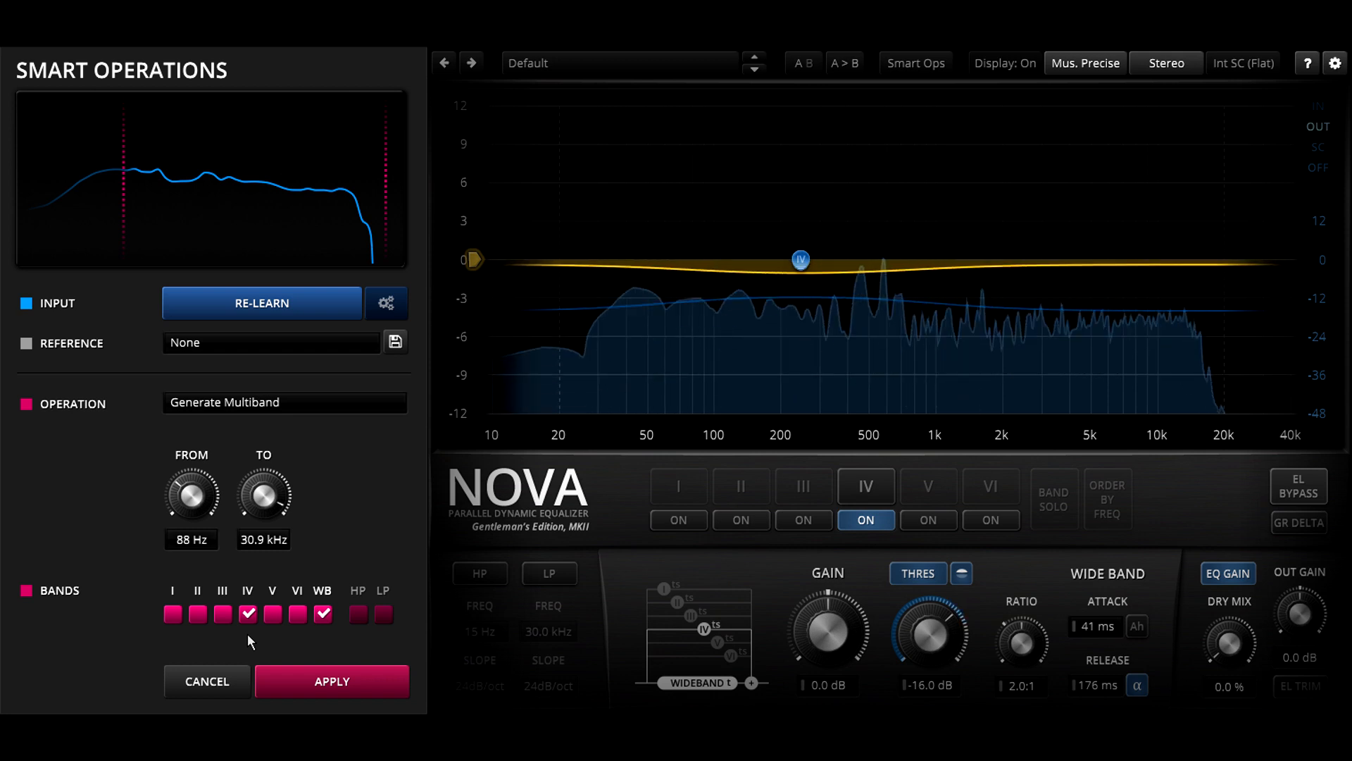
left_click(272, 614)
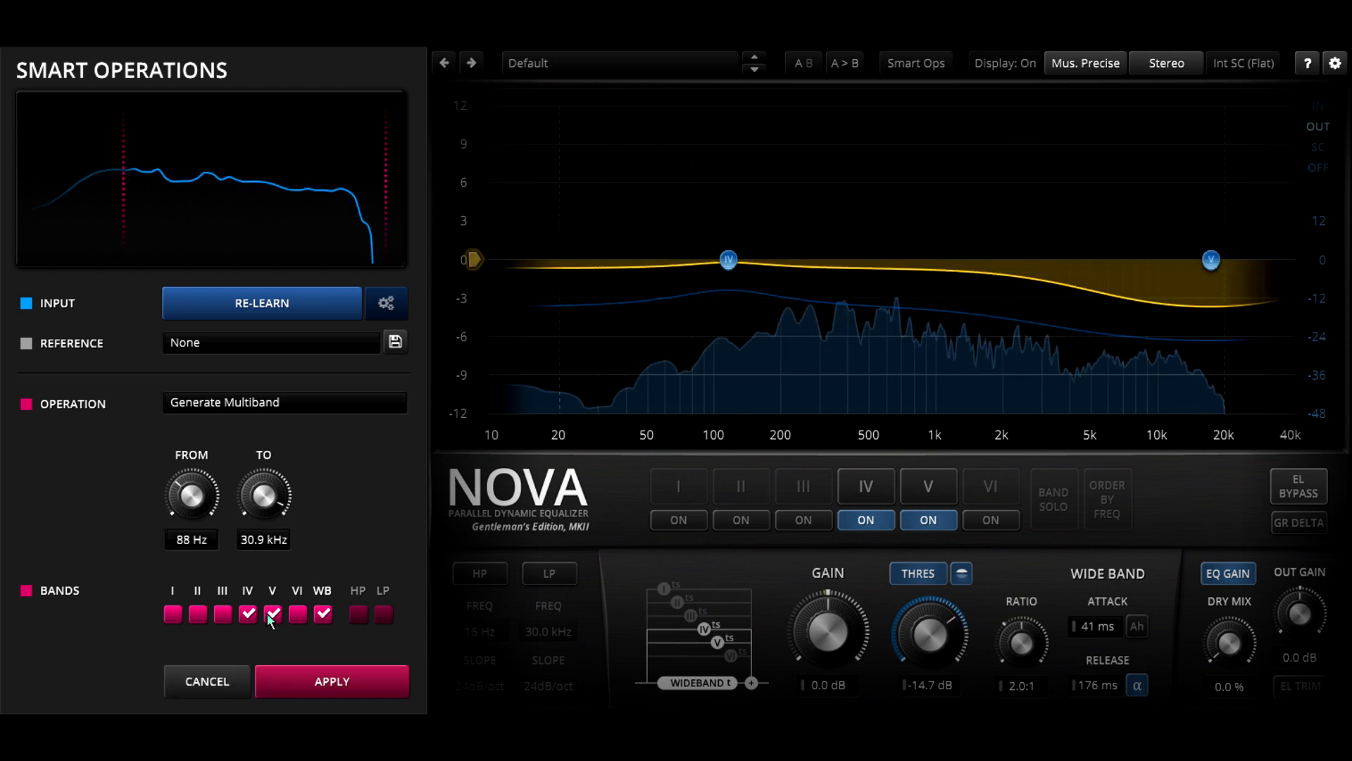
left_click(297, 614)
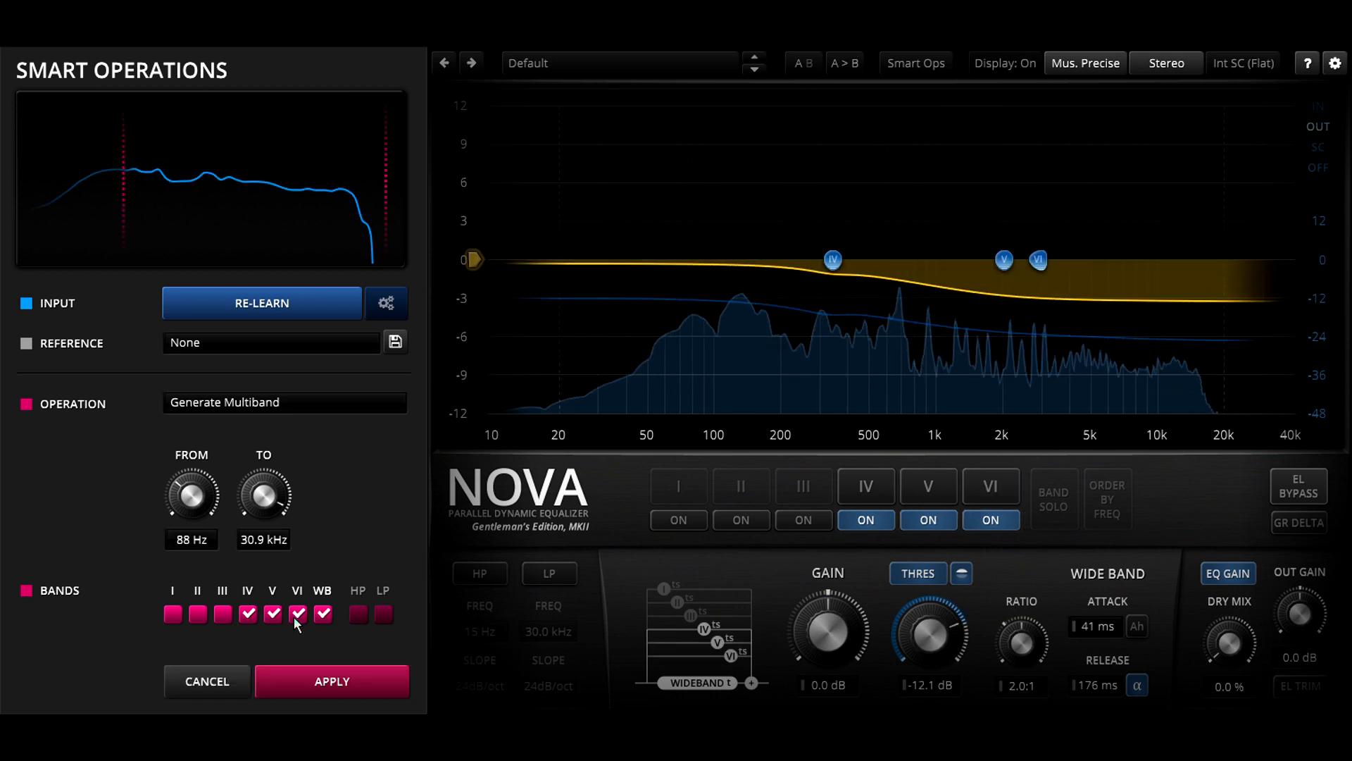
left_click(222, 614)
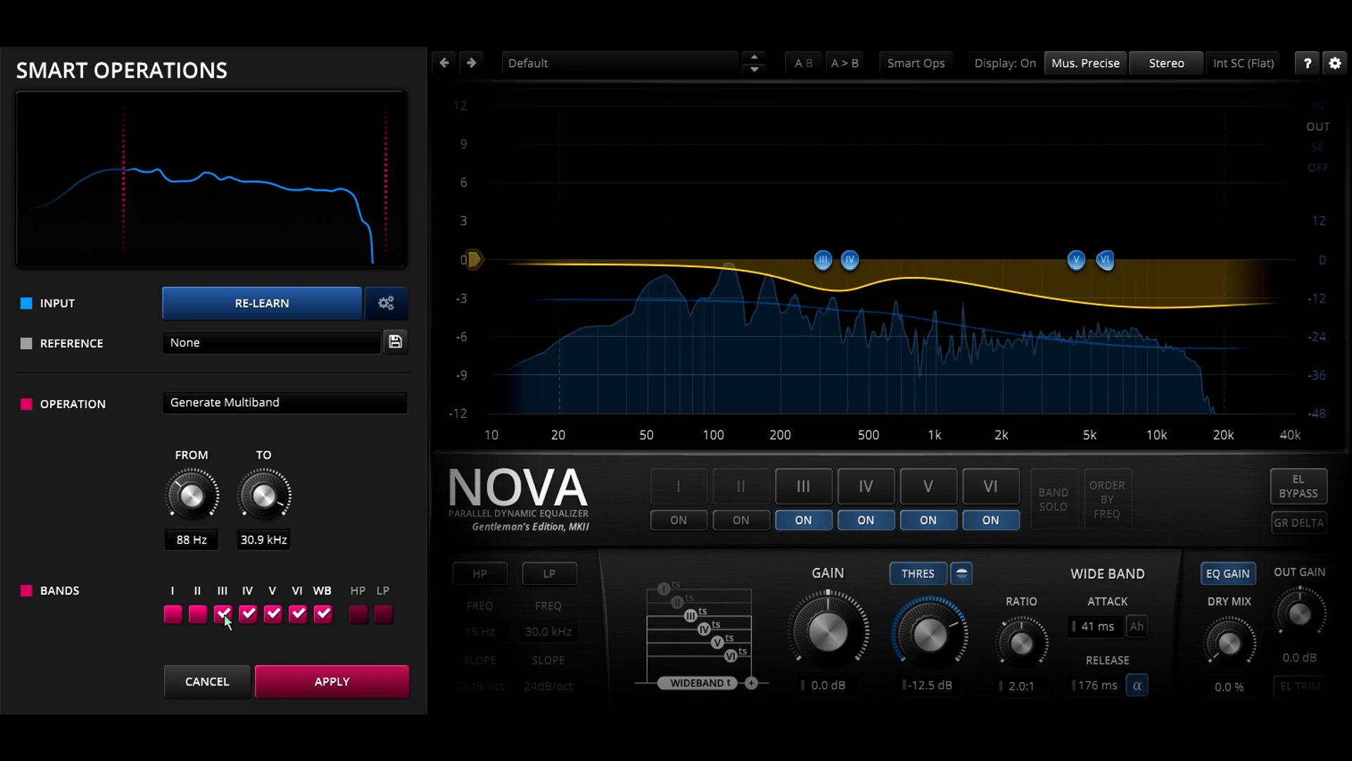
left_click(197, 614)
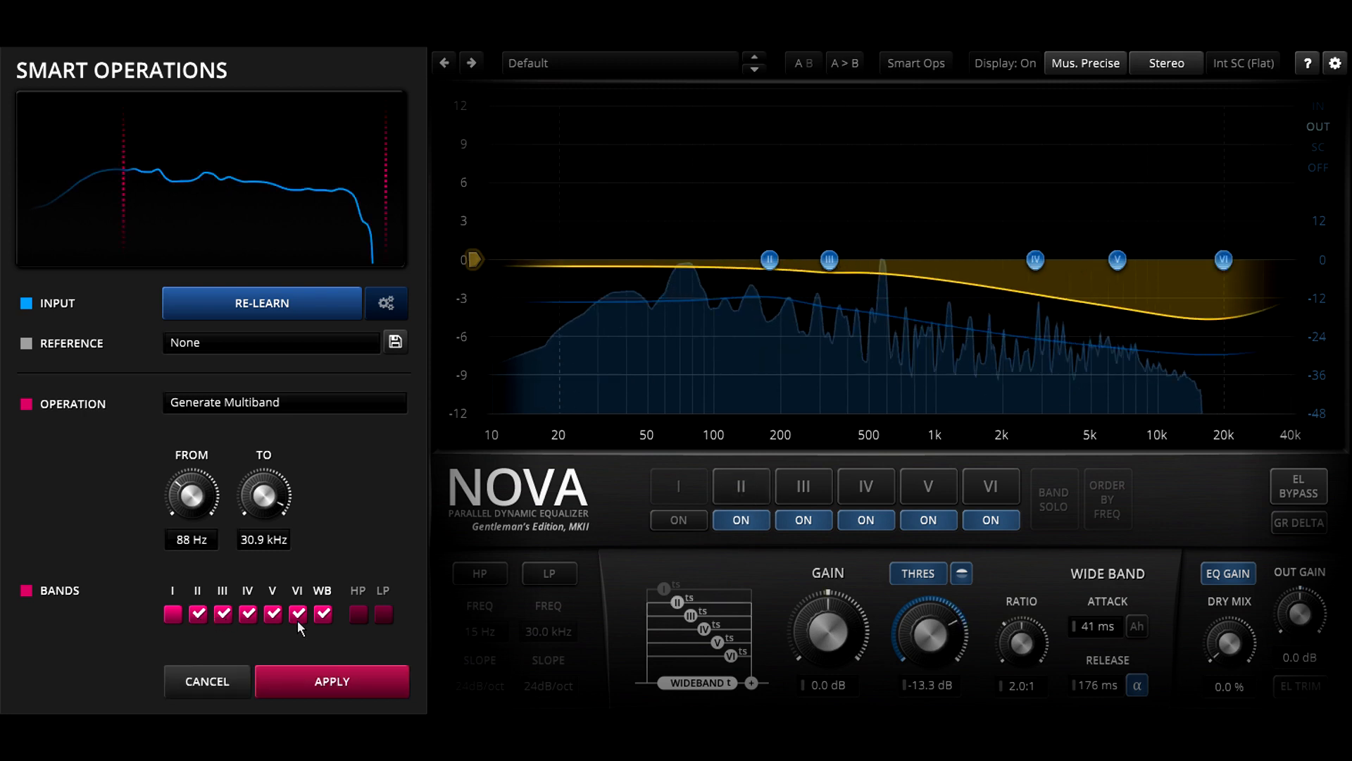
left_click(322, 614)
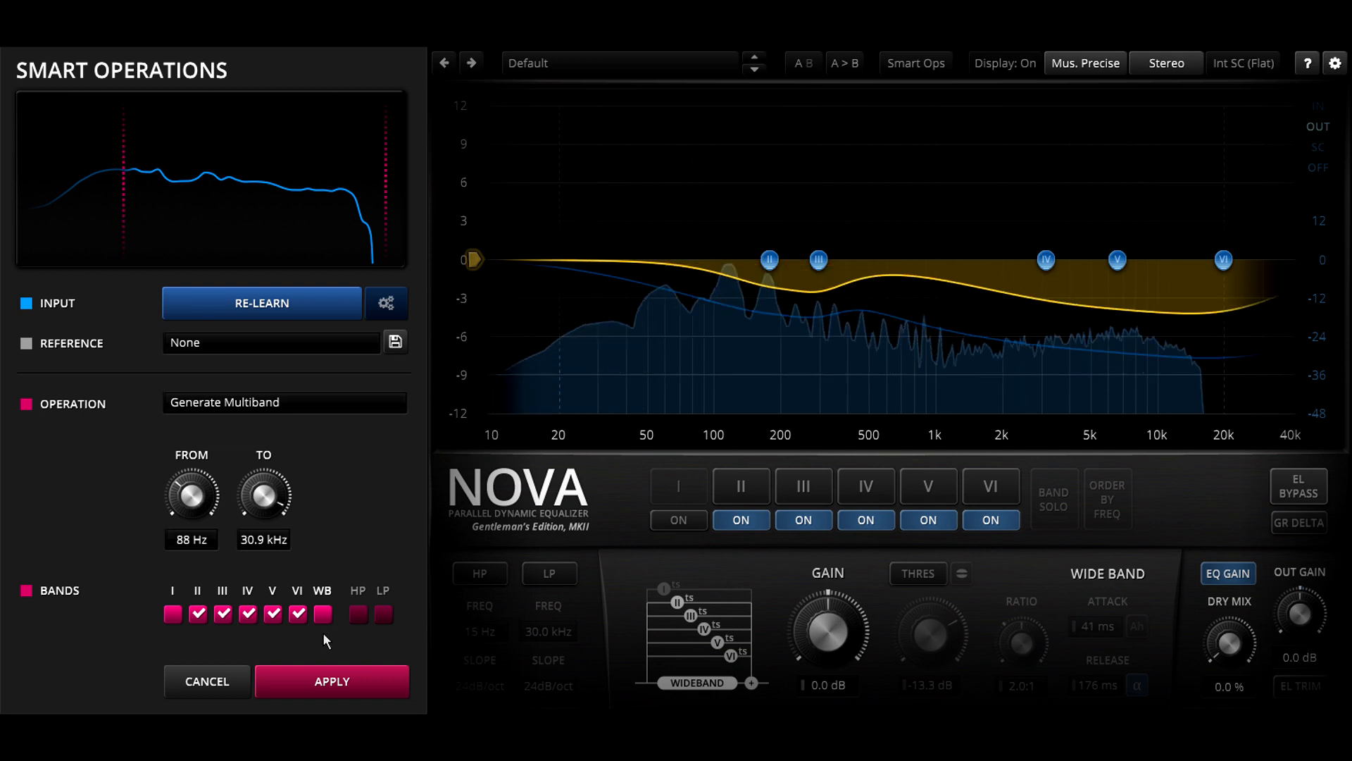
- Apply the generated bands, then set bands IV–VI to a -12.4 dB threshold and 1.4:1 ratio
left_click(333, 682)
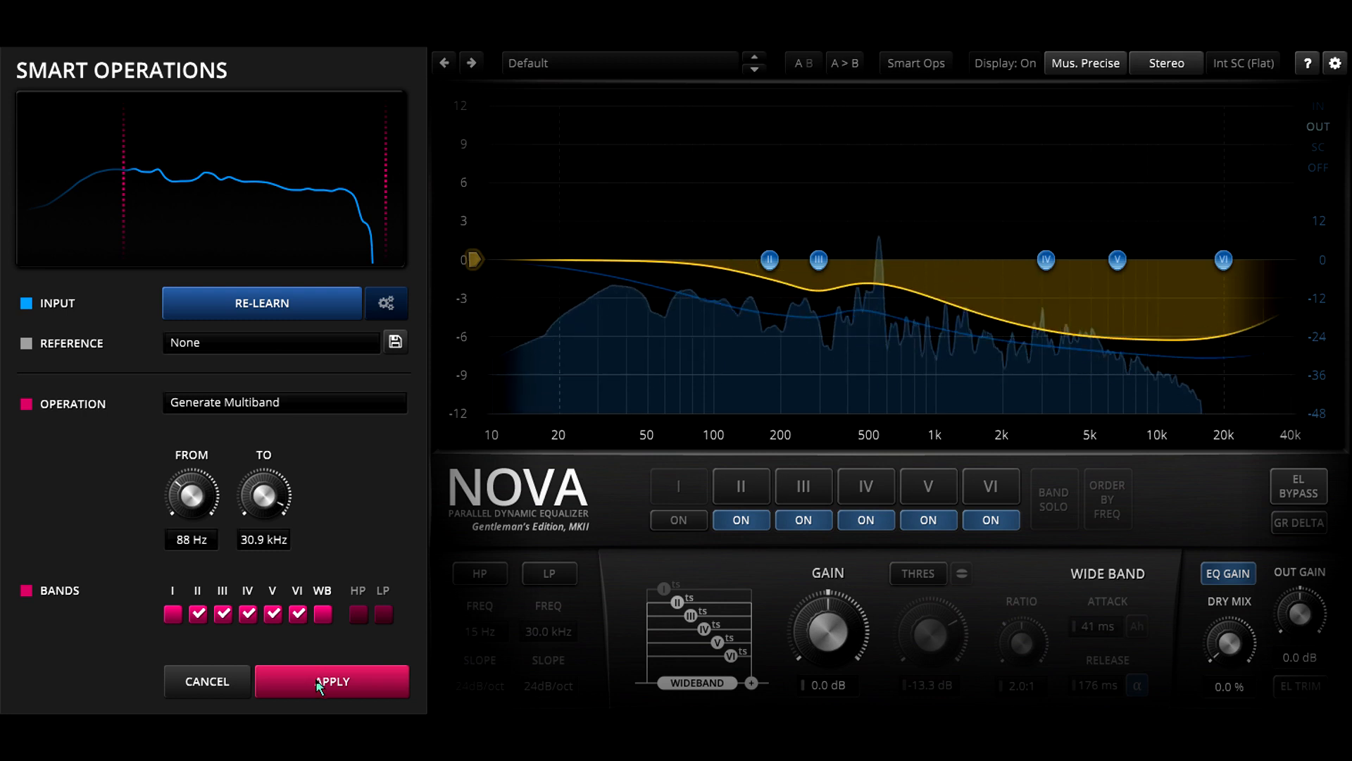
left_click(333, 682)
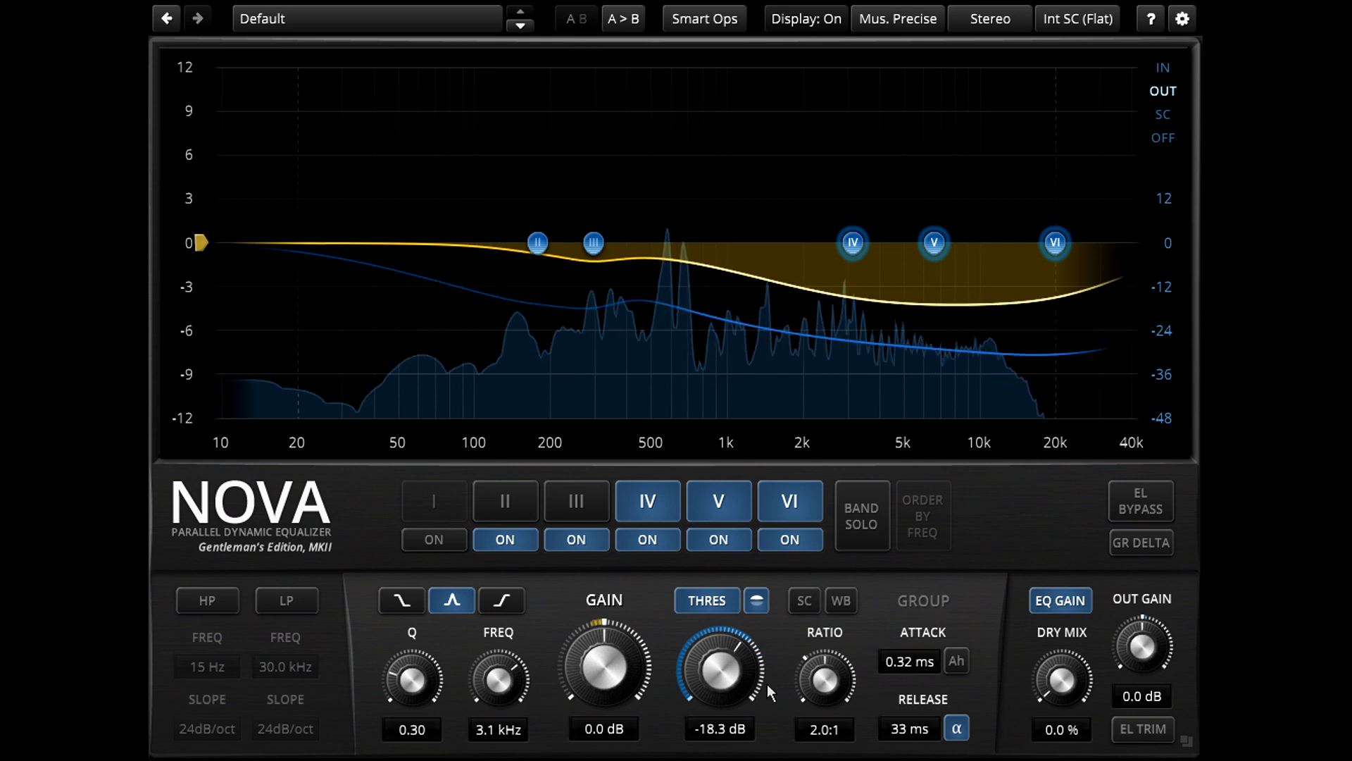
left_click_drag(720, 667, 720, 638)
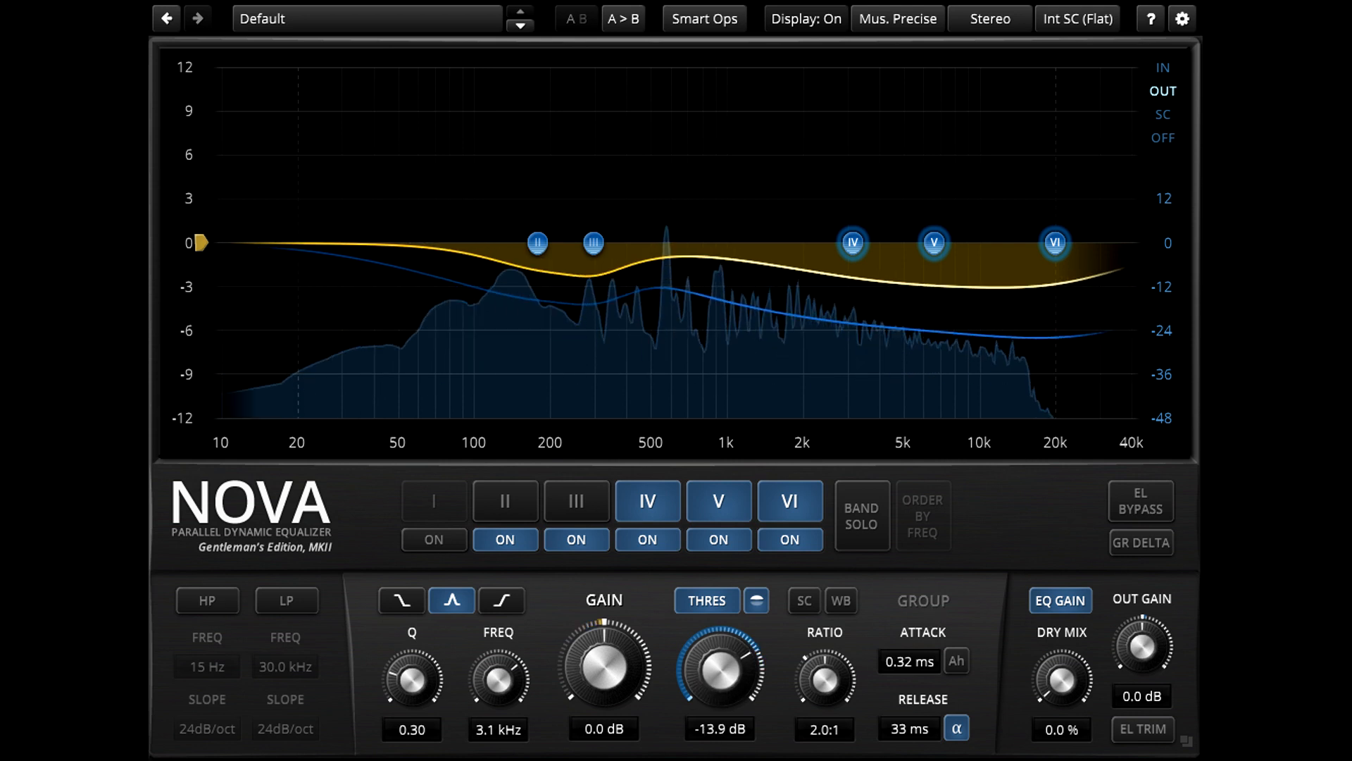
left_click_drag(719, 668, 728, 660)
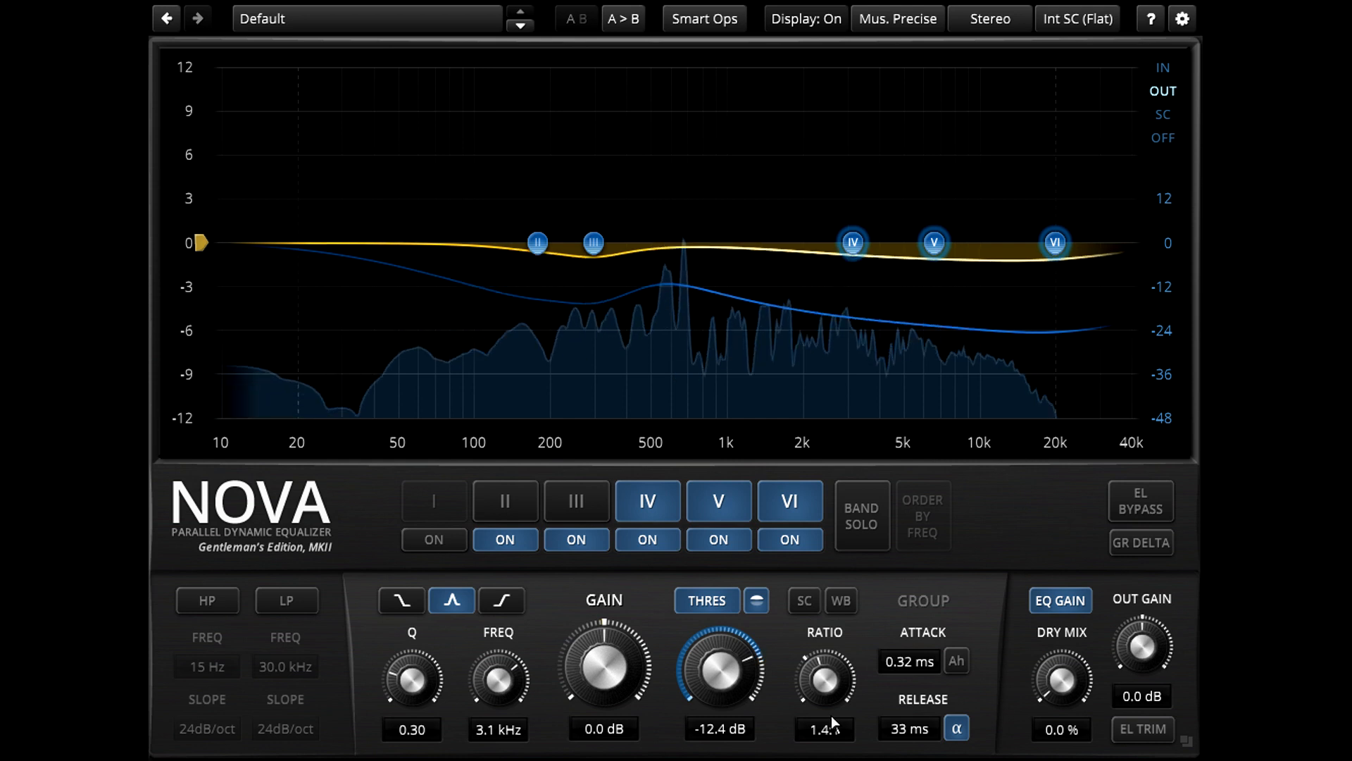
left_click(704, 18)
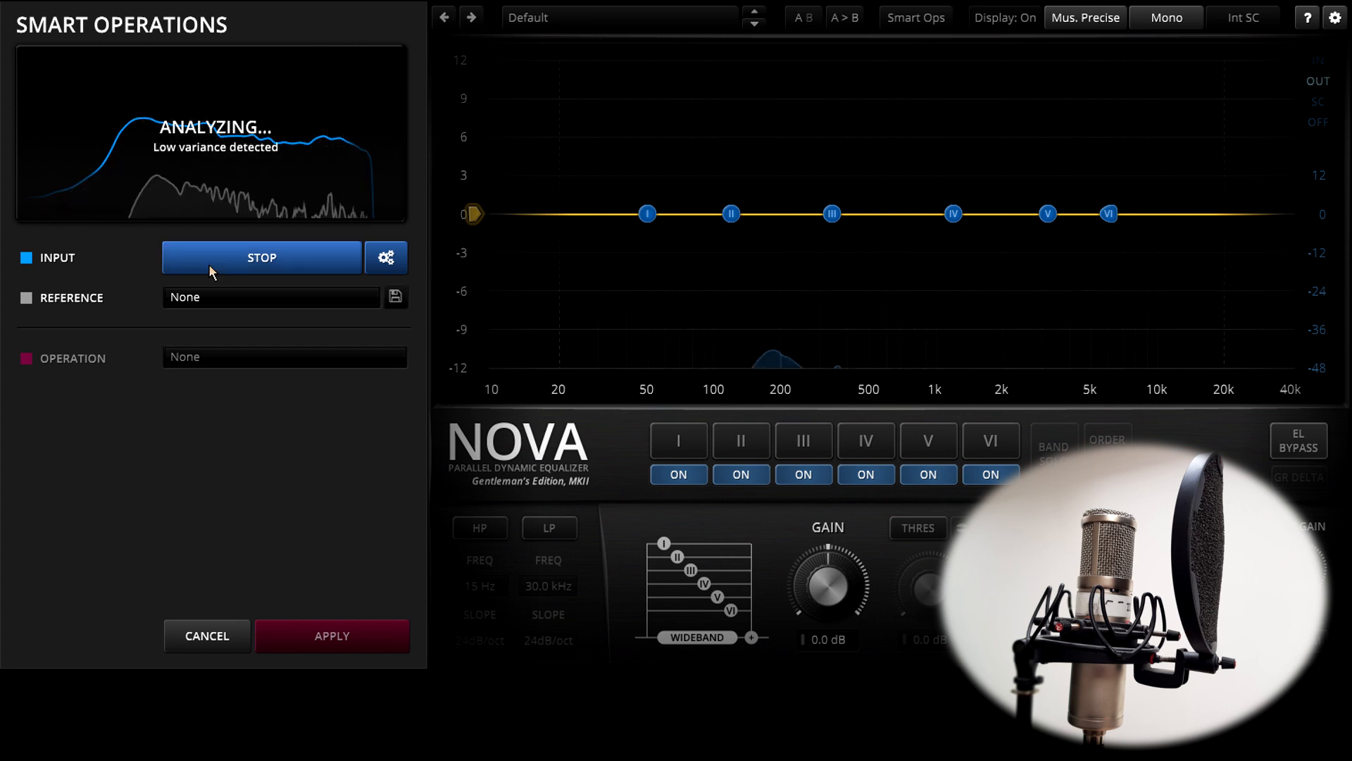
- Stop the running audio analysis and check the learn settings so Smart Ops is ready to learn
left_click(261, 258)
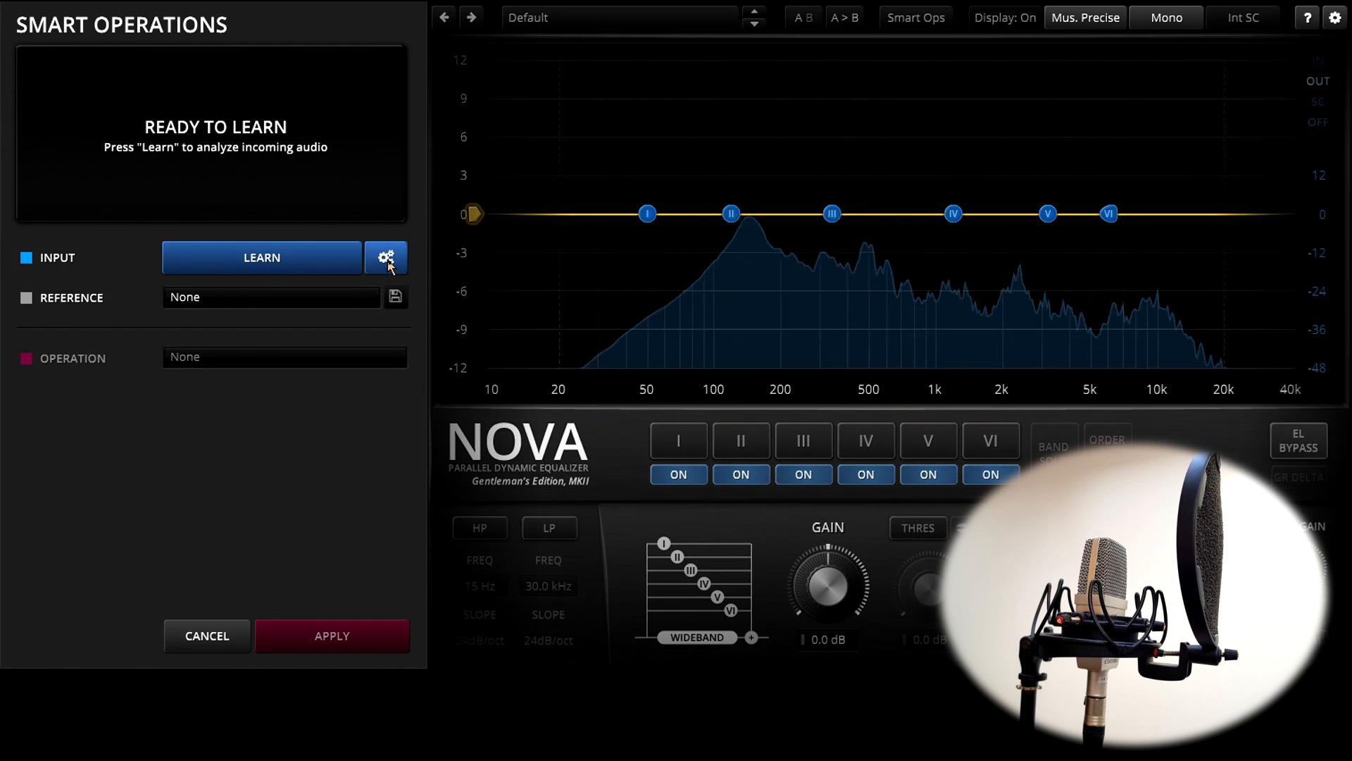
left_click(385, 257)
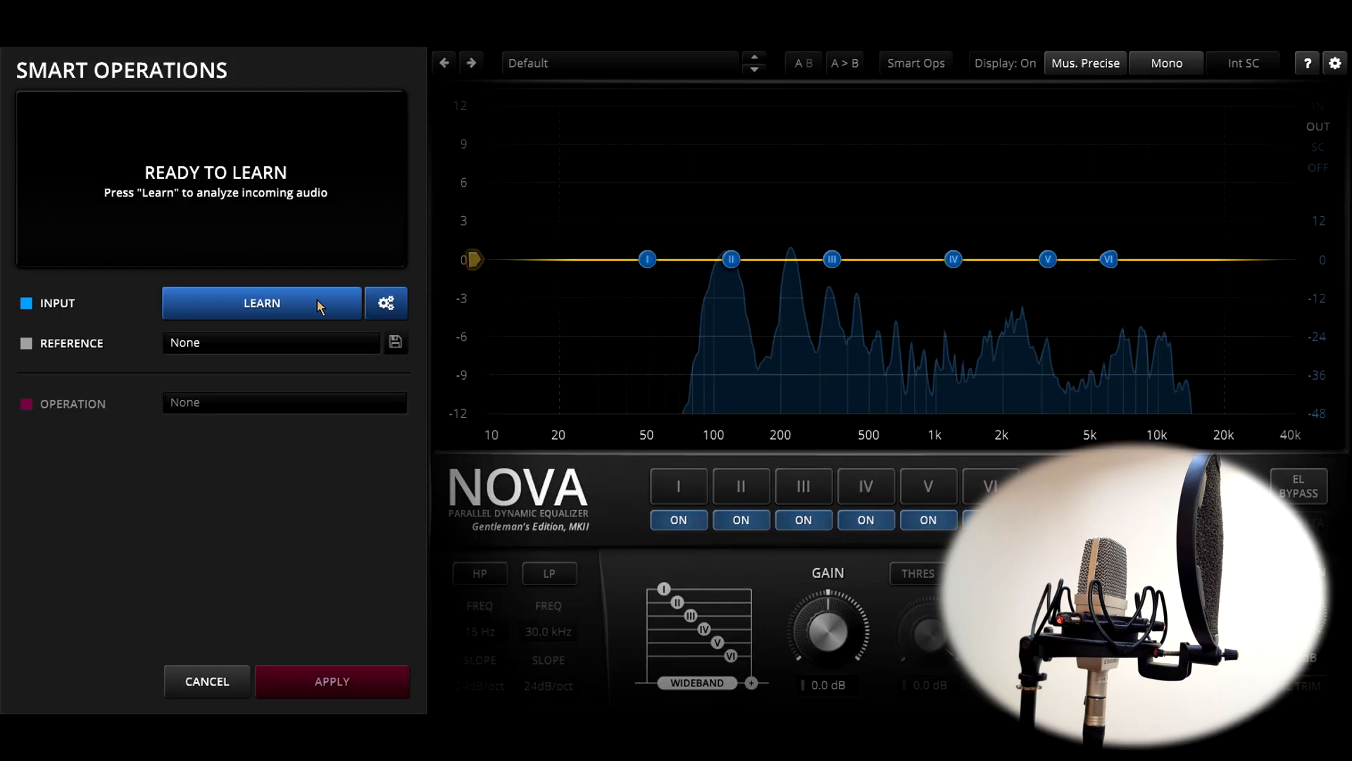
- Learn the incoming voice audio and set the reference to the Voice Over W4 plugin instance
left_click(262, 302)
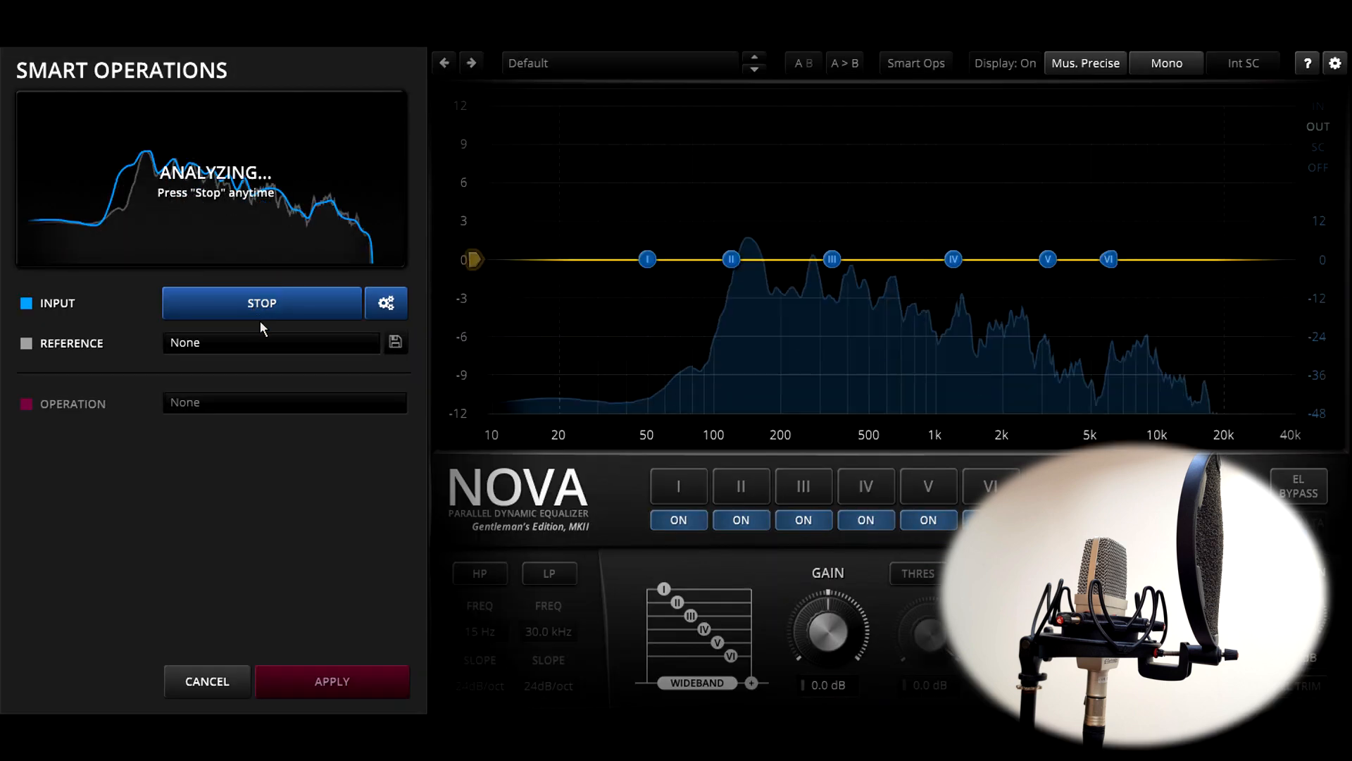
left_click(272, 342)
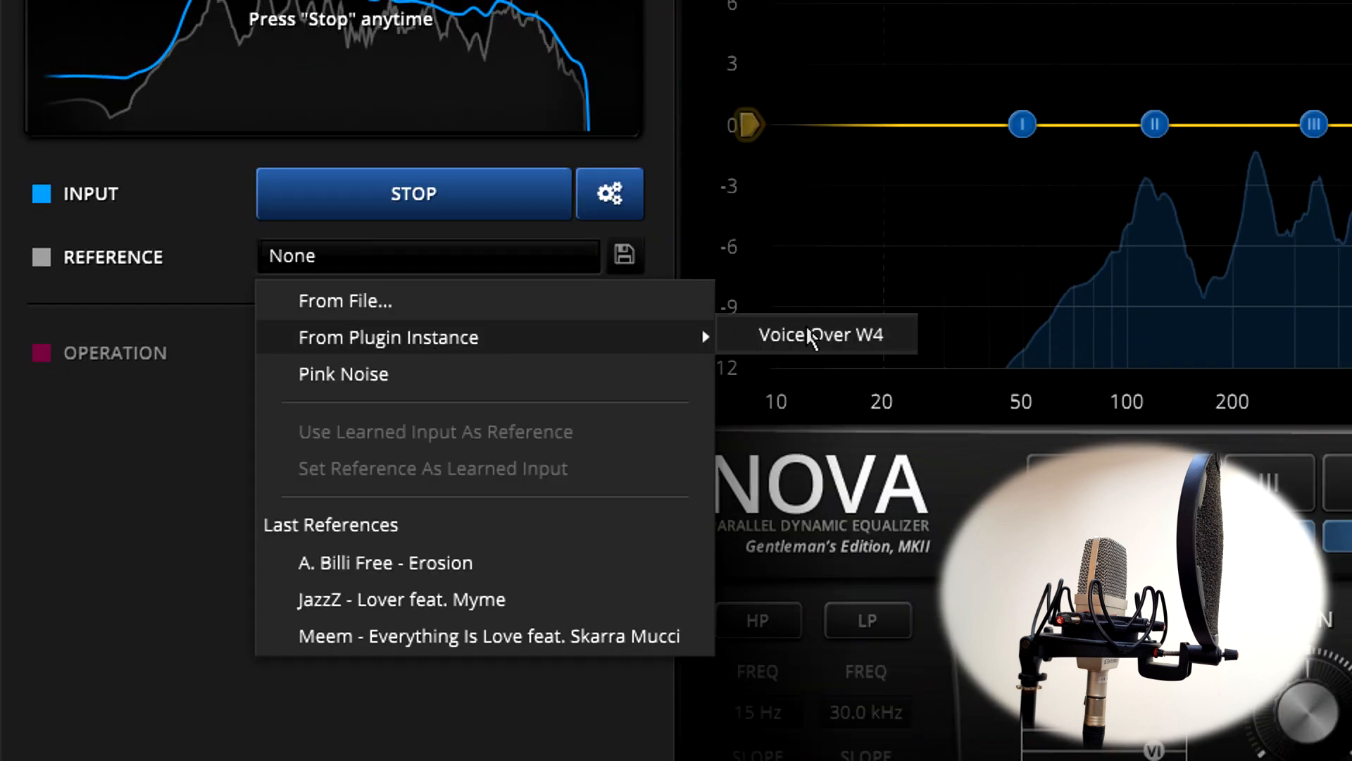
left_click(816, 335)
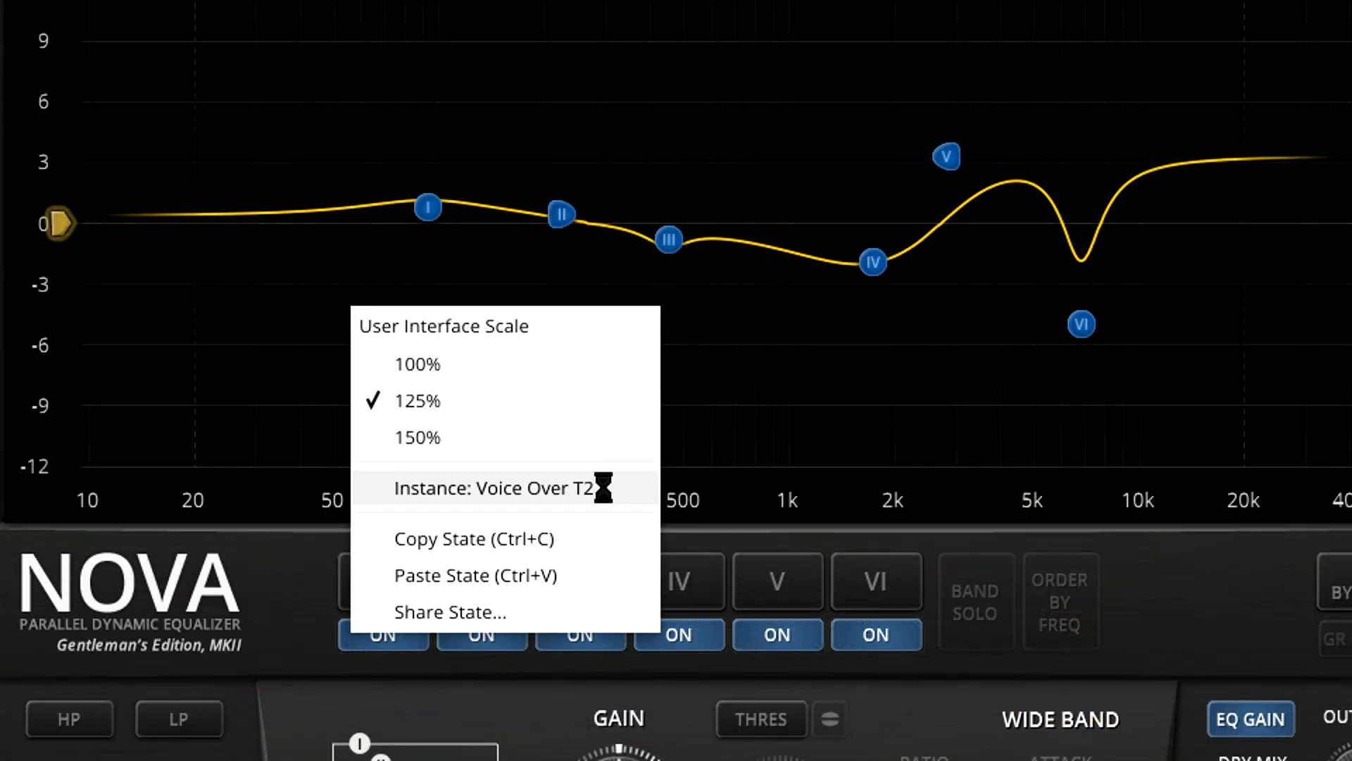
left_click(496, 487)
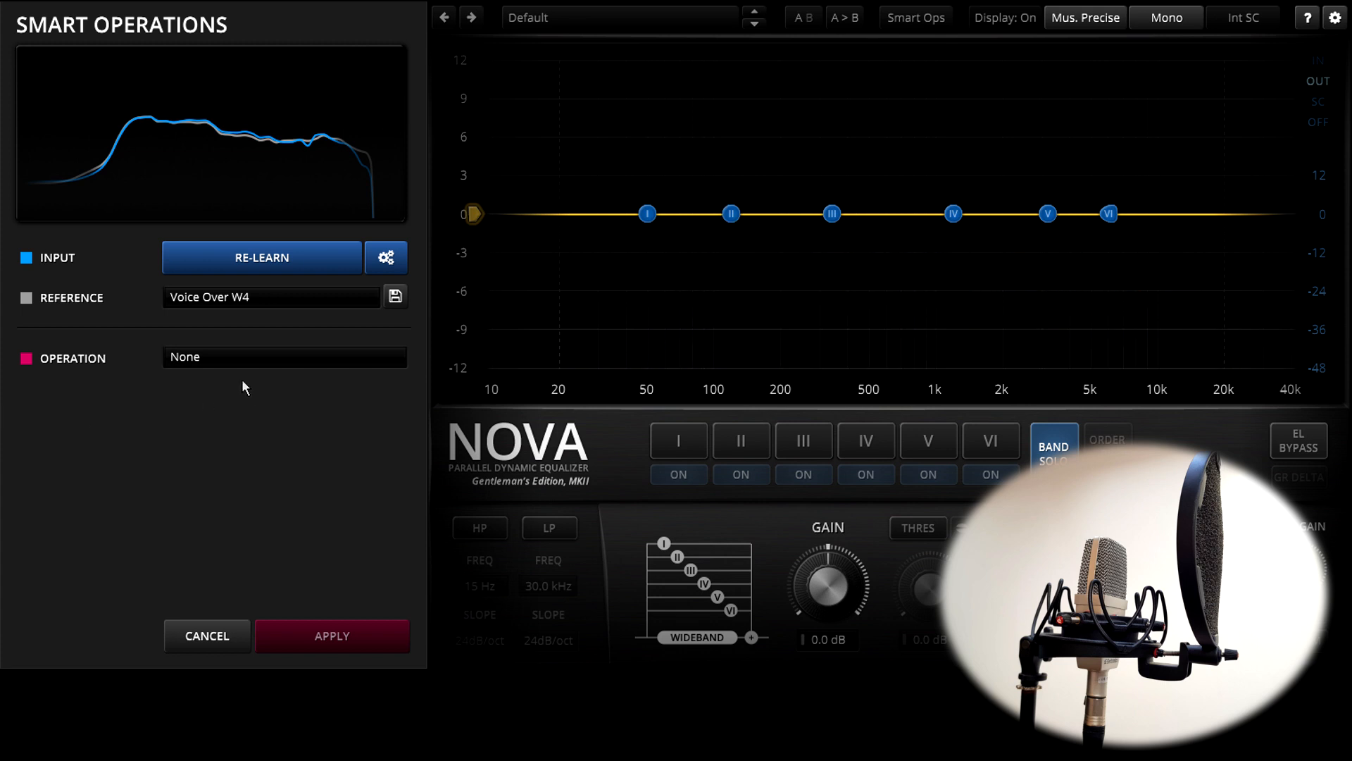
- Choose Static Match as the operation and raise its range to about 75%
left_click(285, 357)
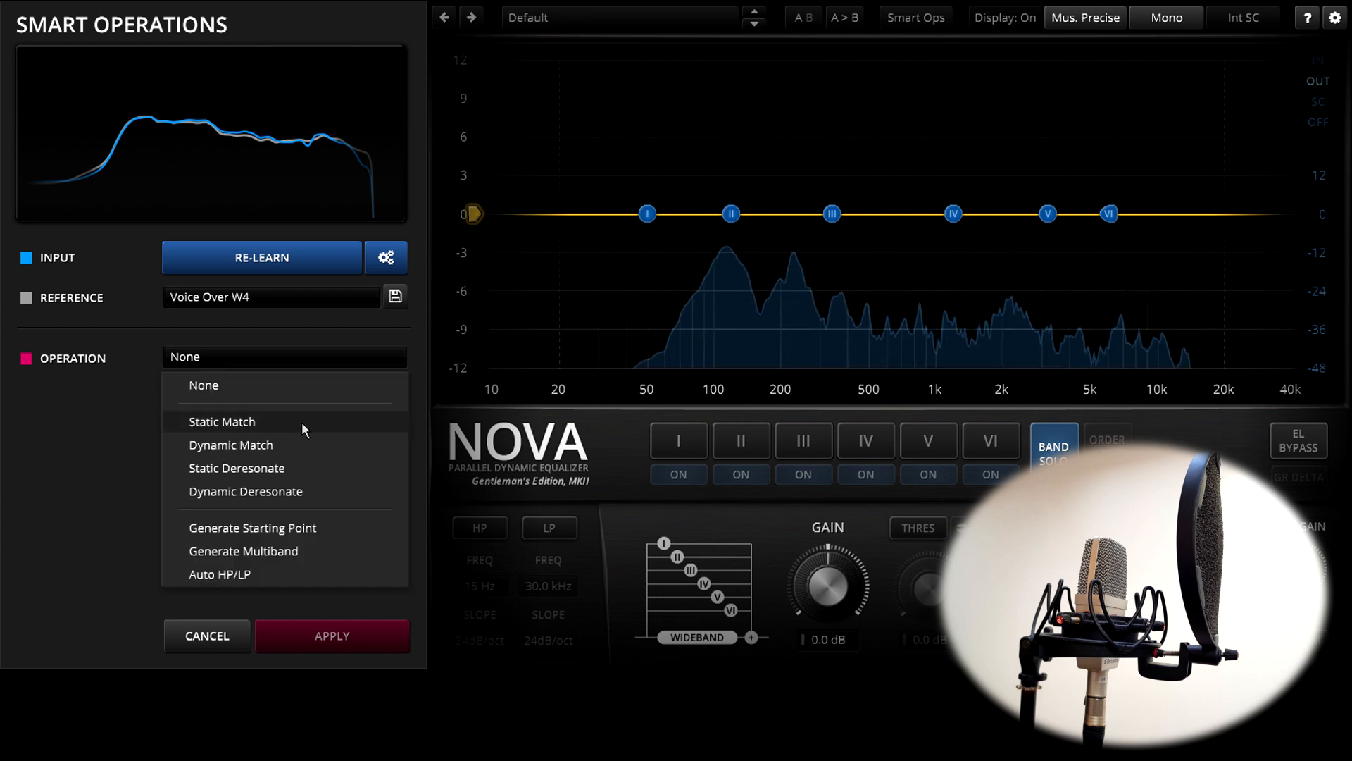
left_click(223, 421)
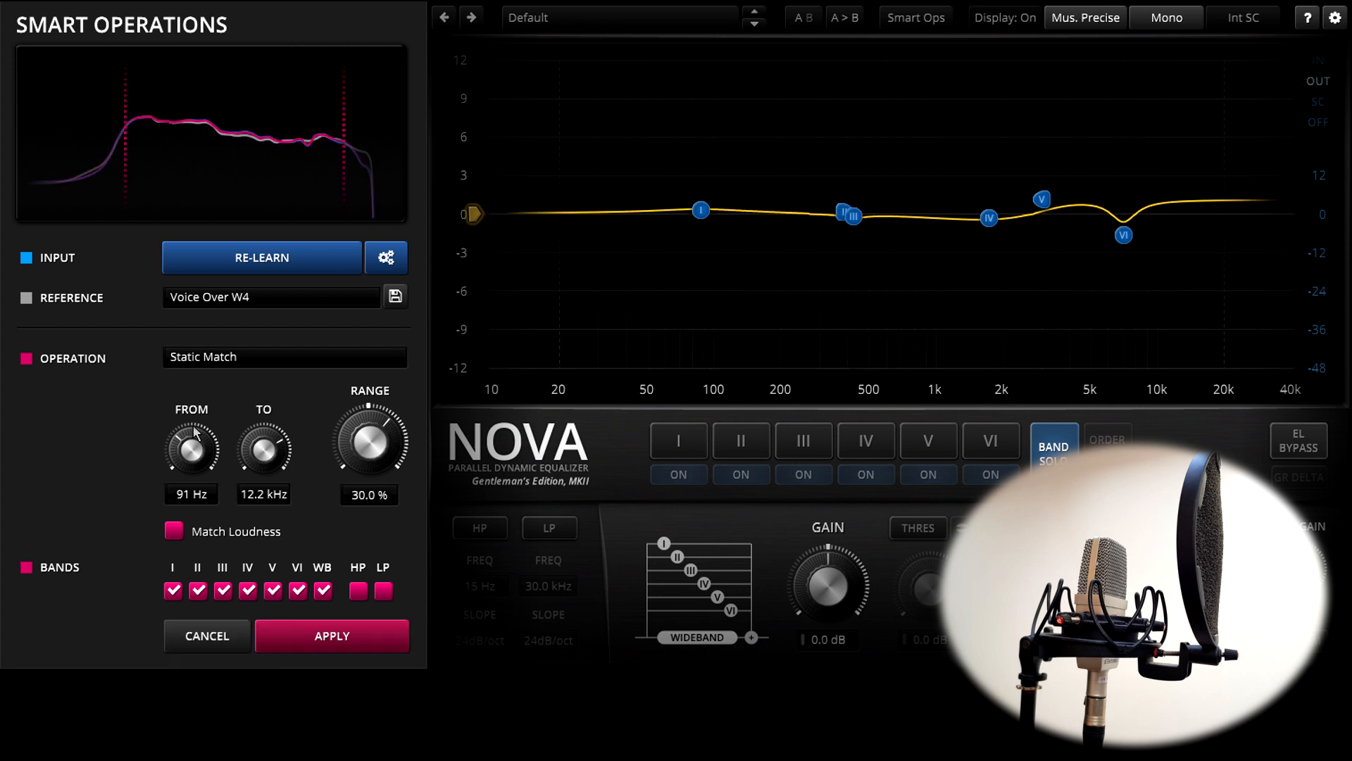
left_click_drag(369, 441, 369, 414)
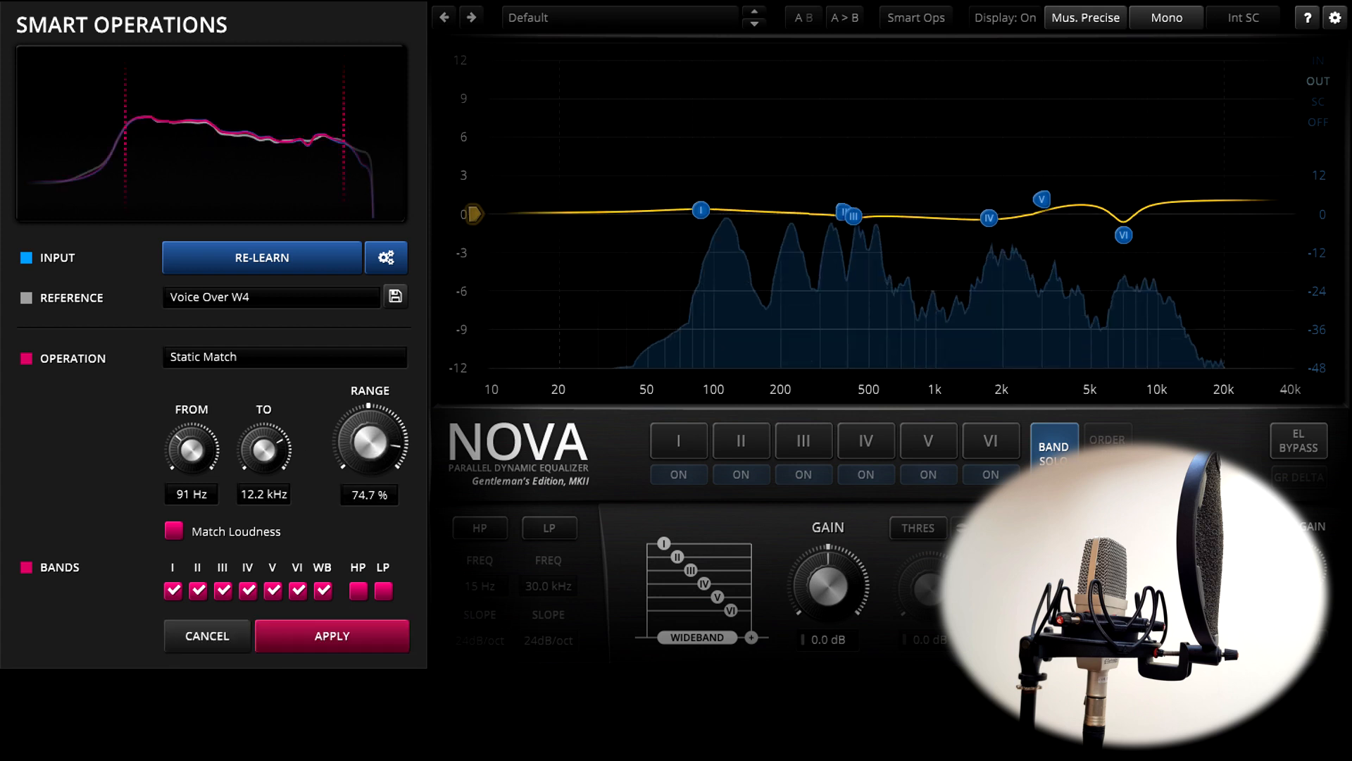
left_click_drag(369, 439, 369, 414)
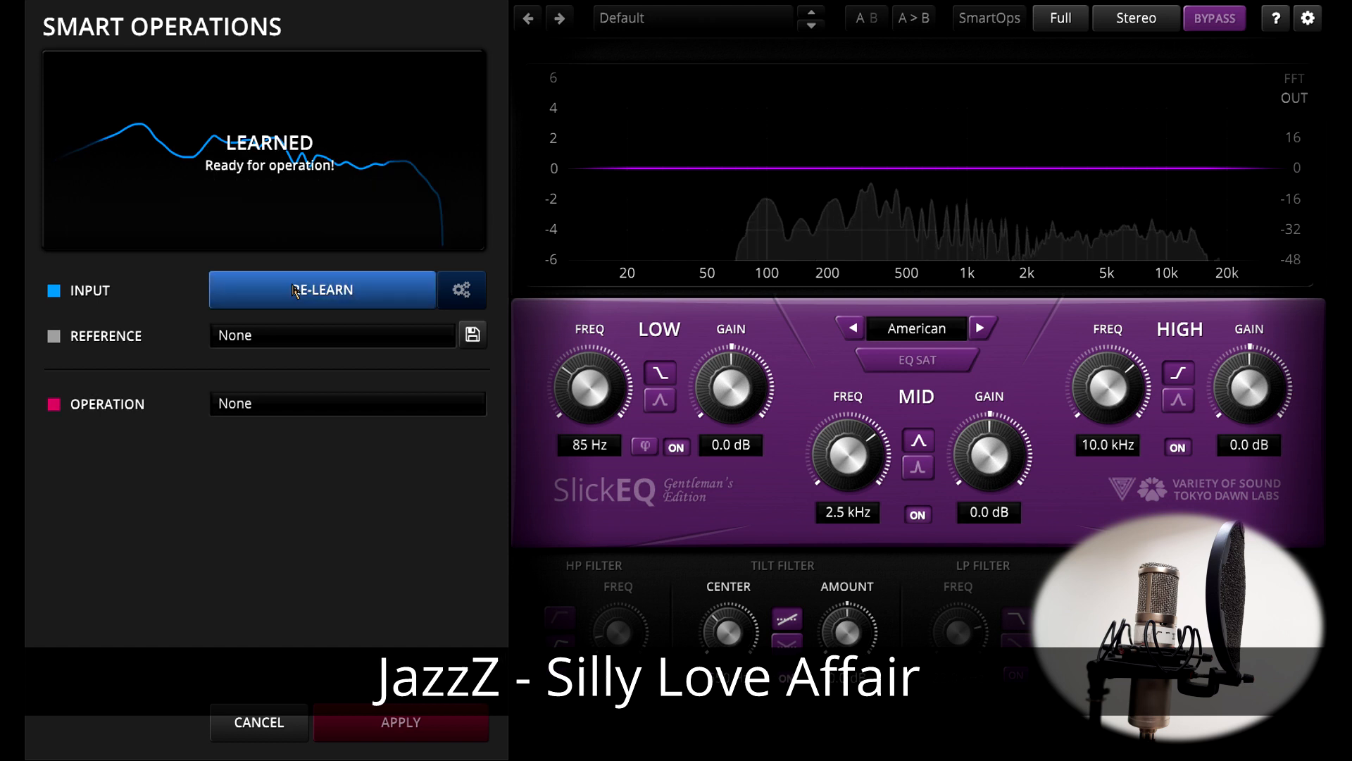
- Choose From File... as the reference source to open the Load Reference from File dialog
left_click(473, 335)
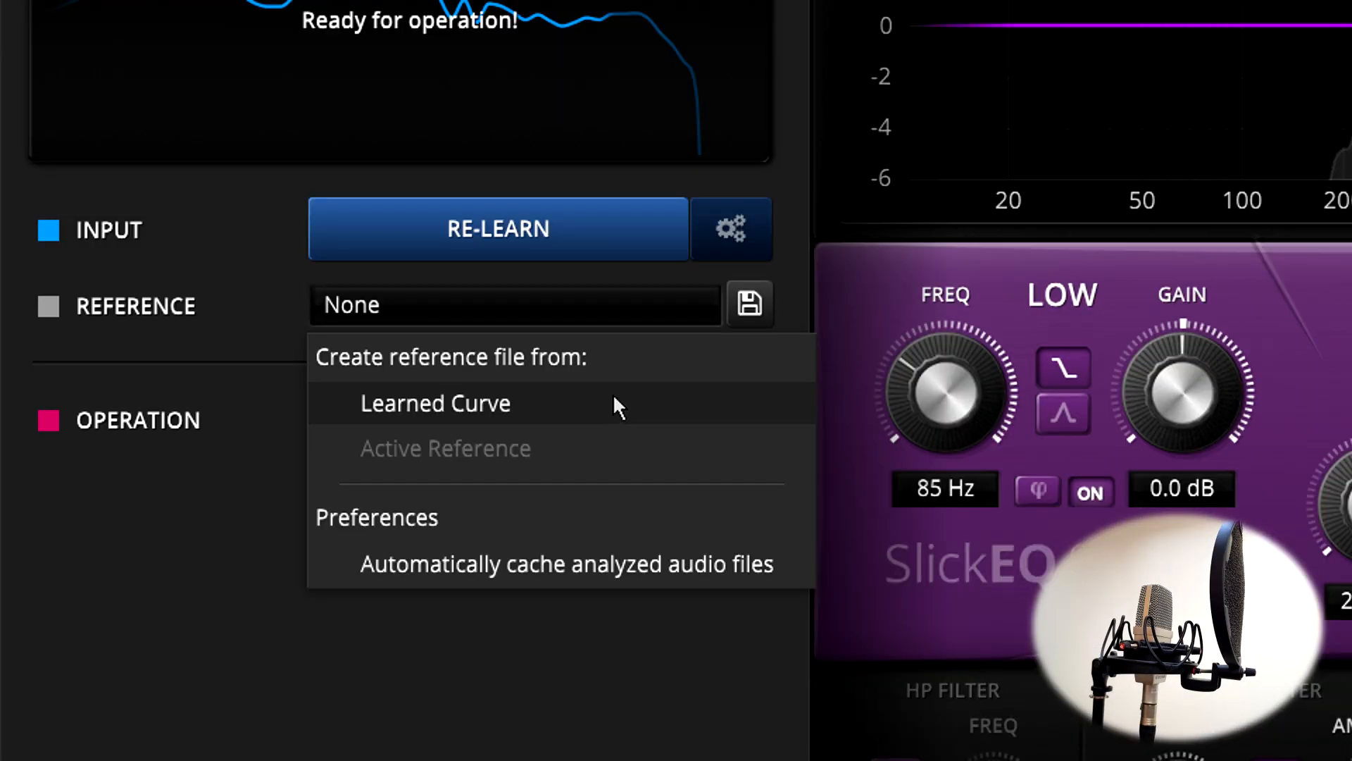
left_click(516, 305)
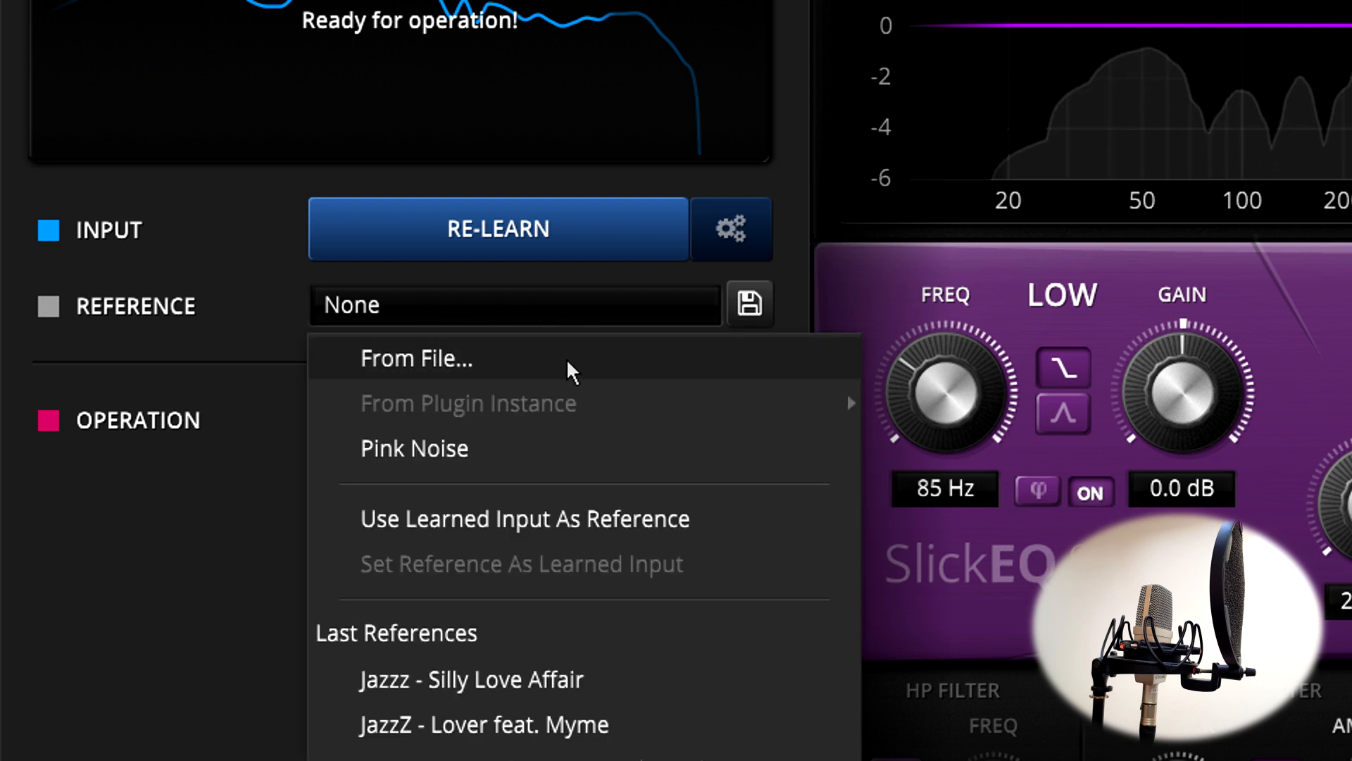
left_click(417, 359)
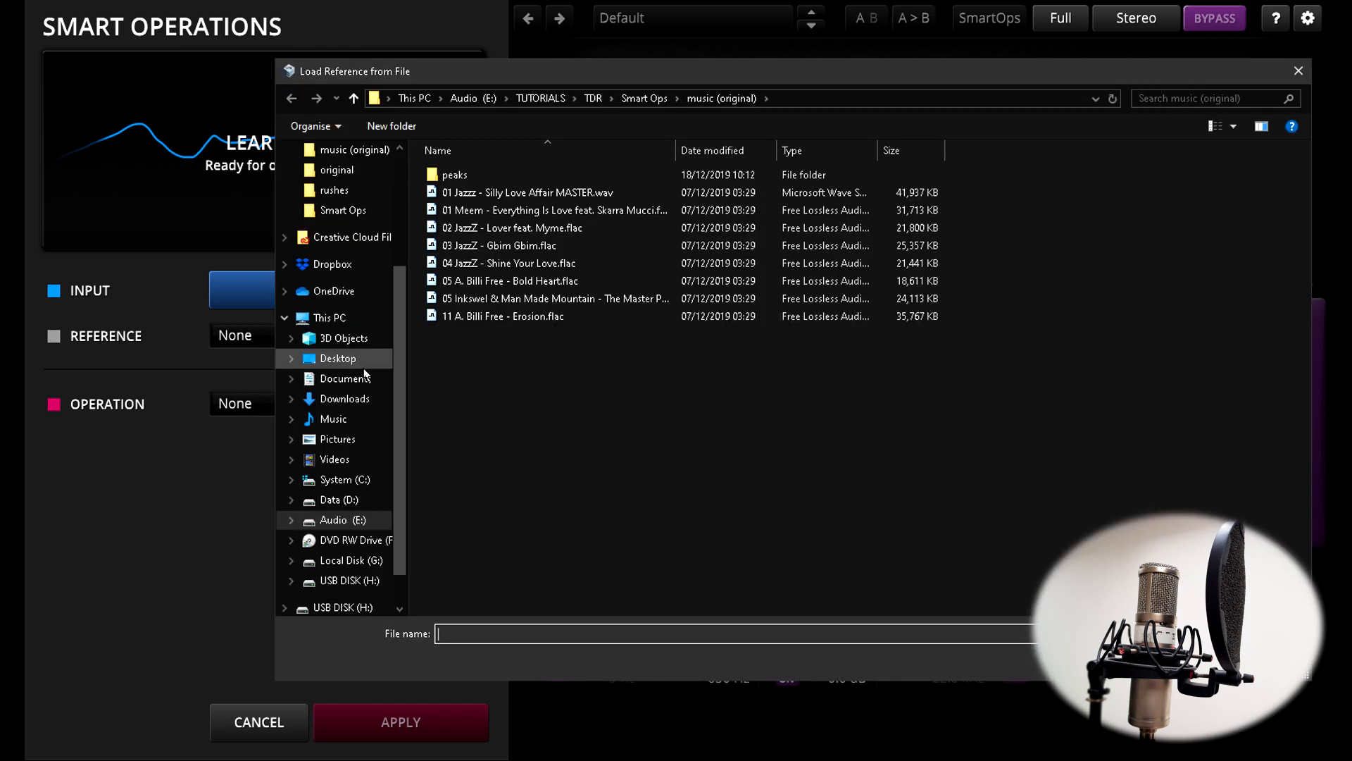
mouse_move(397, 355)
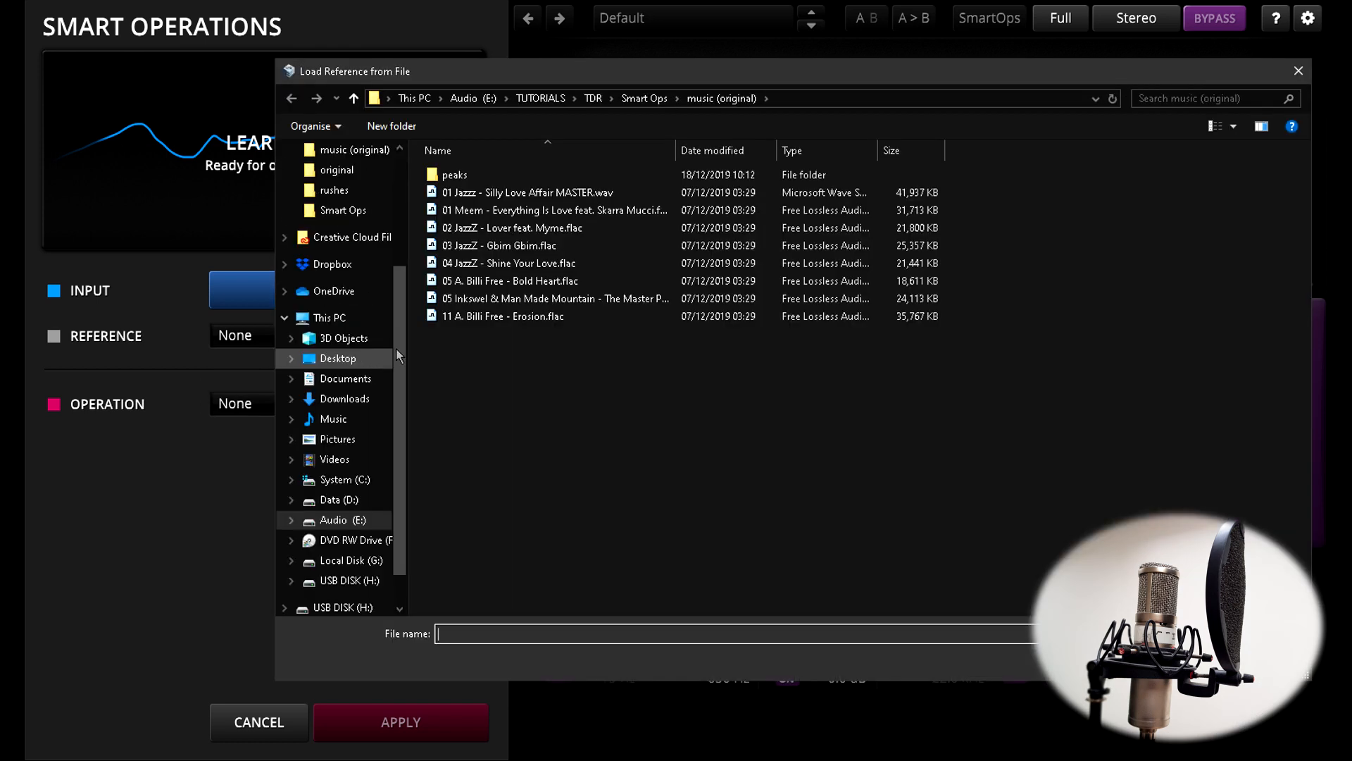
- Load 02 JazzZ - Lover feat. Myme.flac as reference and choose Match Reference as the operation
left_click(513, 228)
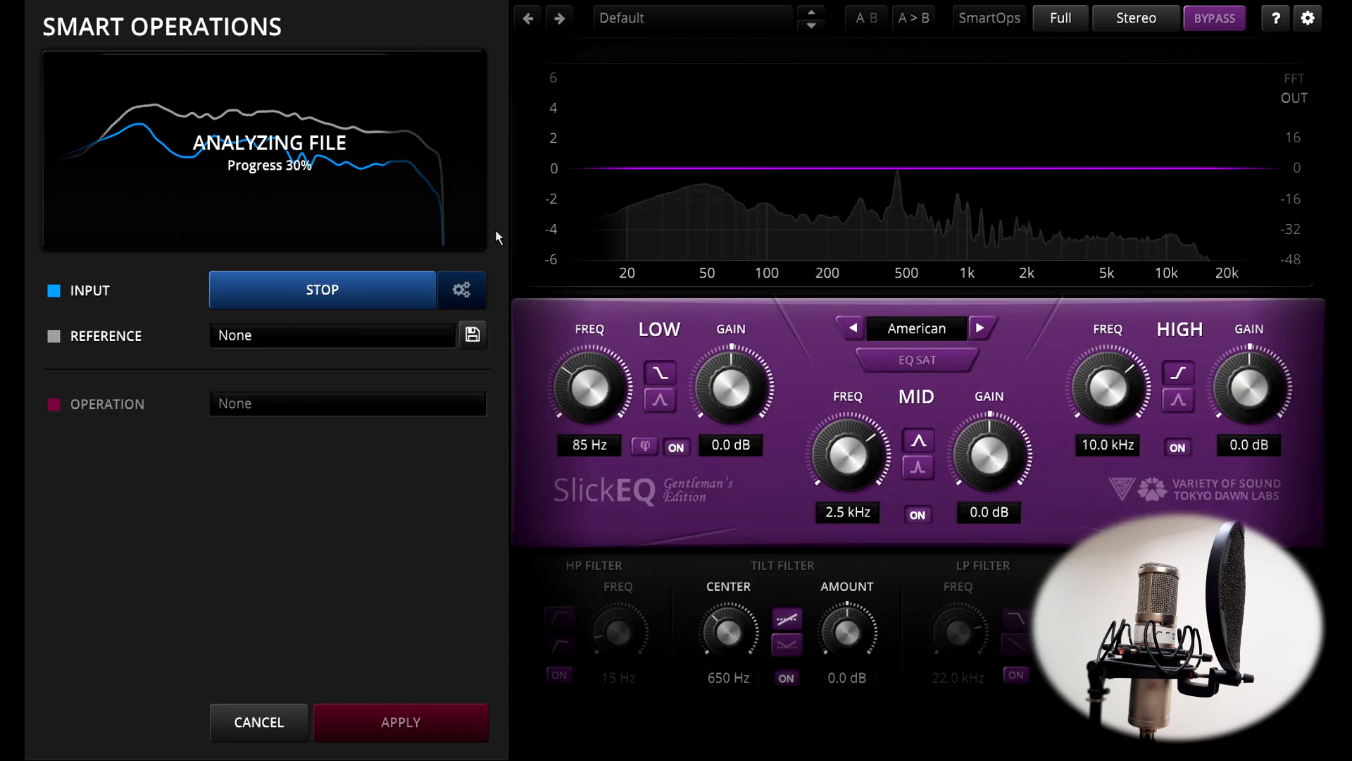
left_click(346, 403)
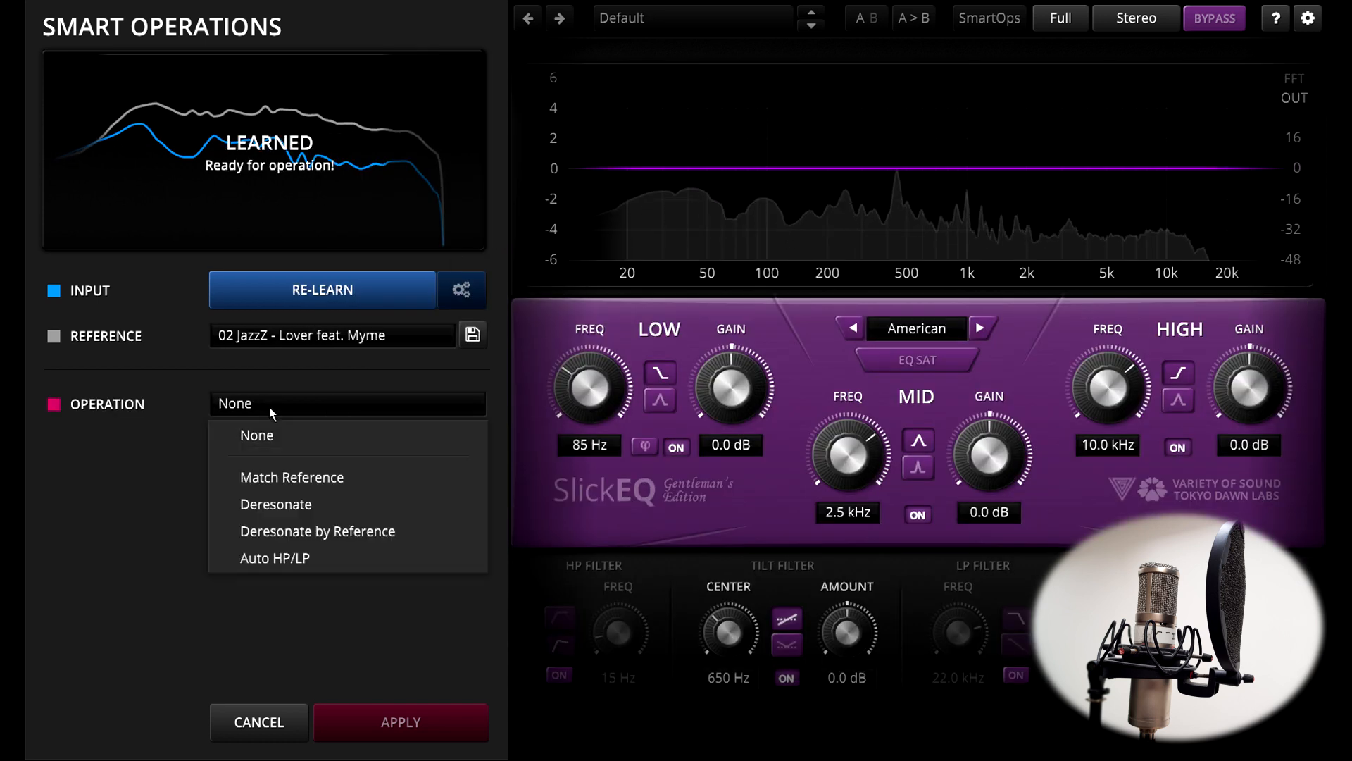
left_click(292, 476)
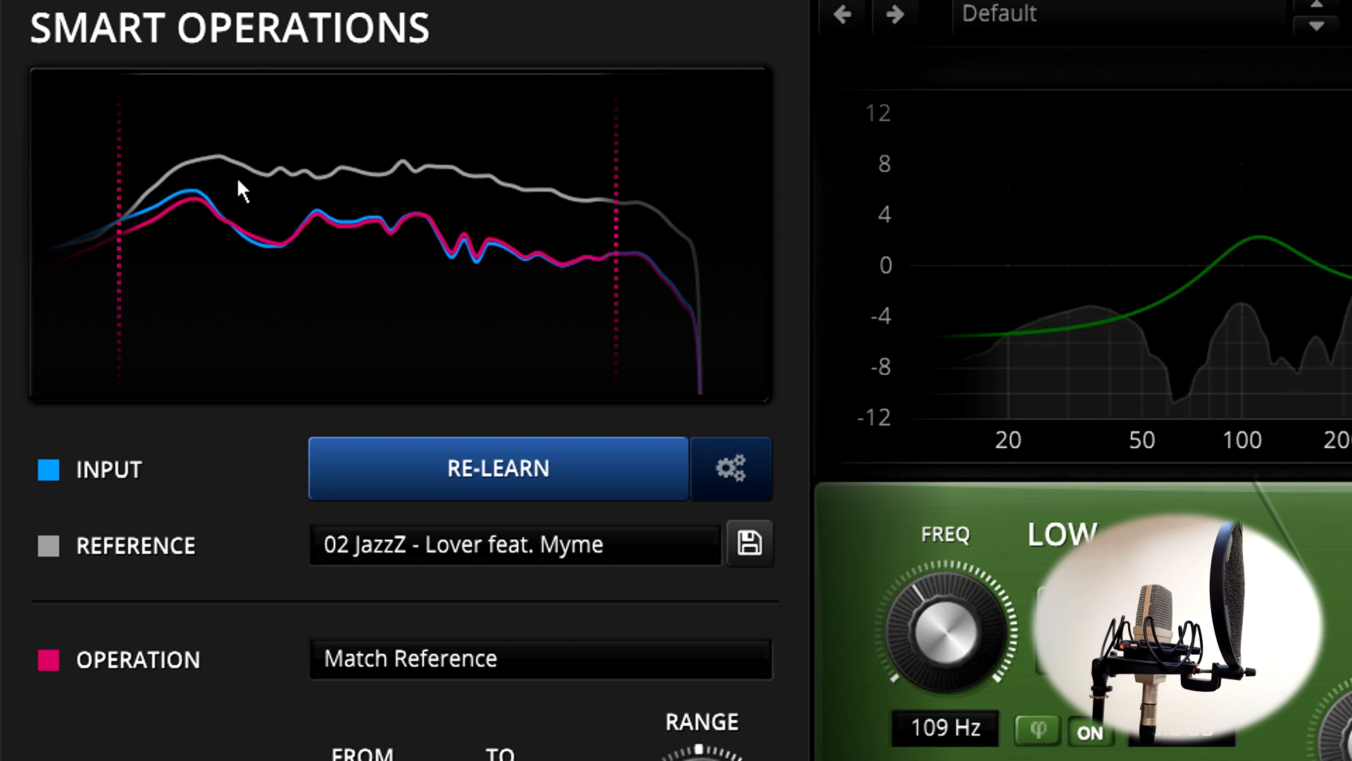
- Toggle Match Loudness on and back off, leaving the match starting at 53 Hz
scroll("down", 3)
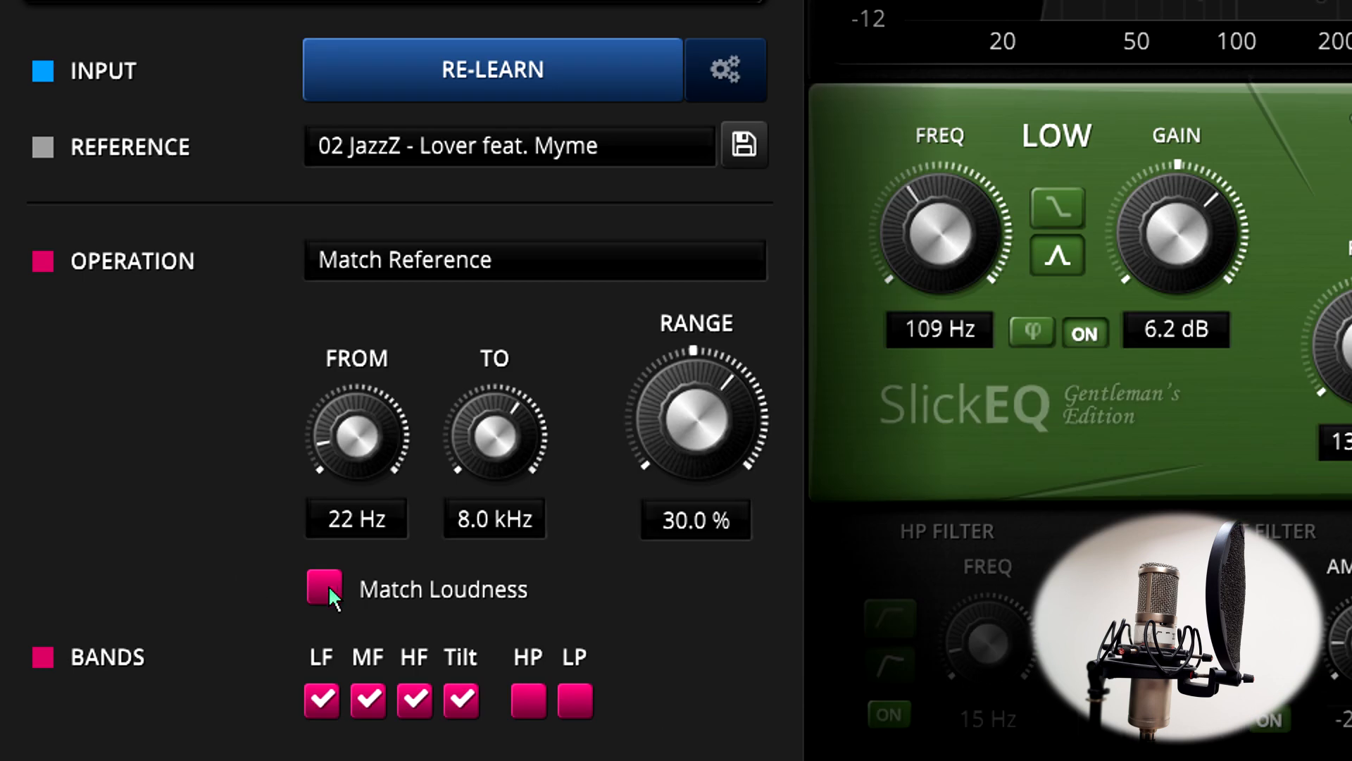
left_click(324, 588)
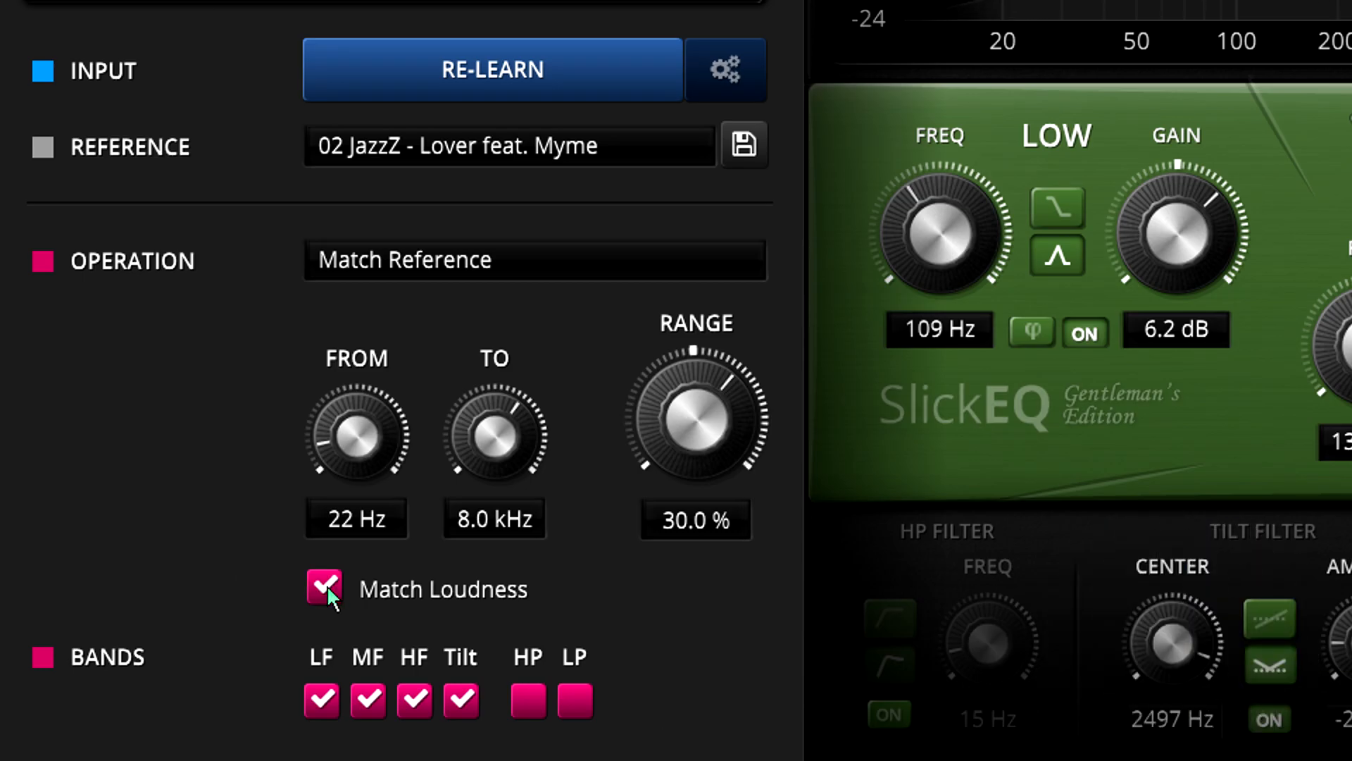
left_click(322, 589)
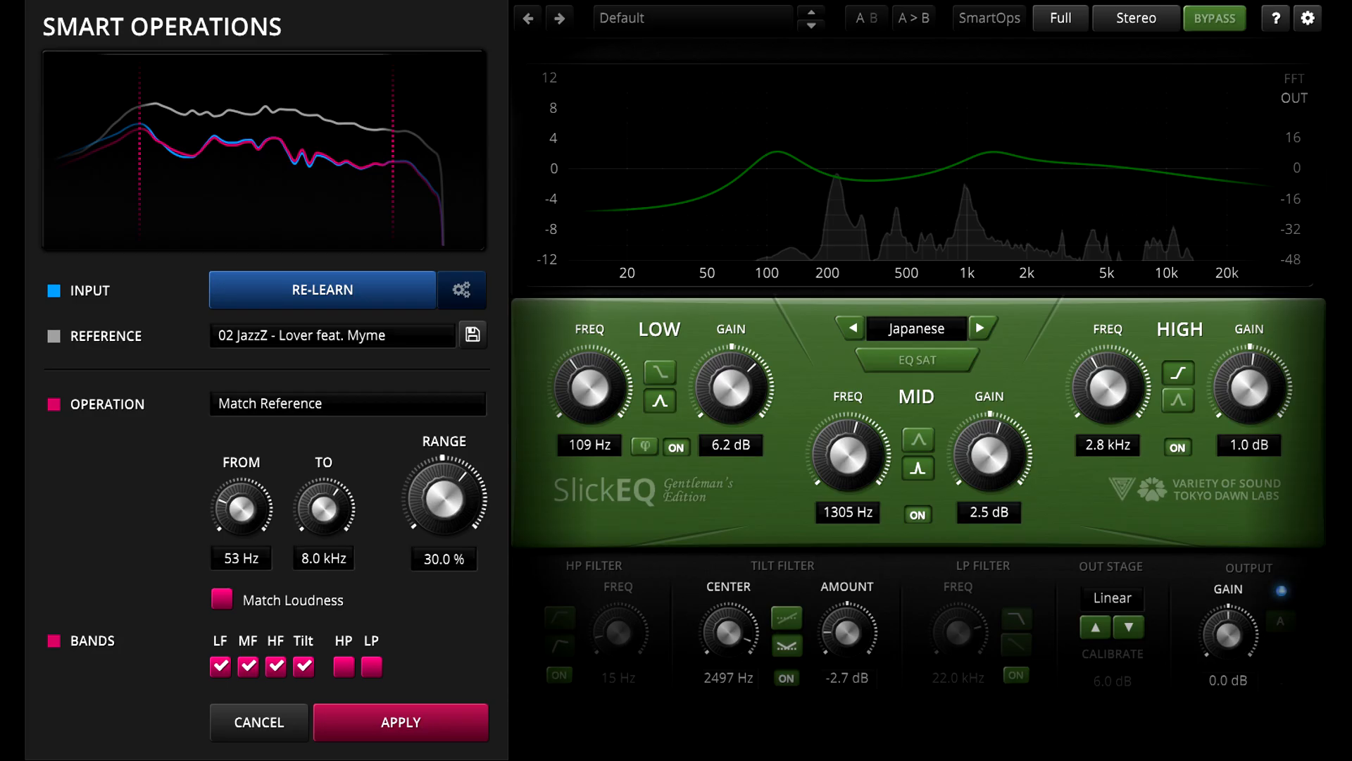
- Limit the match to about 66 Hz–9.8 kHz and set its range near 24%
left_click(983, 328)
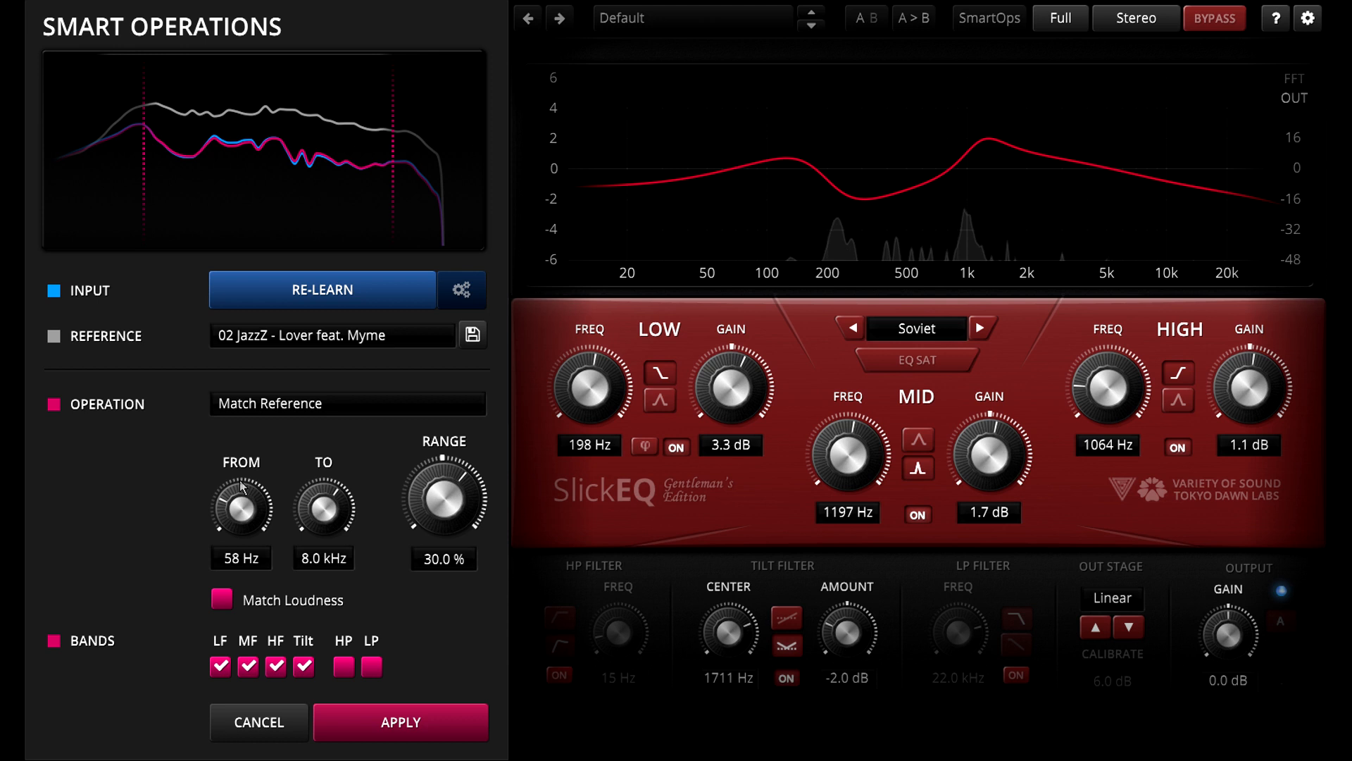
left_click_drag(241, 504, 240, 492)
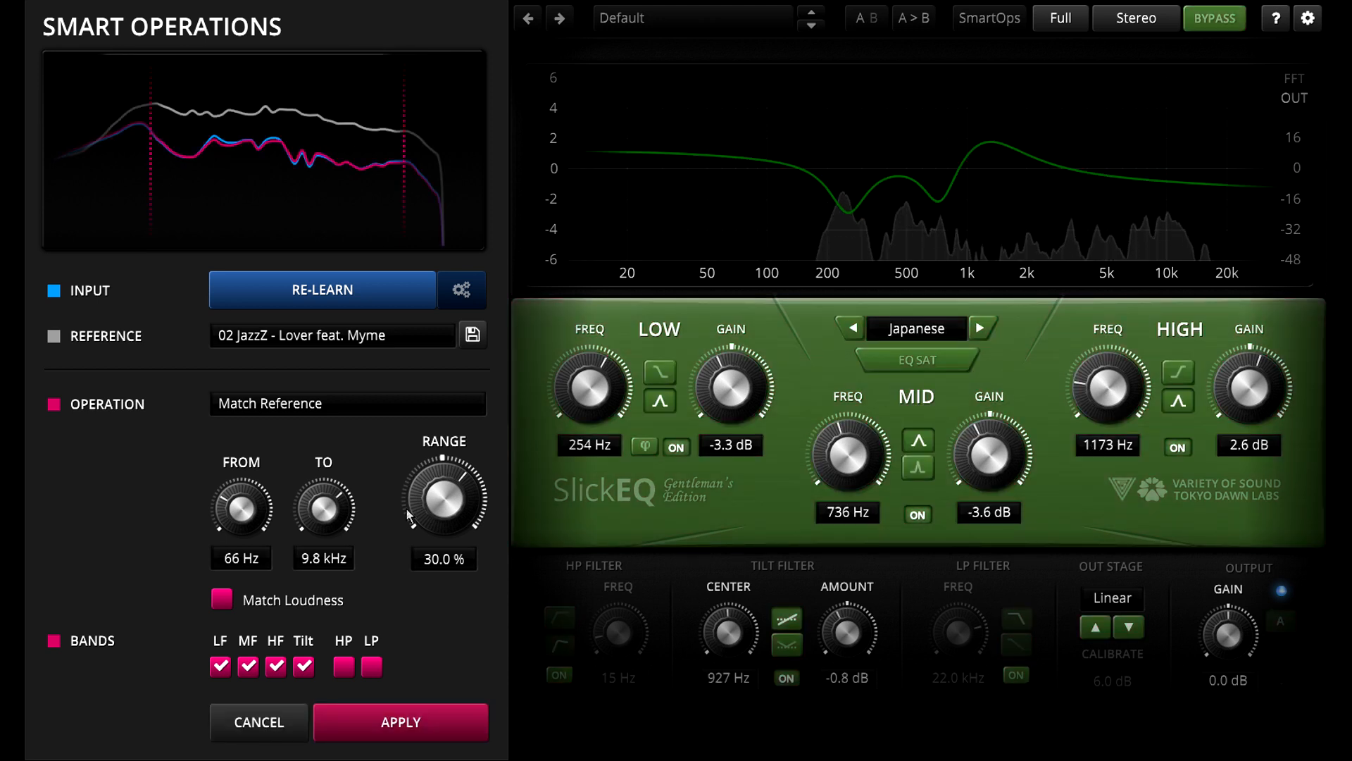
left_click_drag(443, 495, 442, 516)
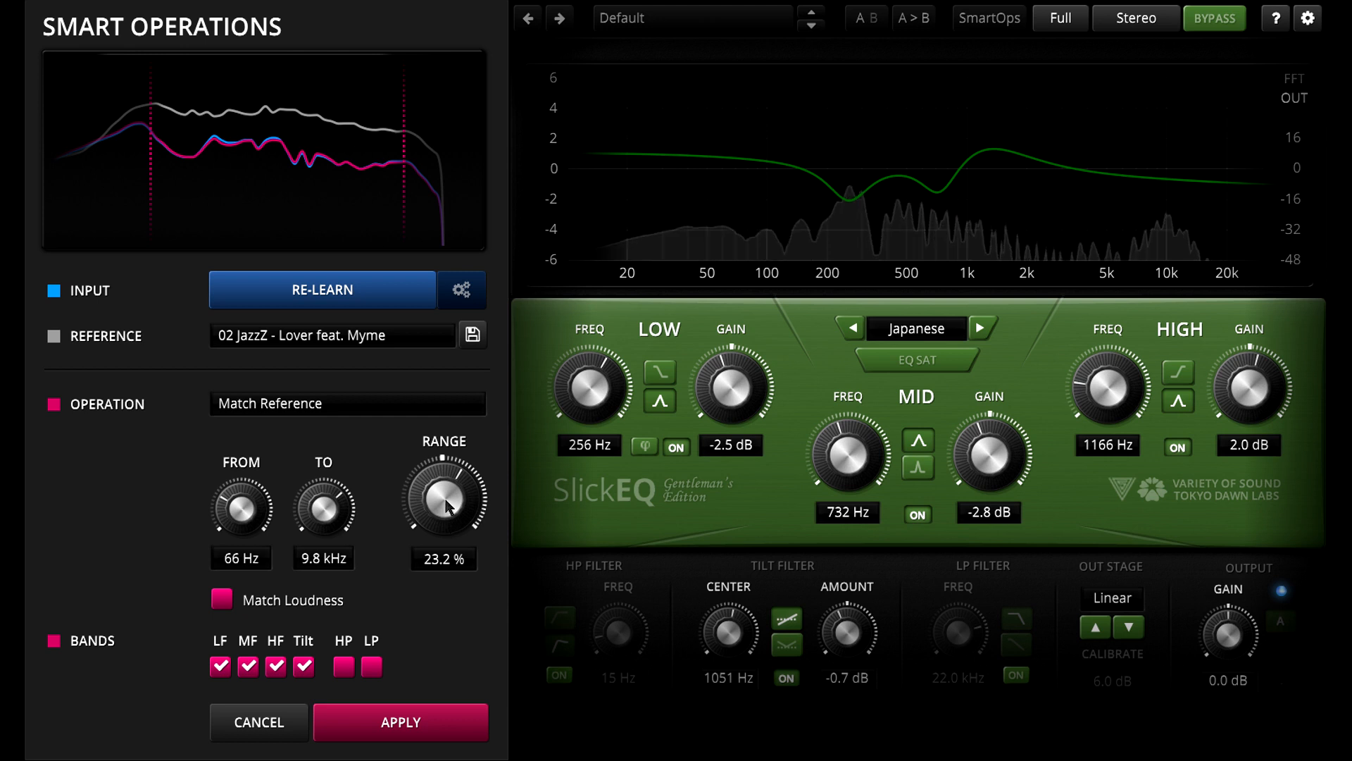
left_click_drag(443, 500, 440, 517)
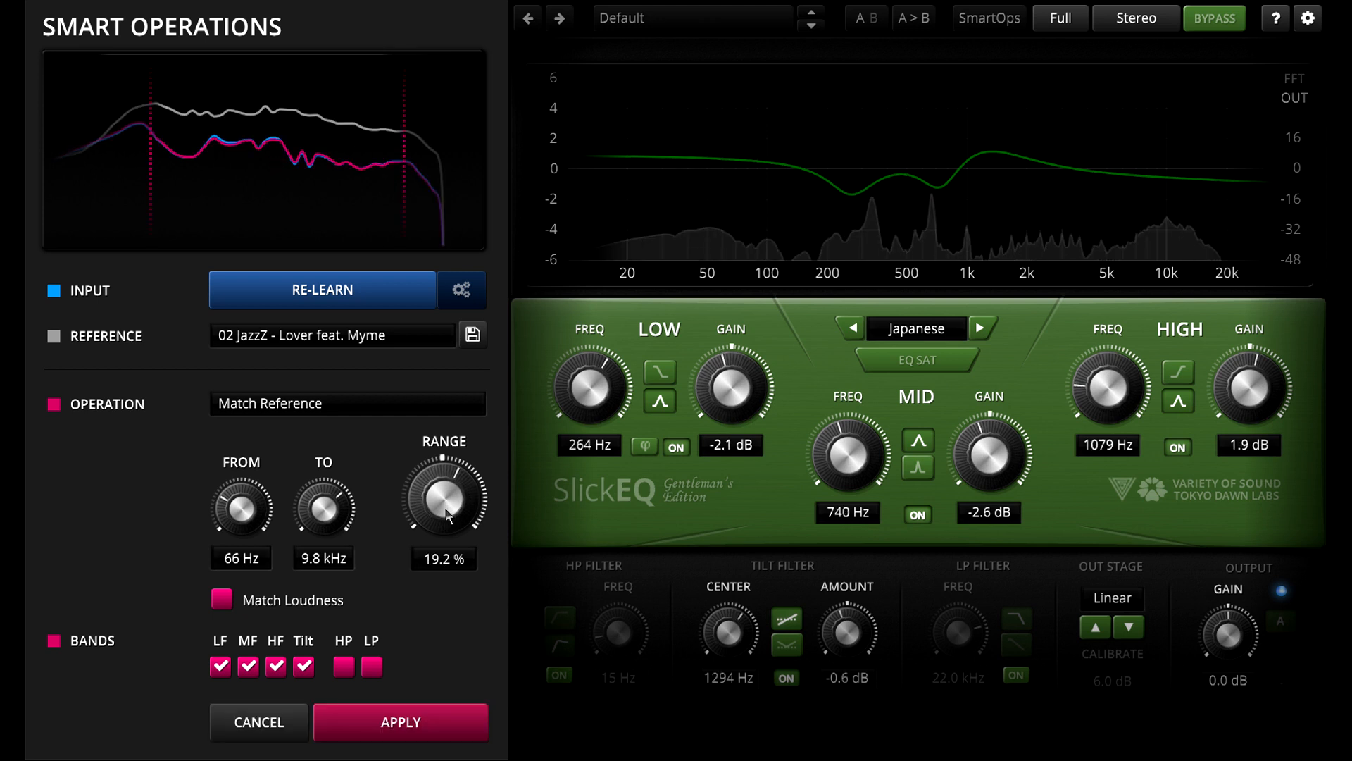
left_click_drag(442, 500, 447, 479)
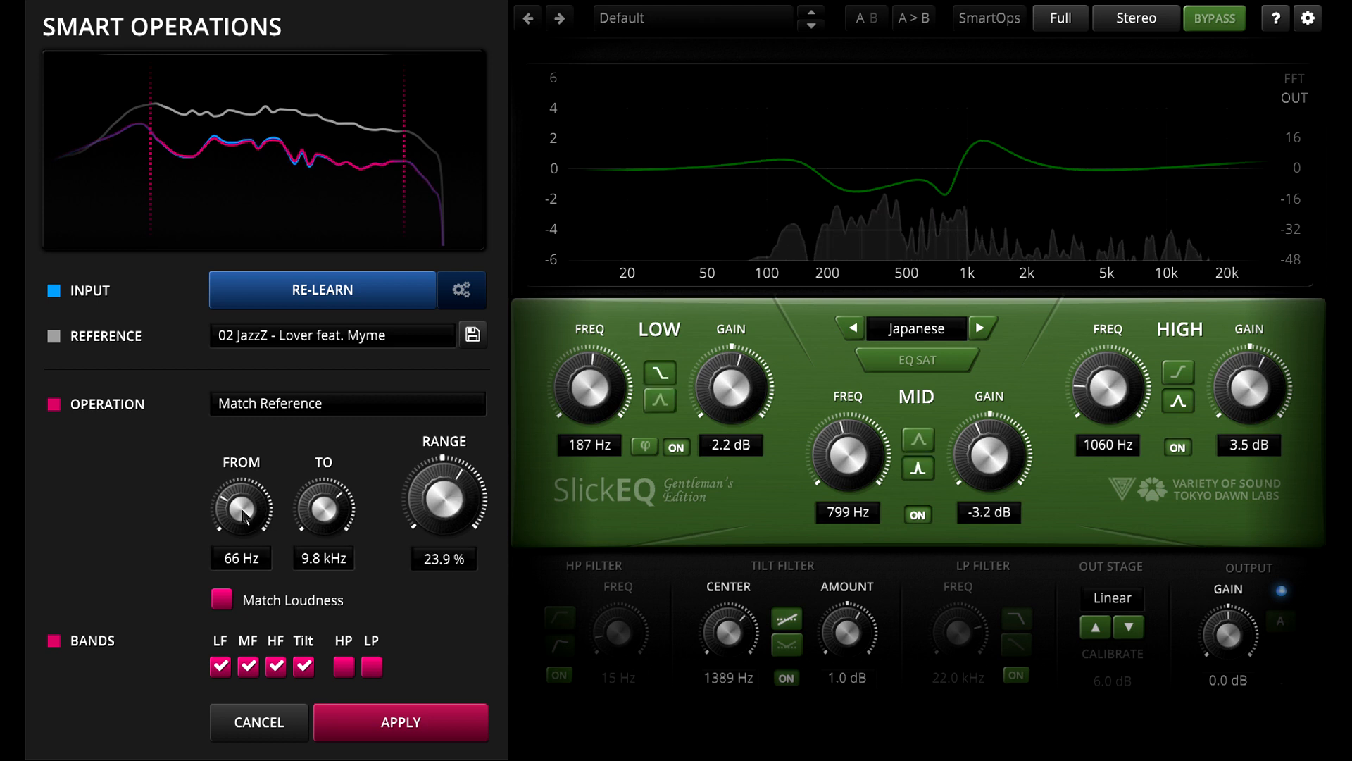
left_click_drag(241, 504, 245, 488)
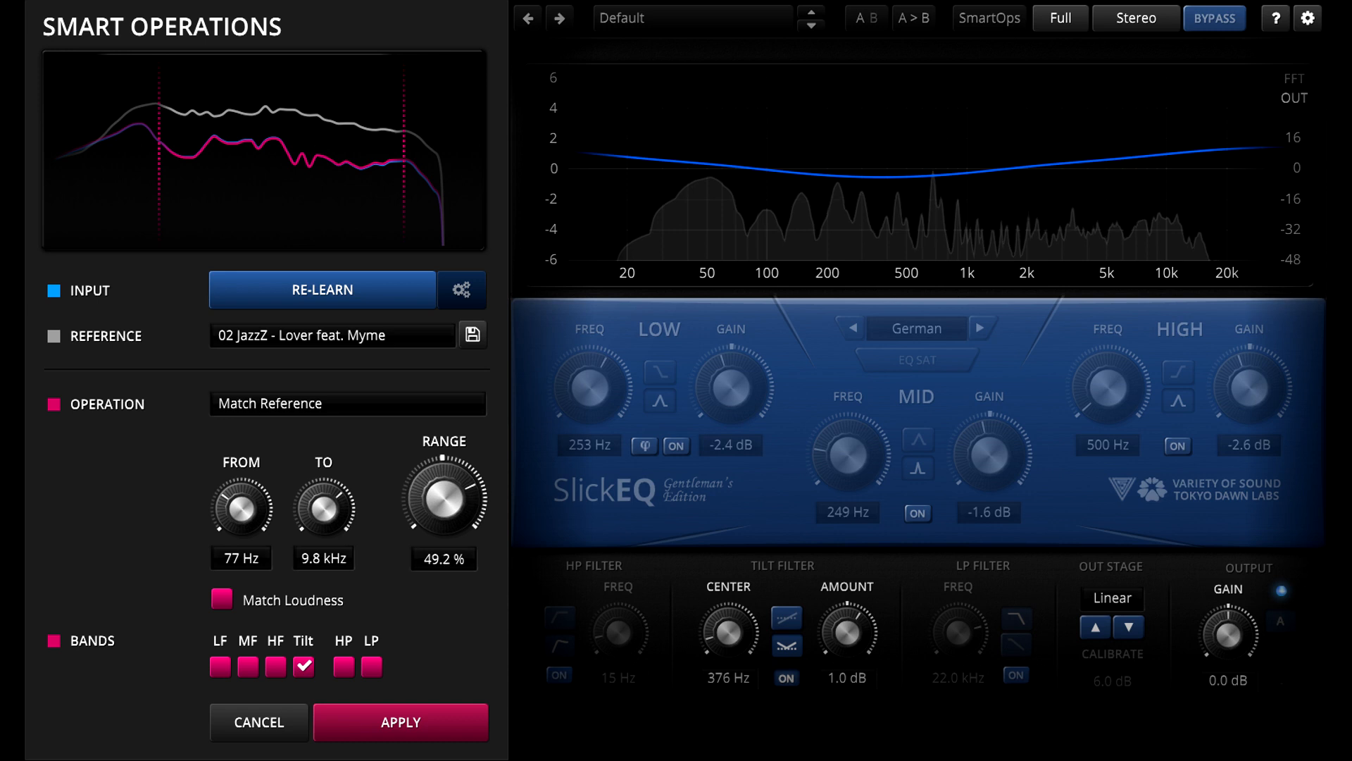
- Drag the Range knob down from 70.8% to about 53% on the tilt-only match
left_click_drag(442, 504, 443, 475)
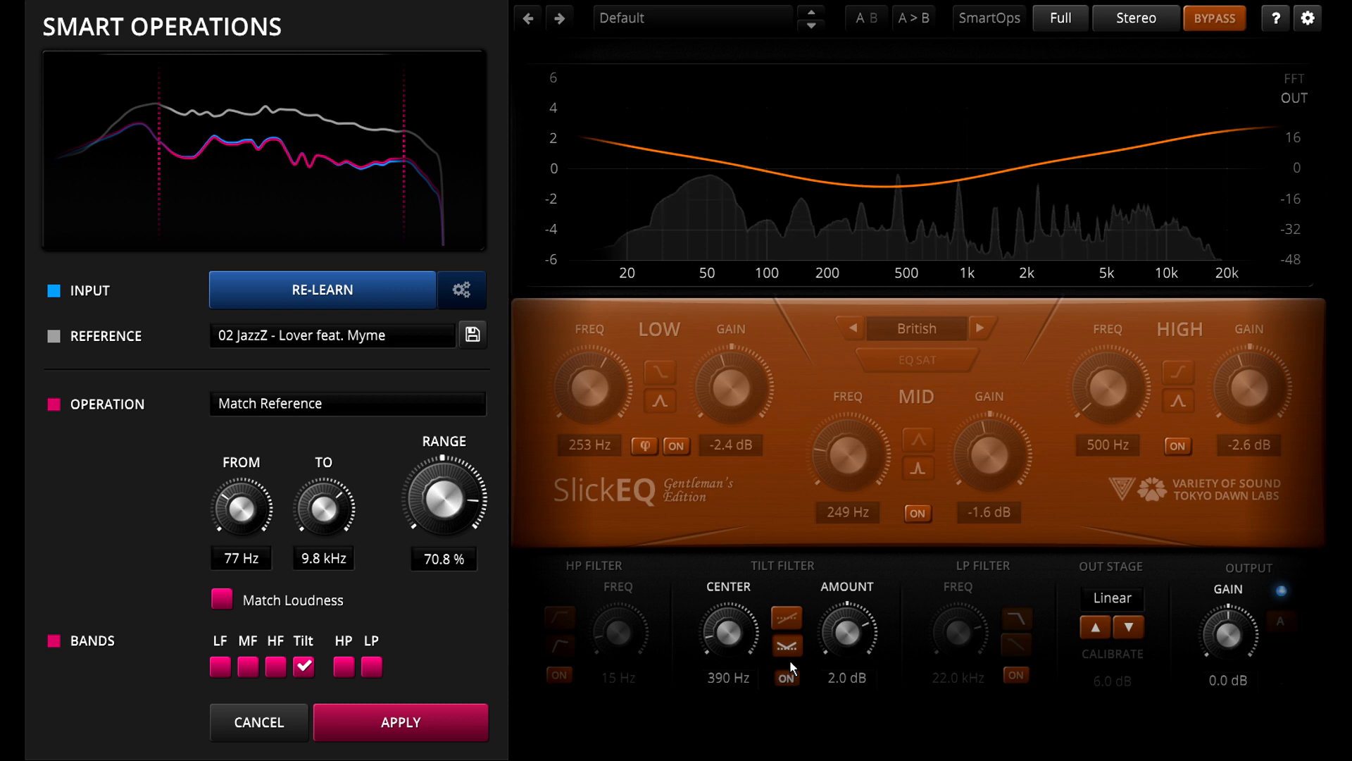
left_click_drag(443, 492, 447, 466)
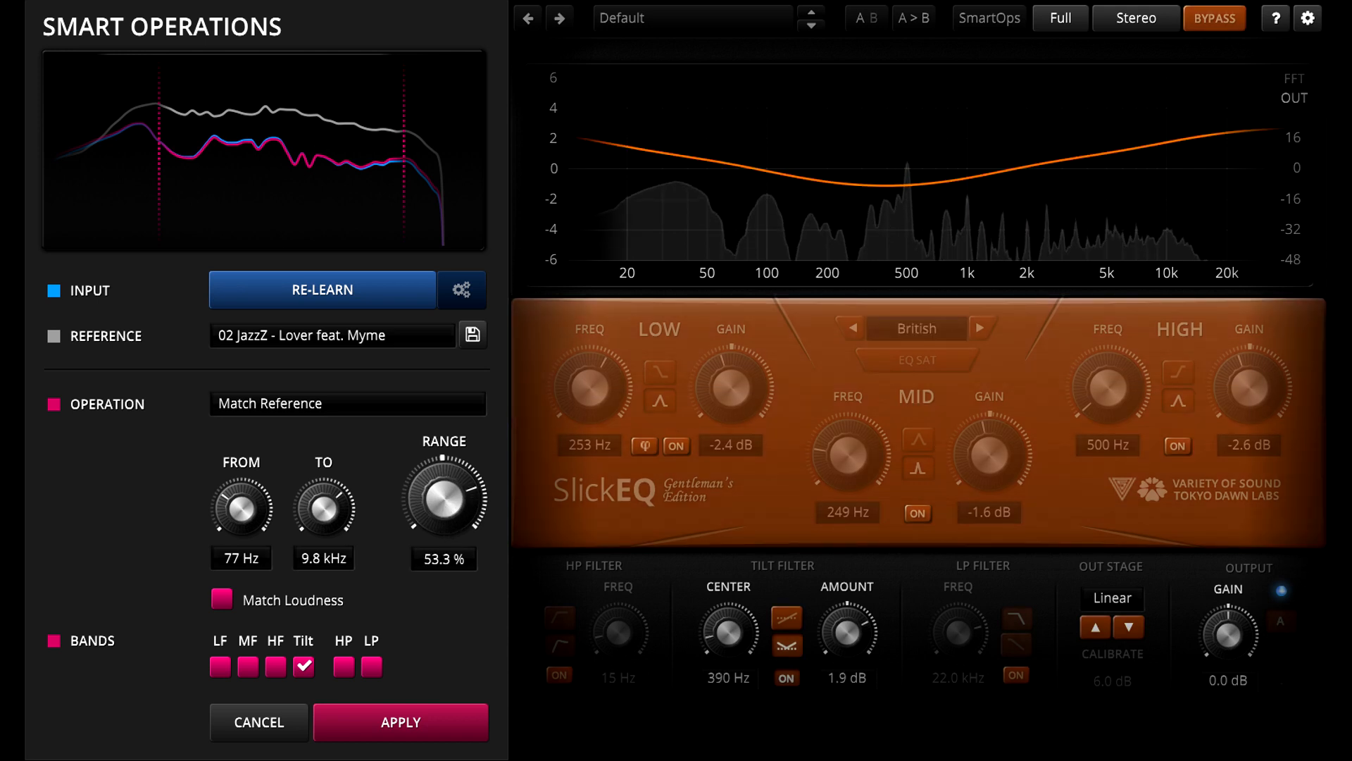
left_click_drag(443, 500, 439, 513)
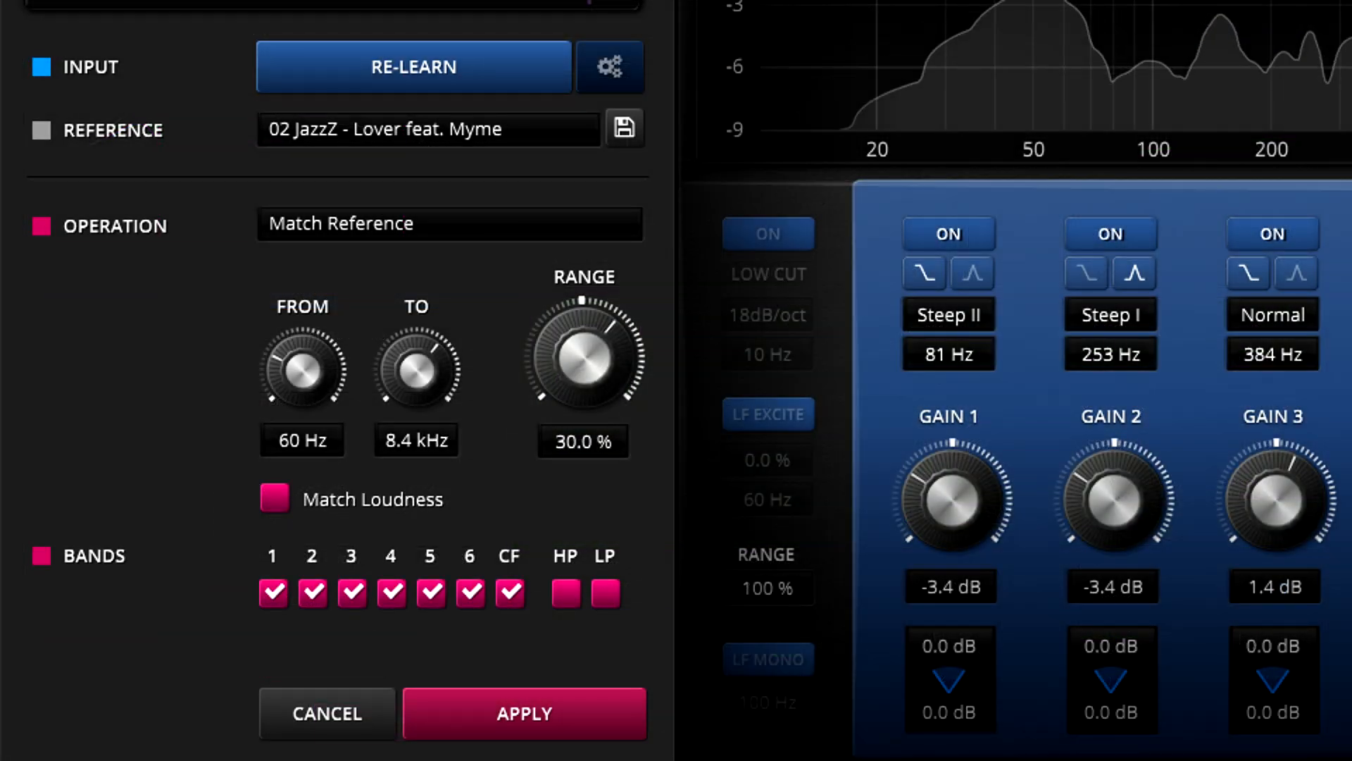
- Uncheck bands 1–6 so only CF is matched, and set Range to about 19.8%
left_click(273, 591)
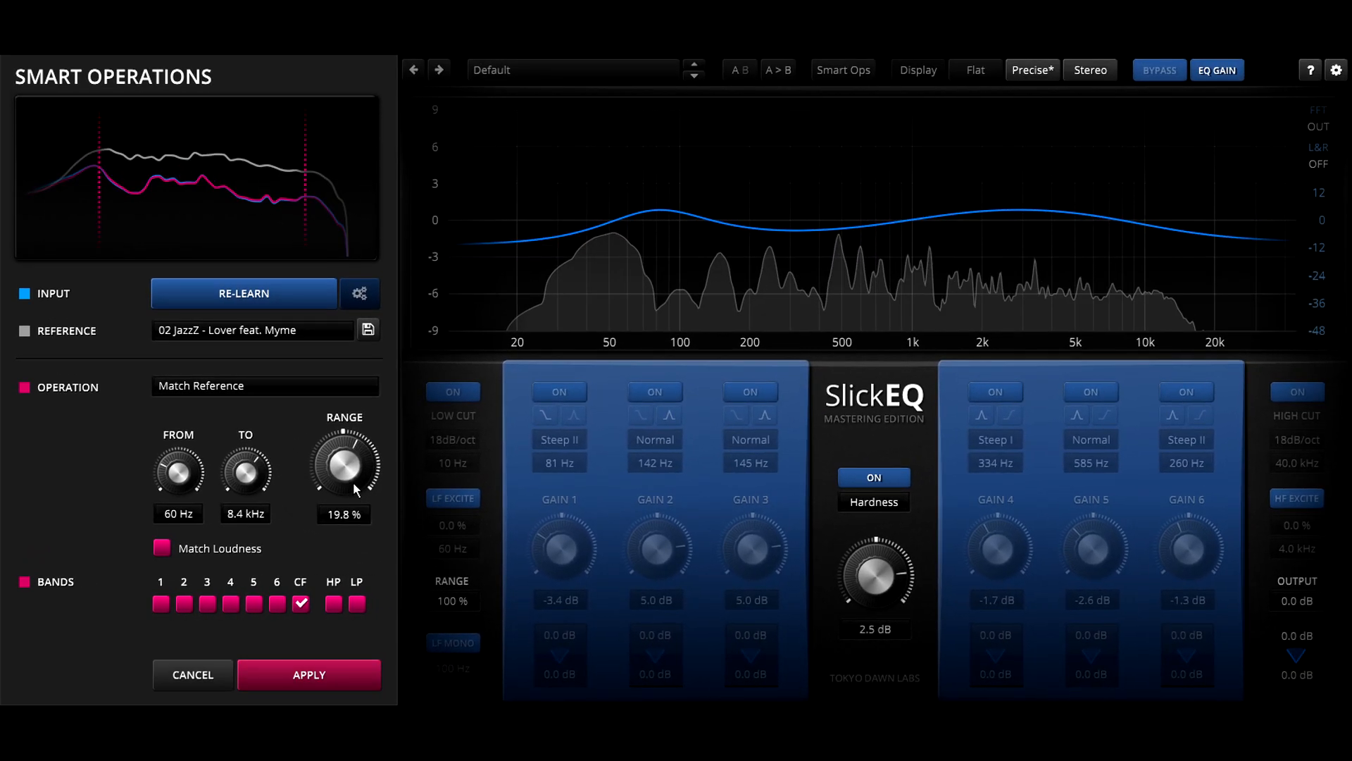
left_click_drag(344, 462, 343, 483)
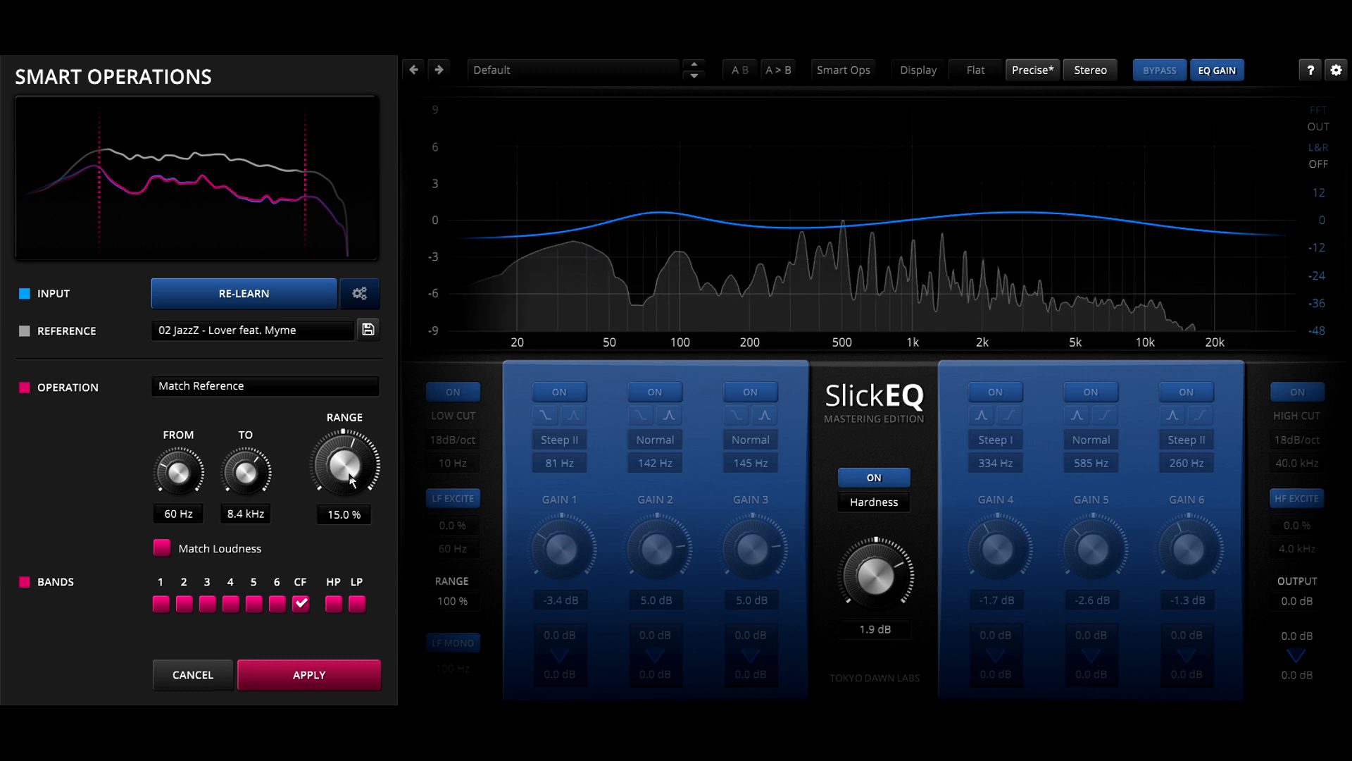
left_click_drag(343, 466, 342, 444)
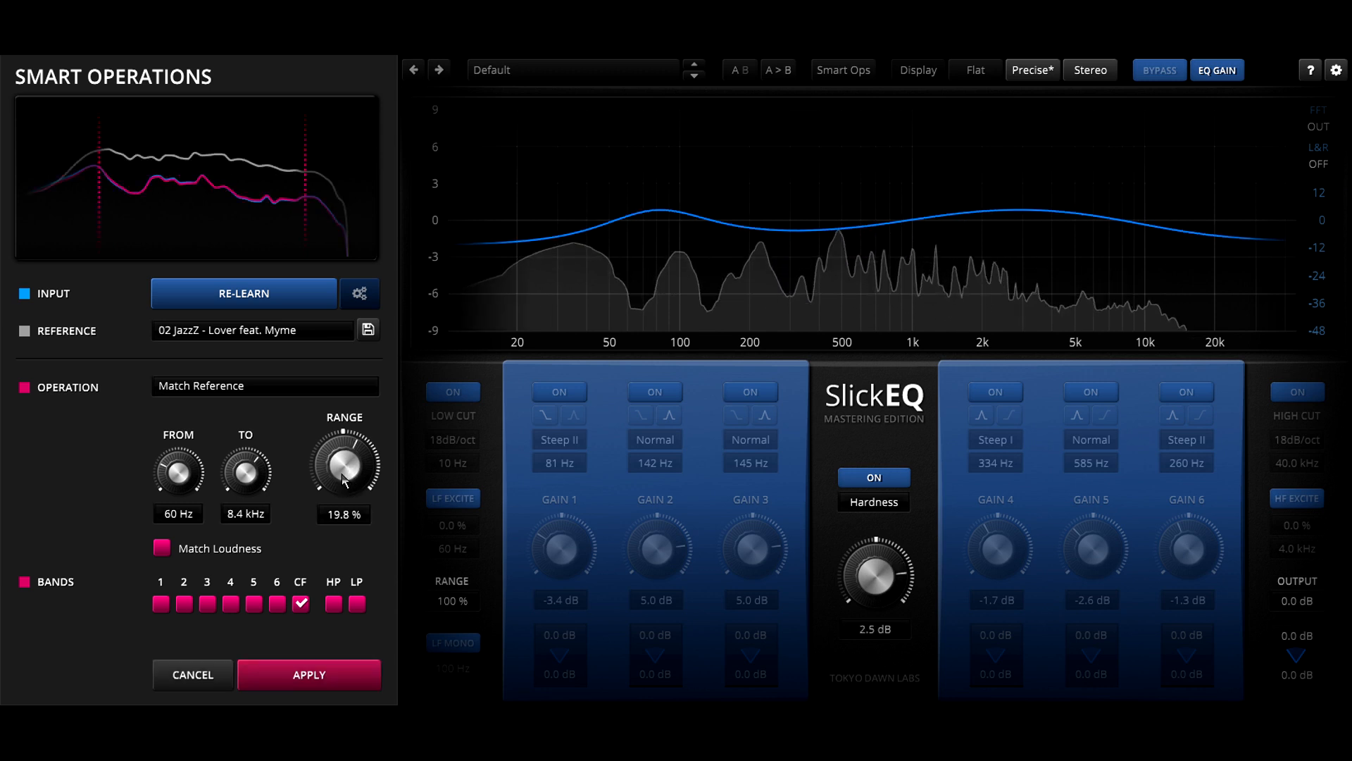
left_click_drag(342, 466, 342, 452)
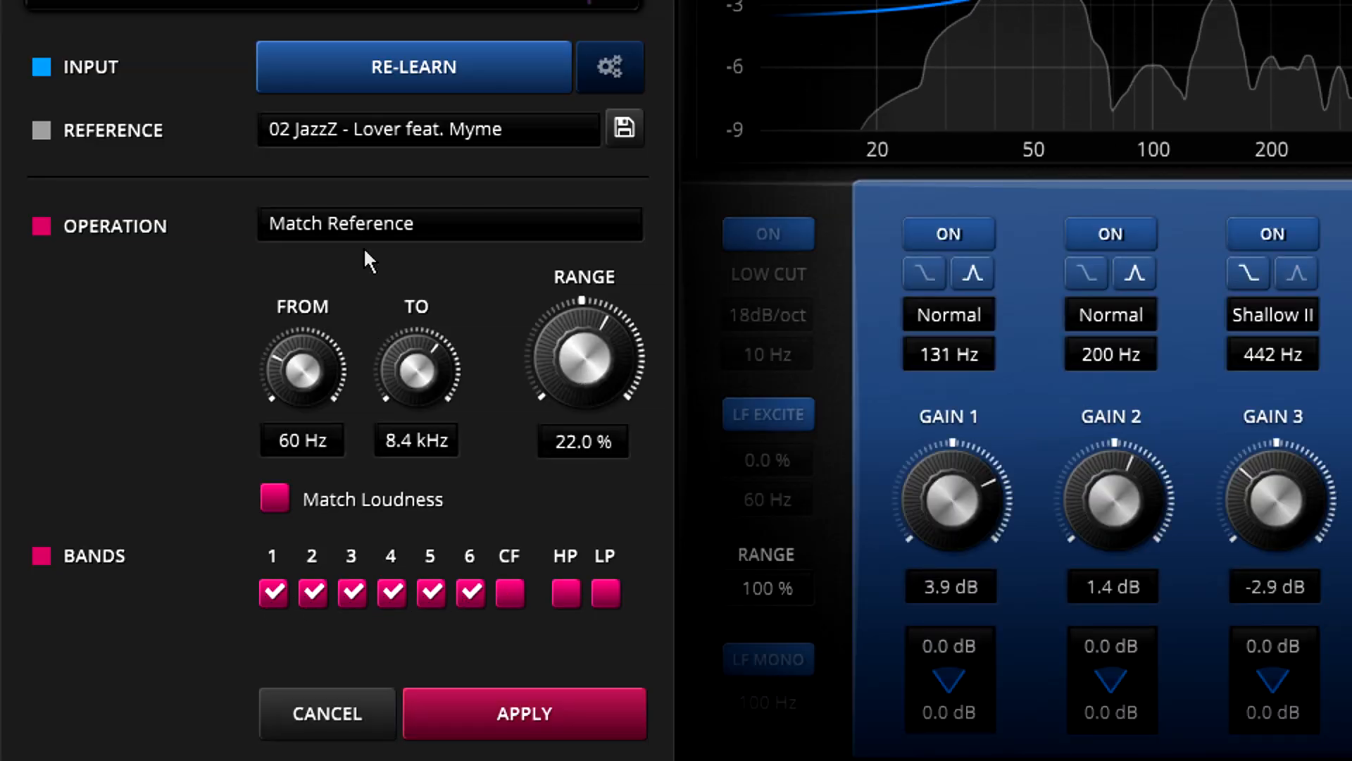
- Apply the Pan/Width Match Reference operation with all bands checked
left_click(451, 223)
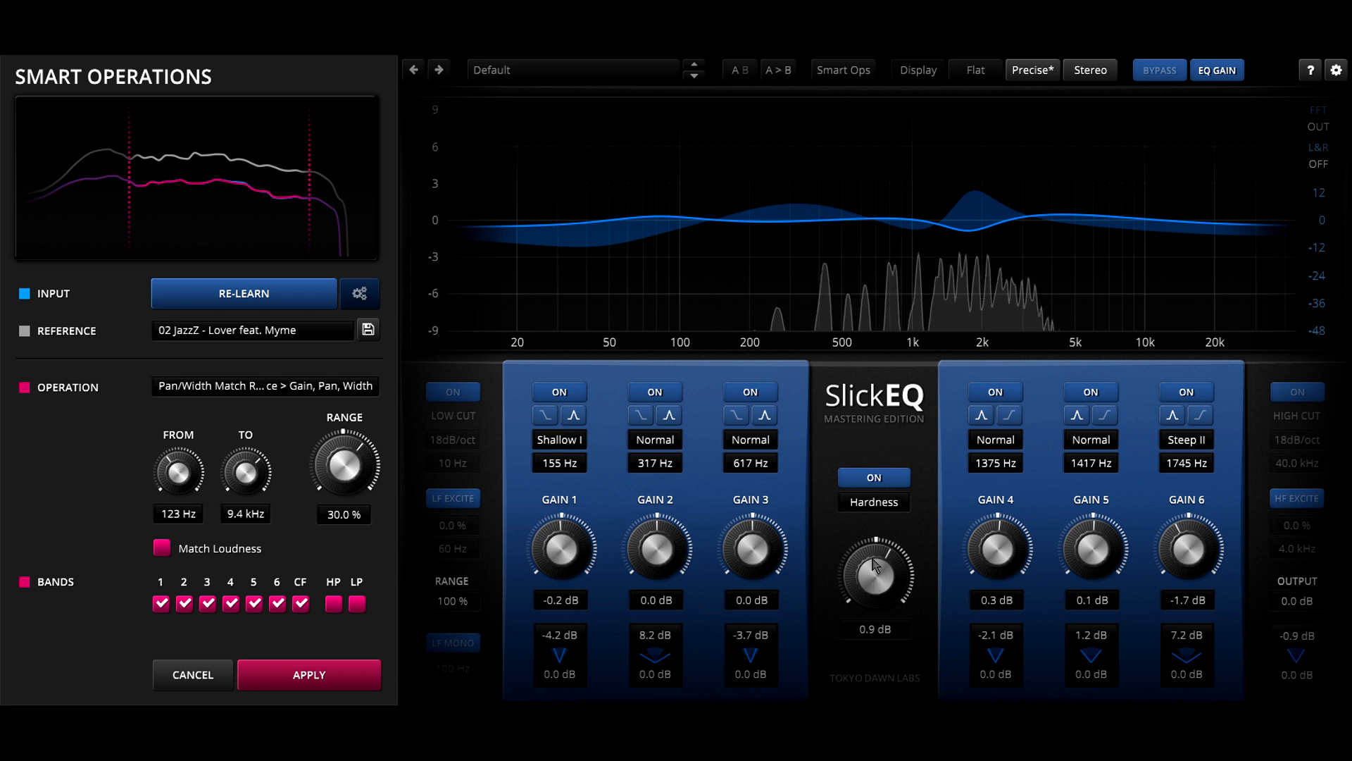
left_click(309, 675)
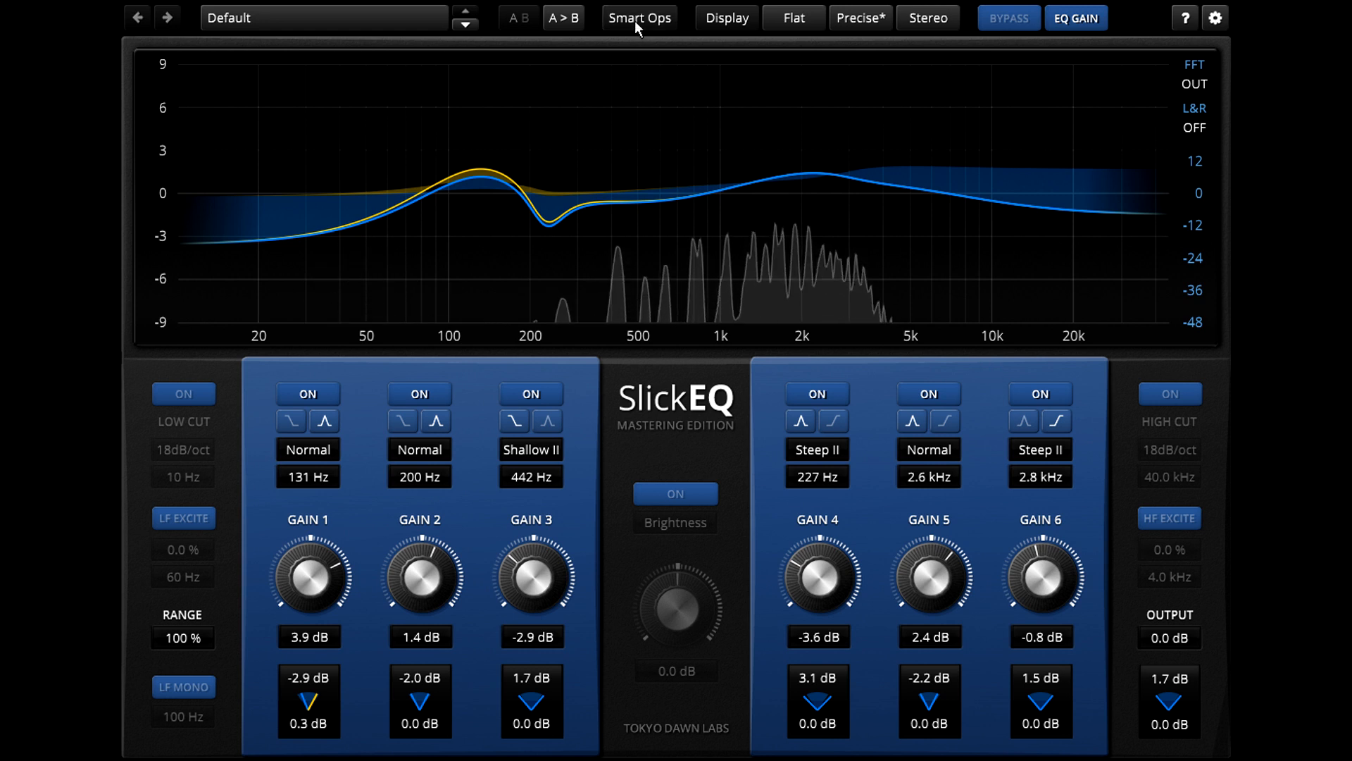
left_click(639, 18)
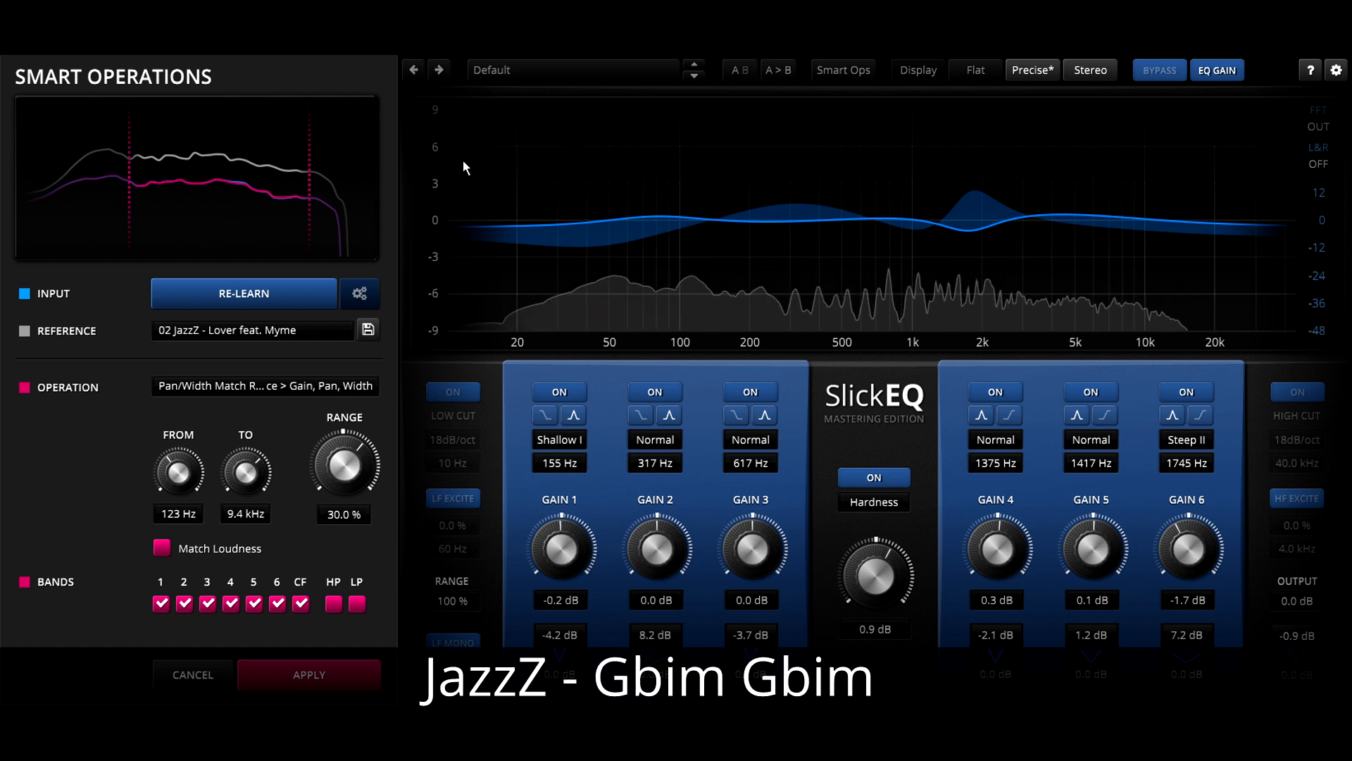
left_click(309, 674)
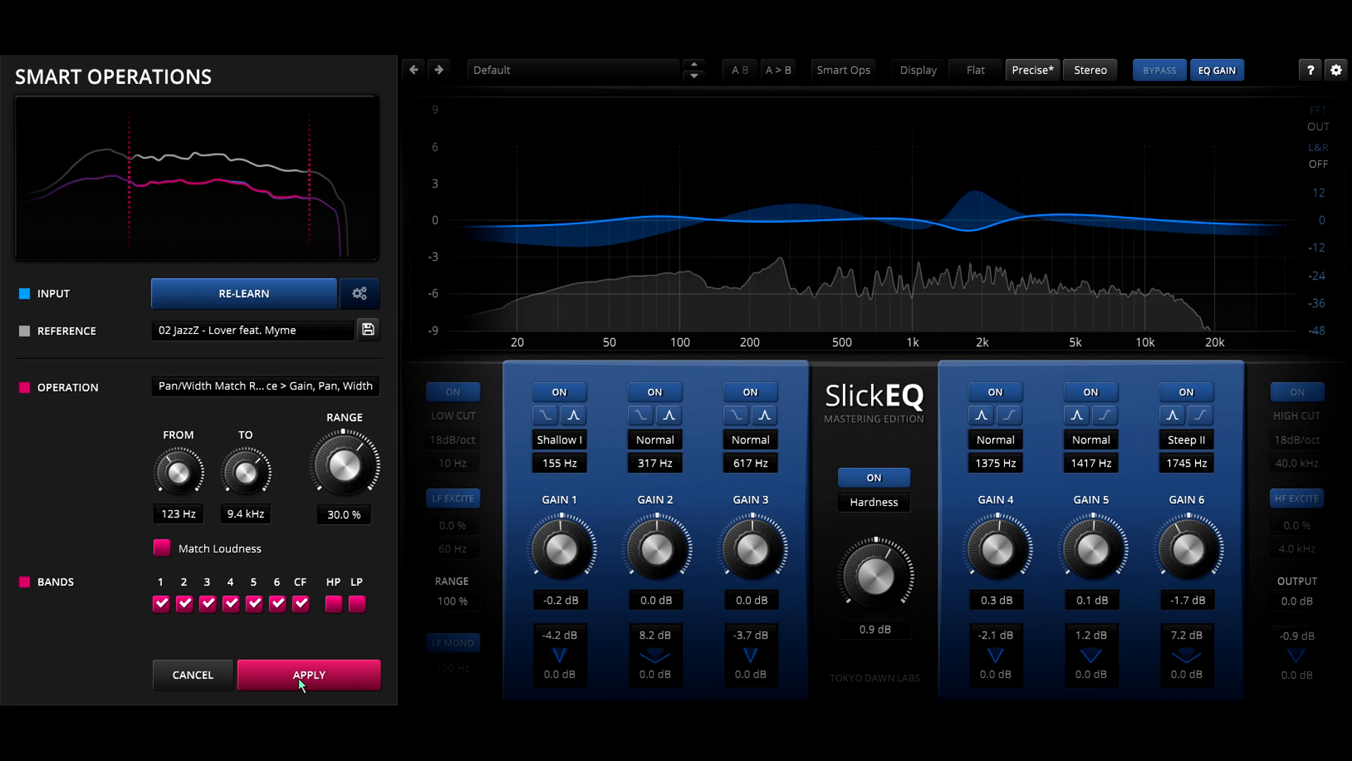
left_click(309, 674)
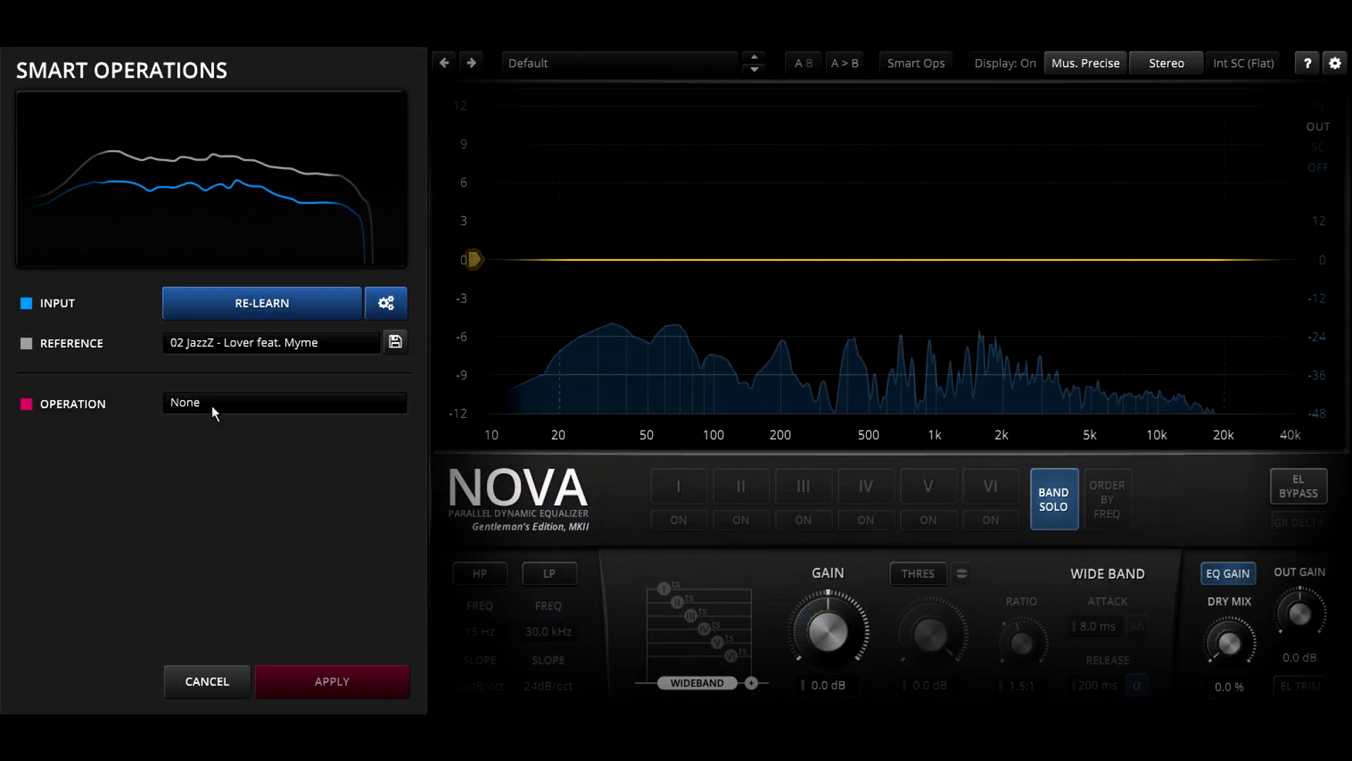
- Choose Dynamic Match and bring its Range down to about 23%
left_click(284, 403)
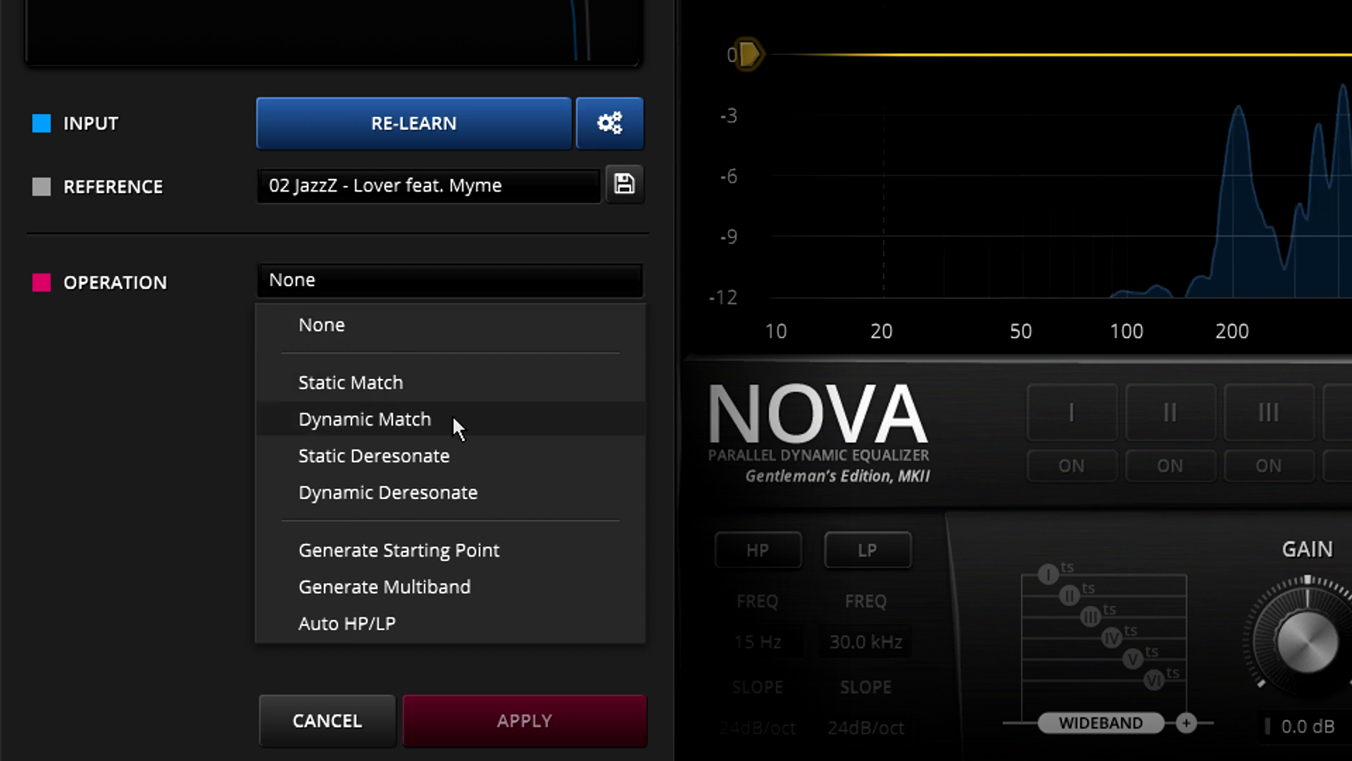
left_click(365, 419)
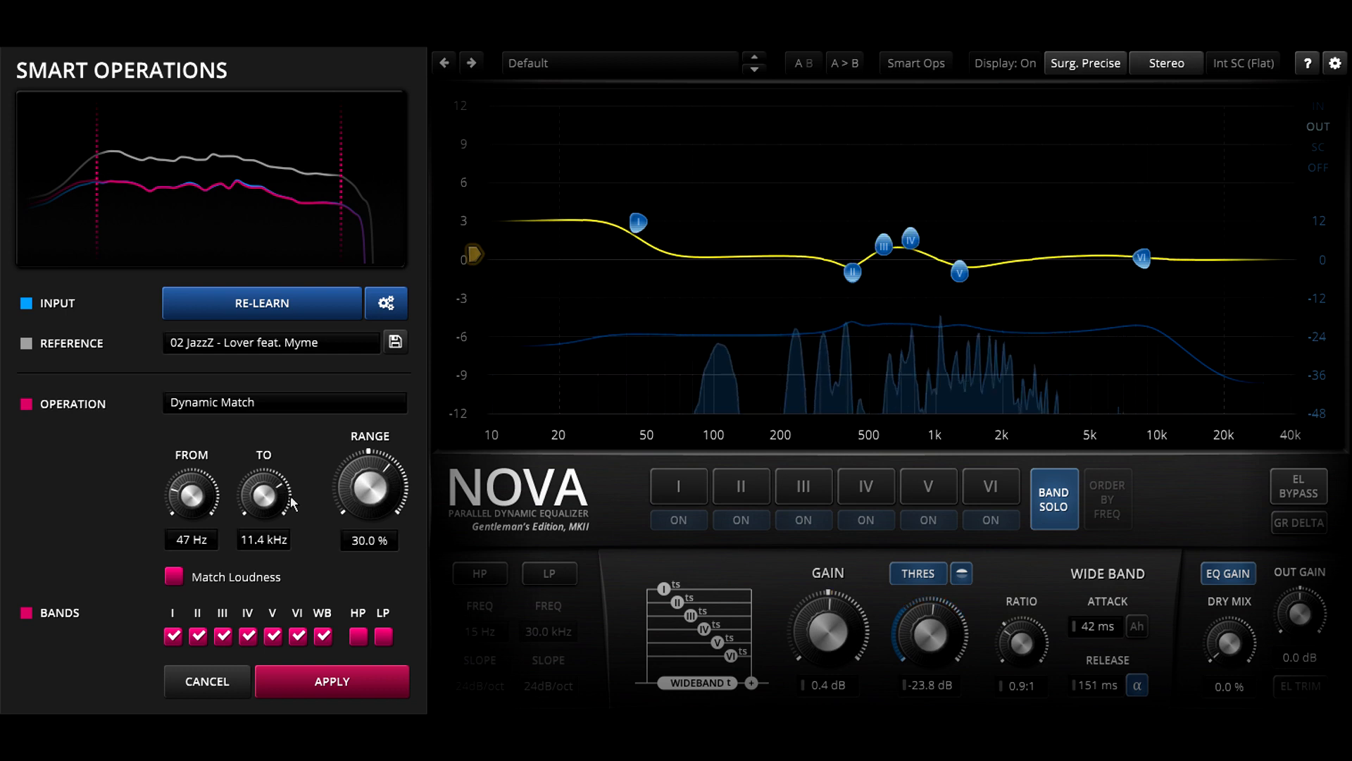
left_click_drag(367, 490, 367, 496)
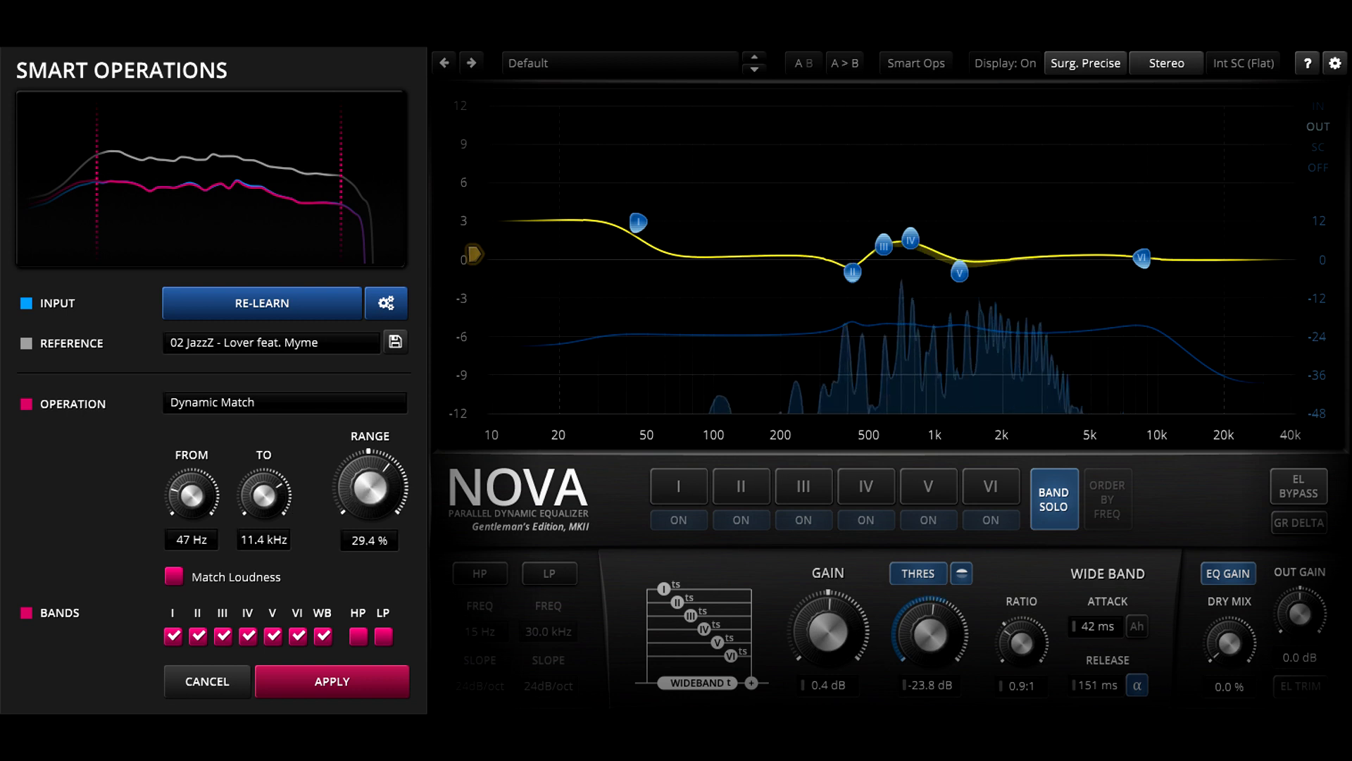
left_click_drag(367, 483, 374, 503)
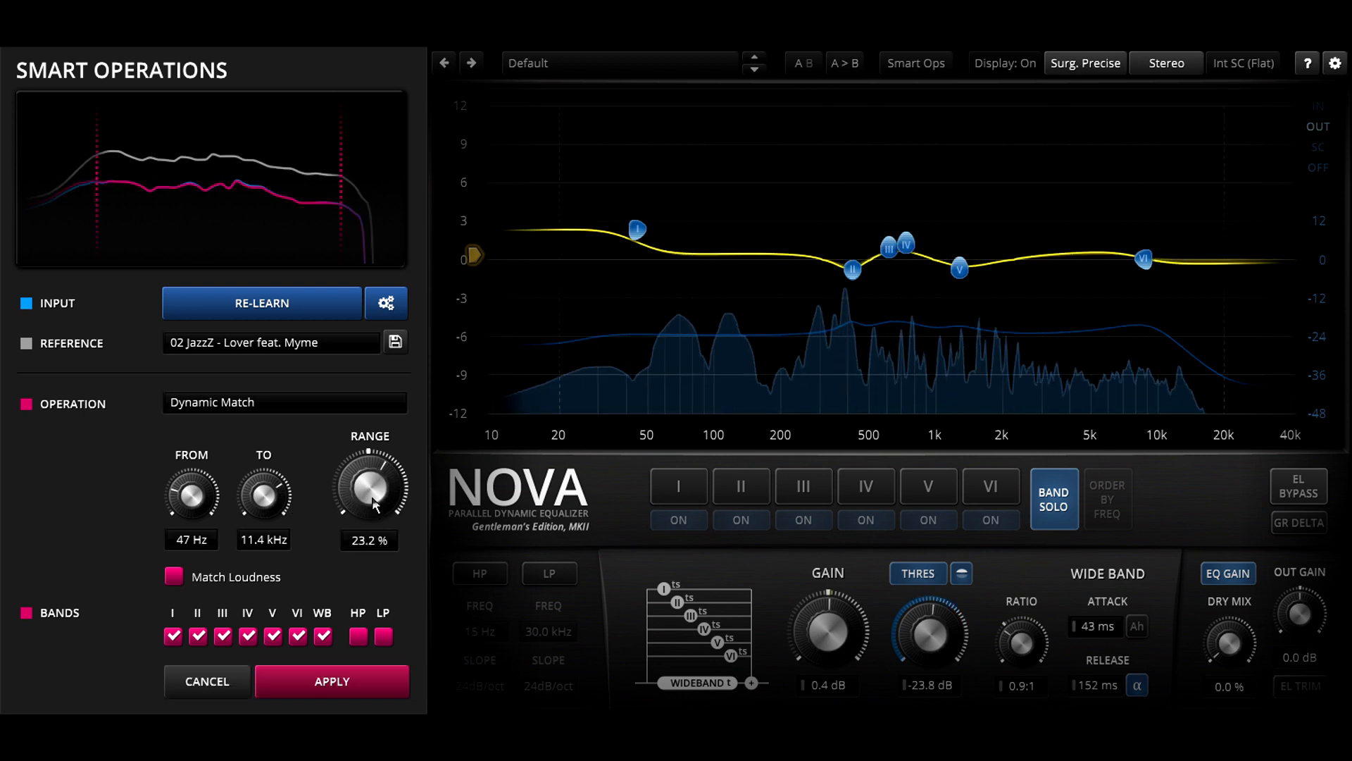
left_click_drag(368, 487, 379, 456)
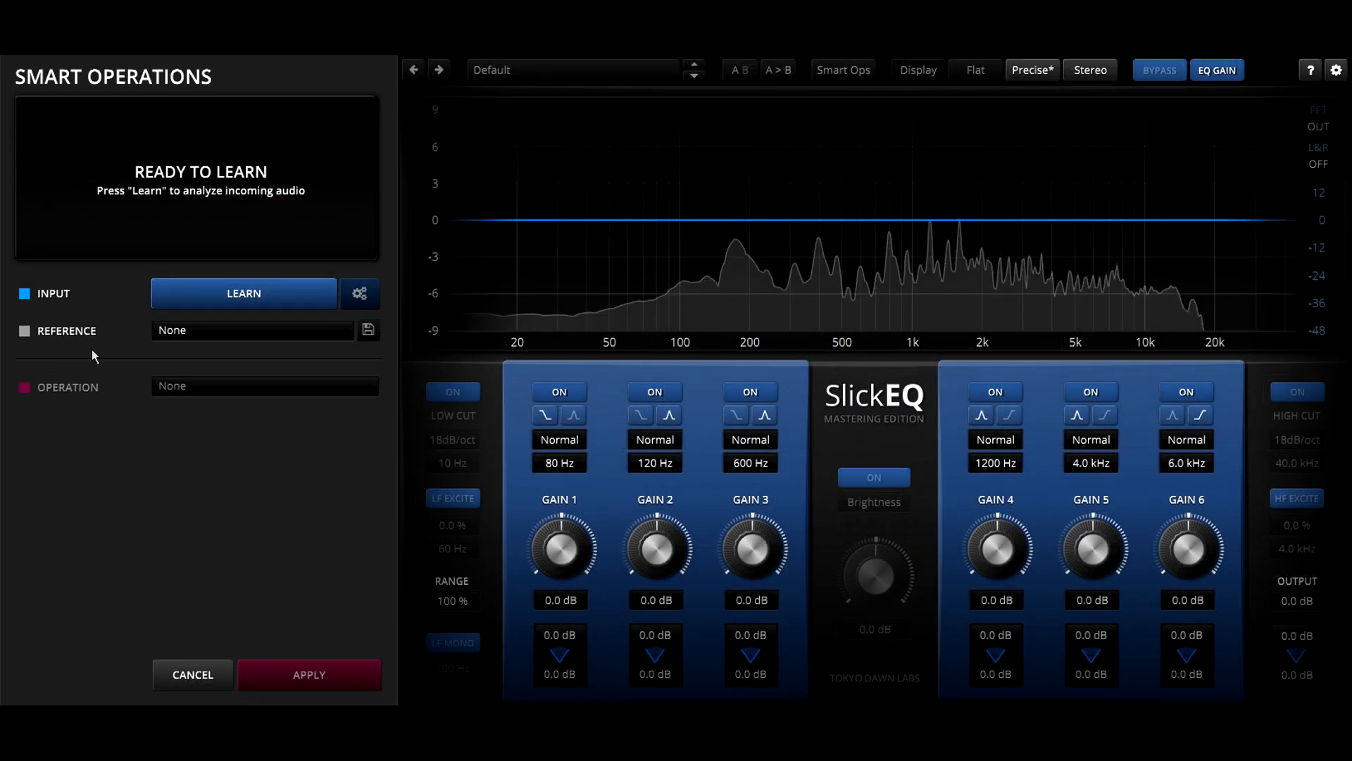
- Learn the incoming audio with Pink Noise as the reference, then stop analysing
left_click(244, 293)
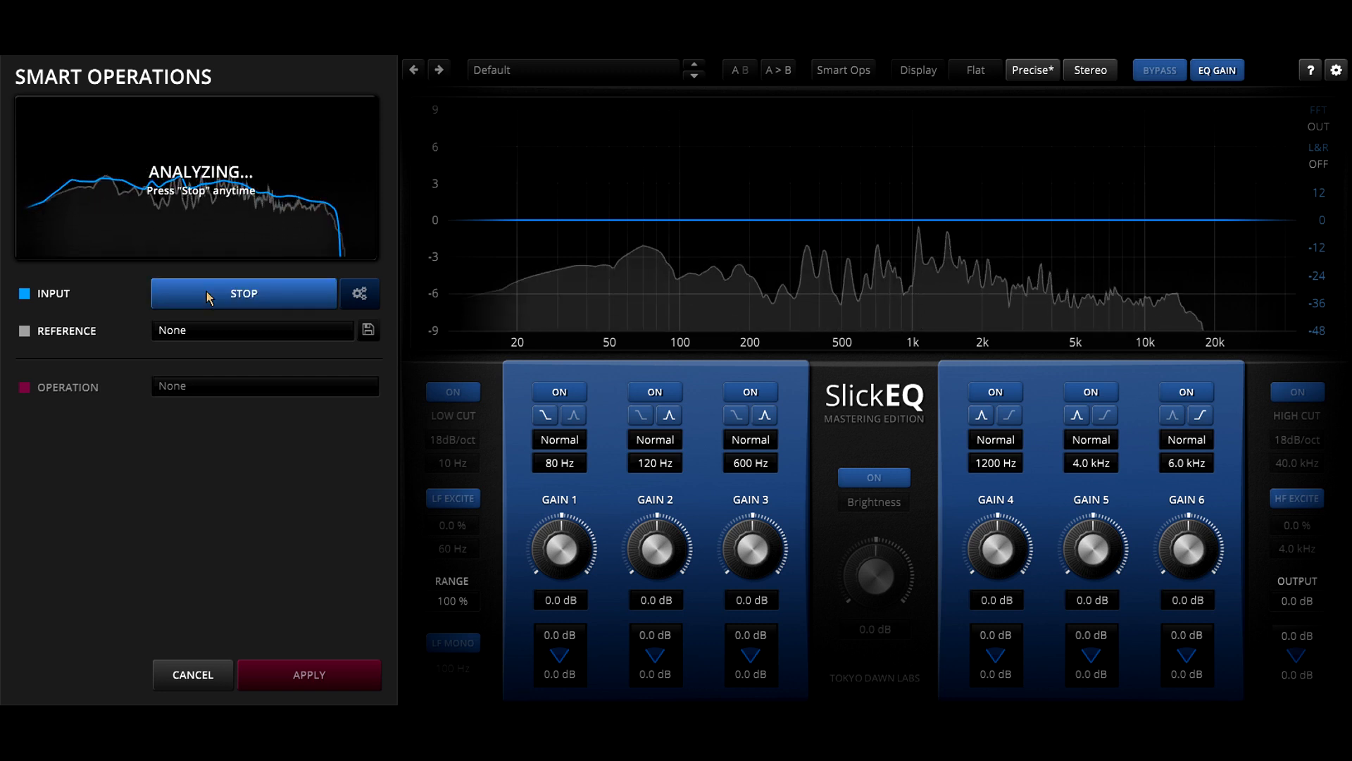
left_click(252, 329)
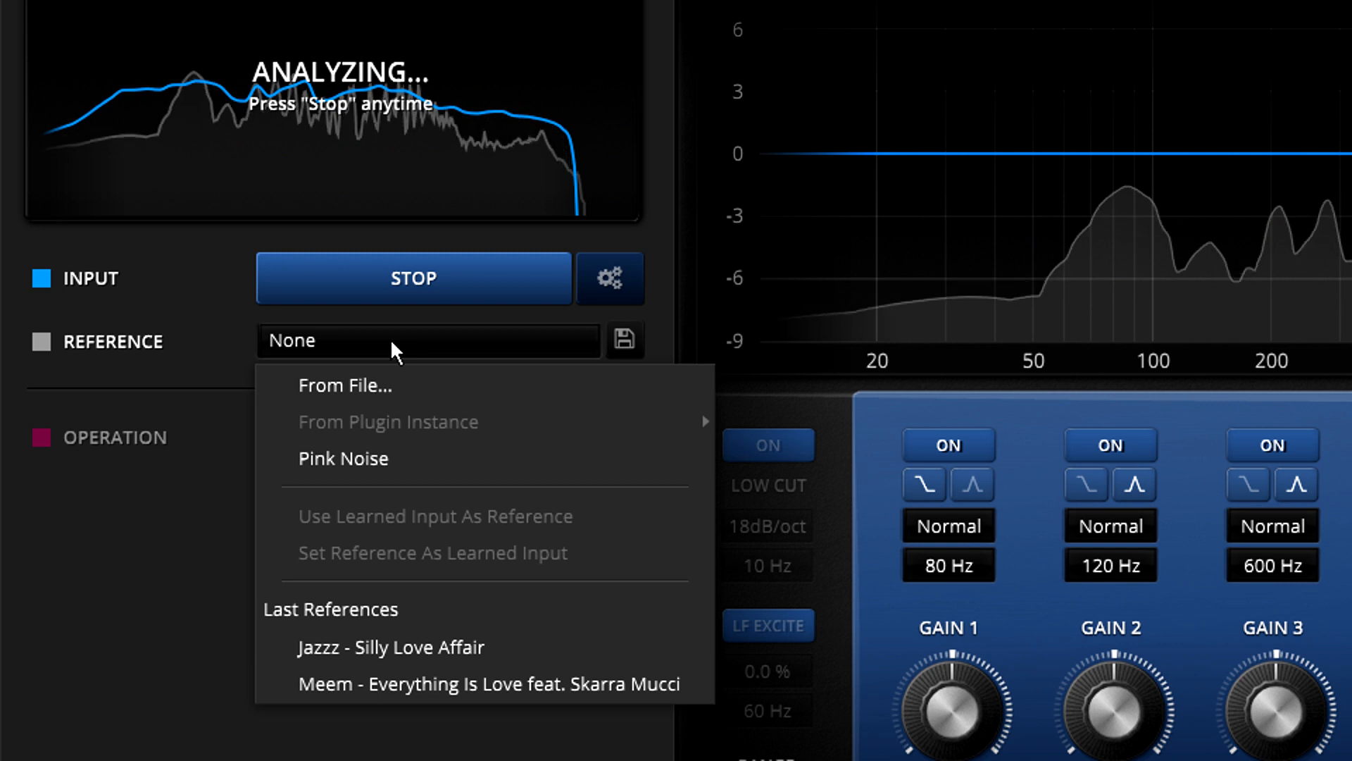
mouse_move(416, 455)
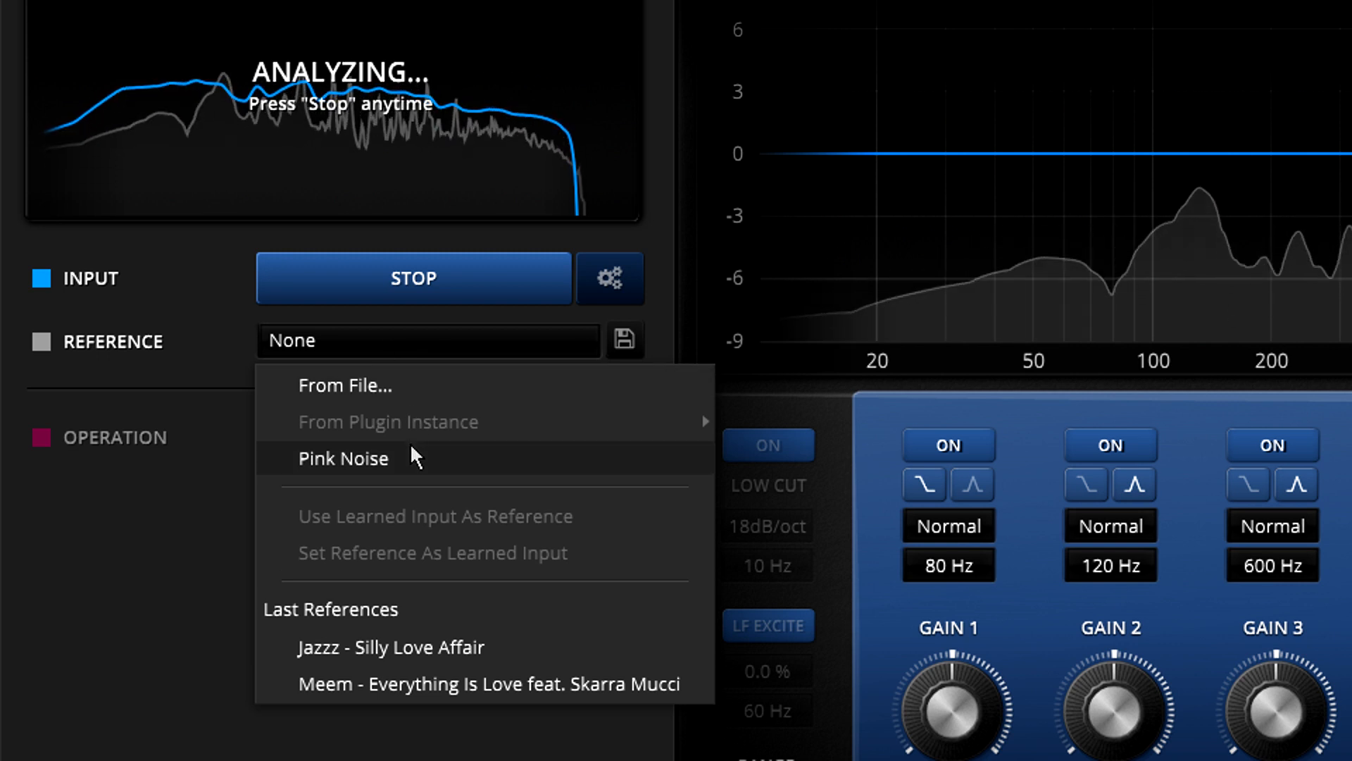
left_click(343, 458)
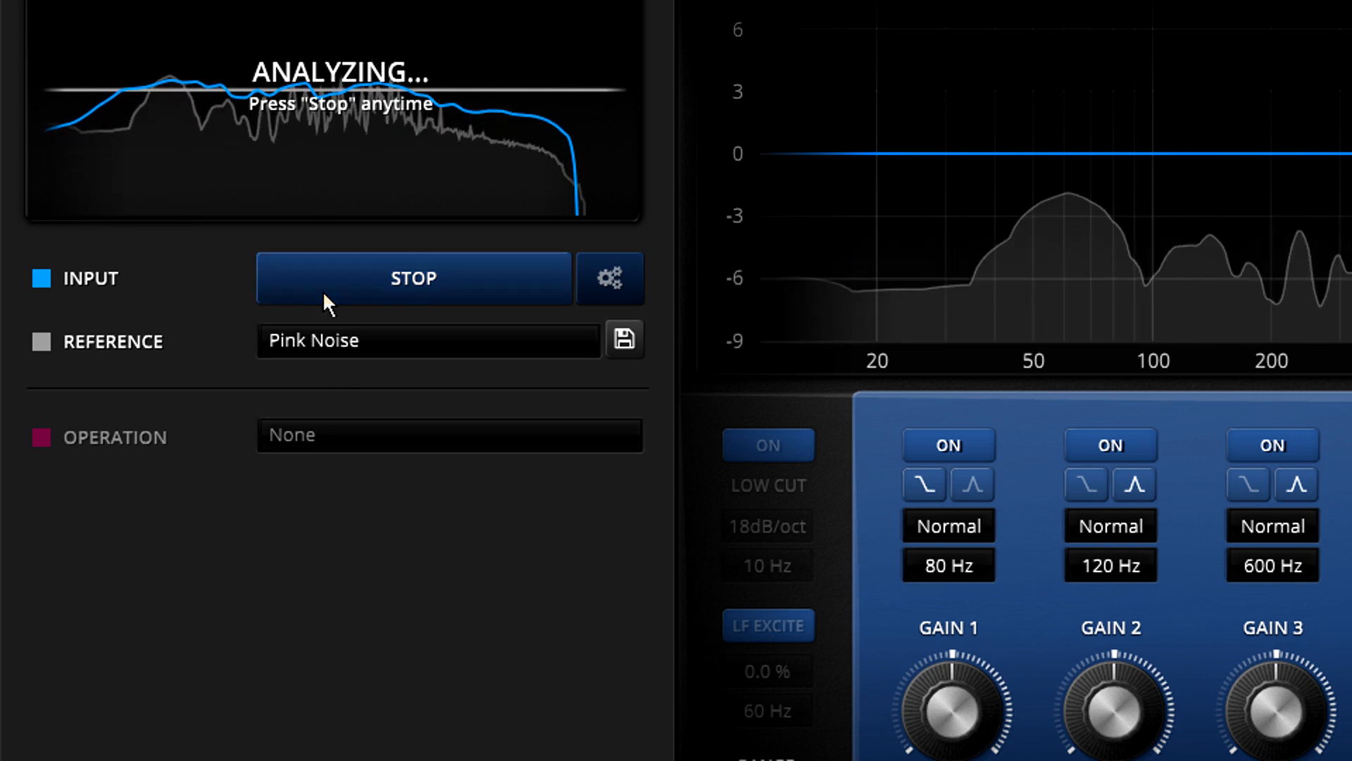
left_click(414, 277)
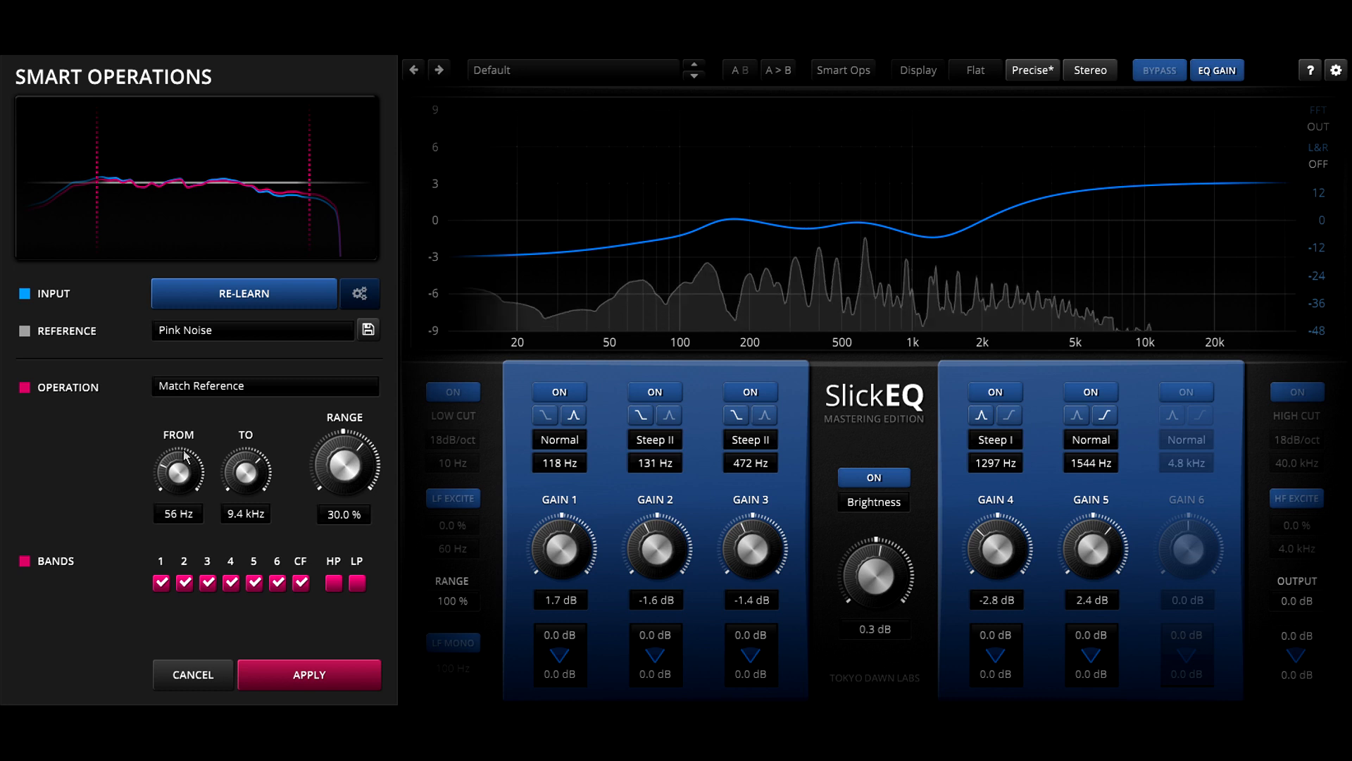
- Limit the match to 63 Hz–7.9 kHz and lower its strength to about 20%
left_click_drag(179, 466, 179, 447)
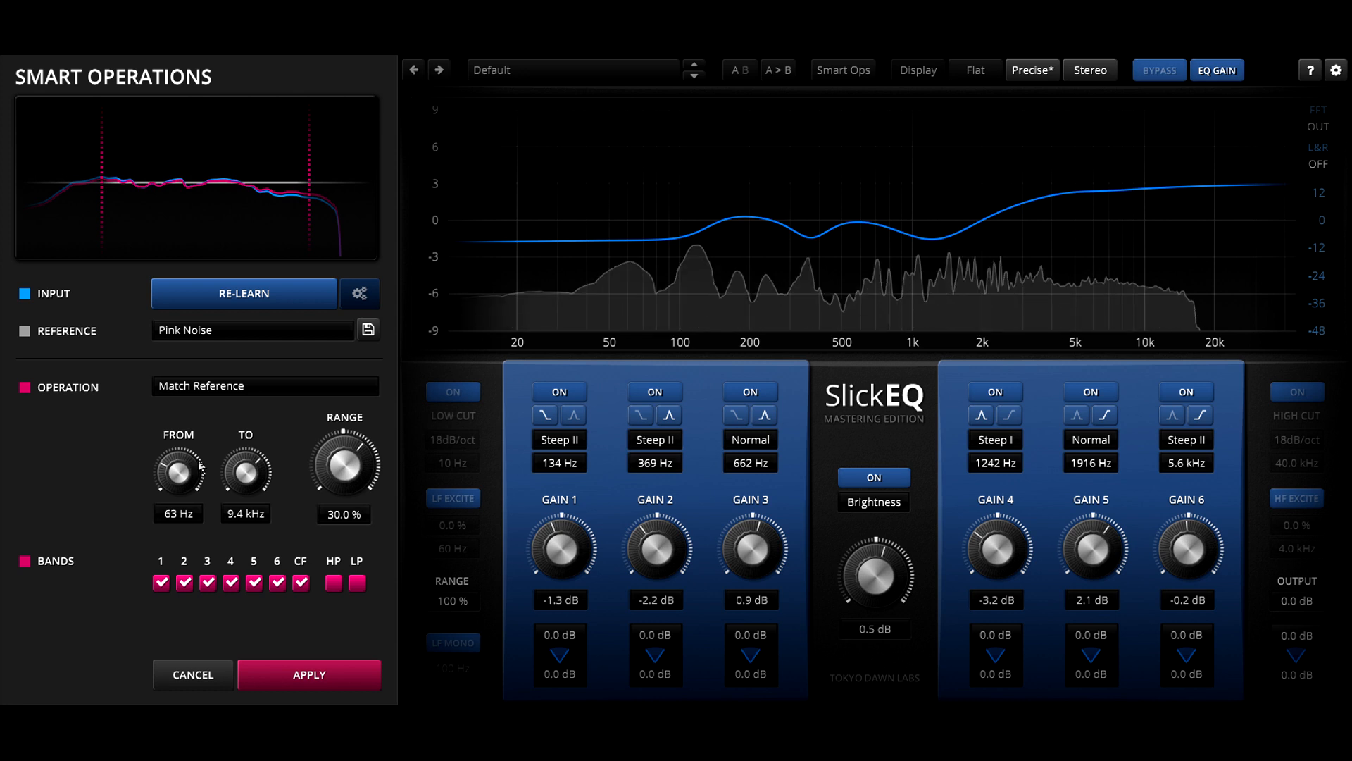
left_click_drag(245, 466, 245, 479)
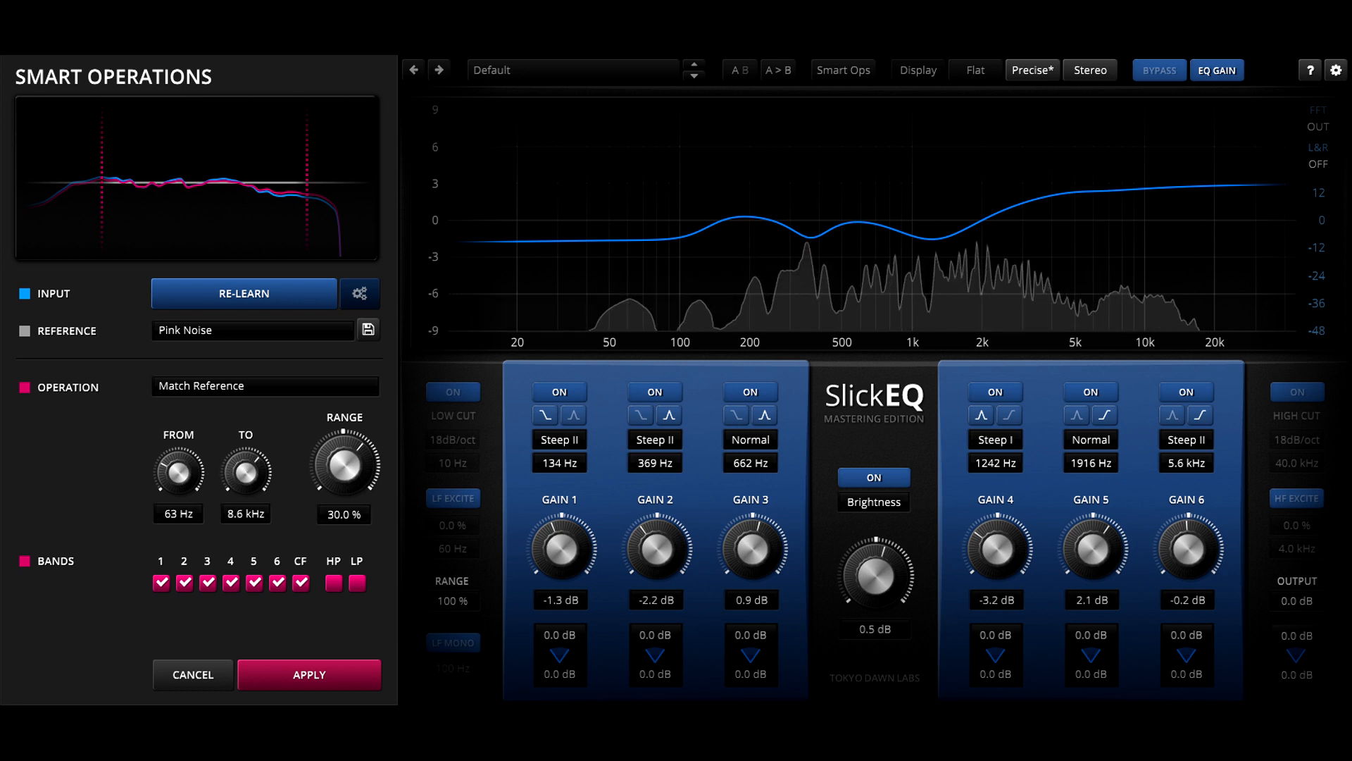
left_click_drag(245, 471, 244, 479)
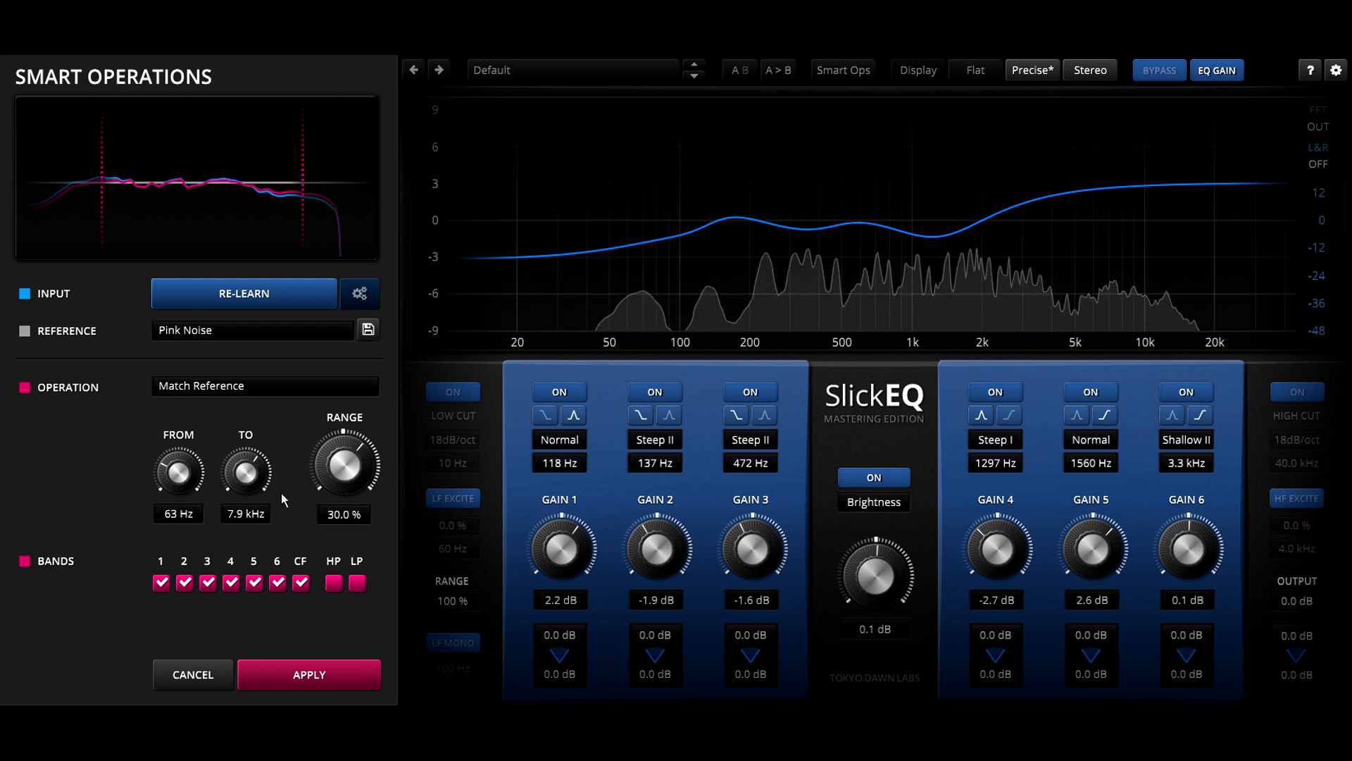
left_click_drag(342, 466, 342, 483)
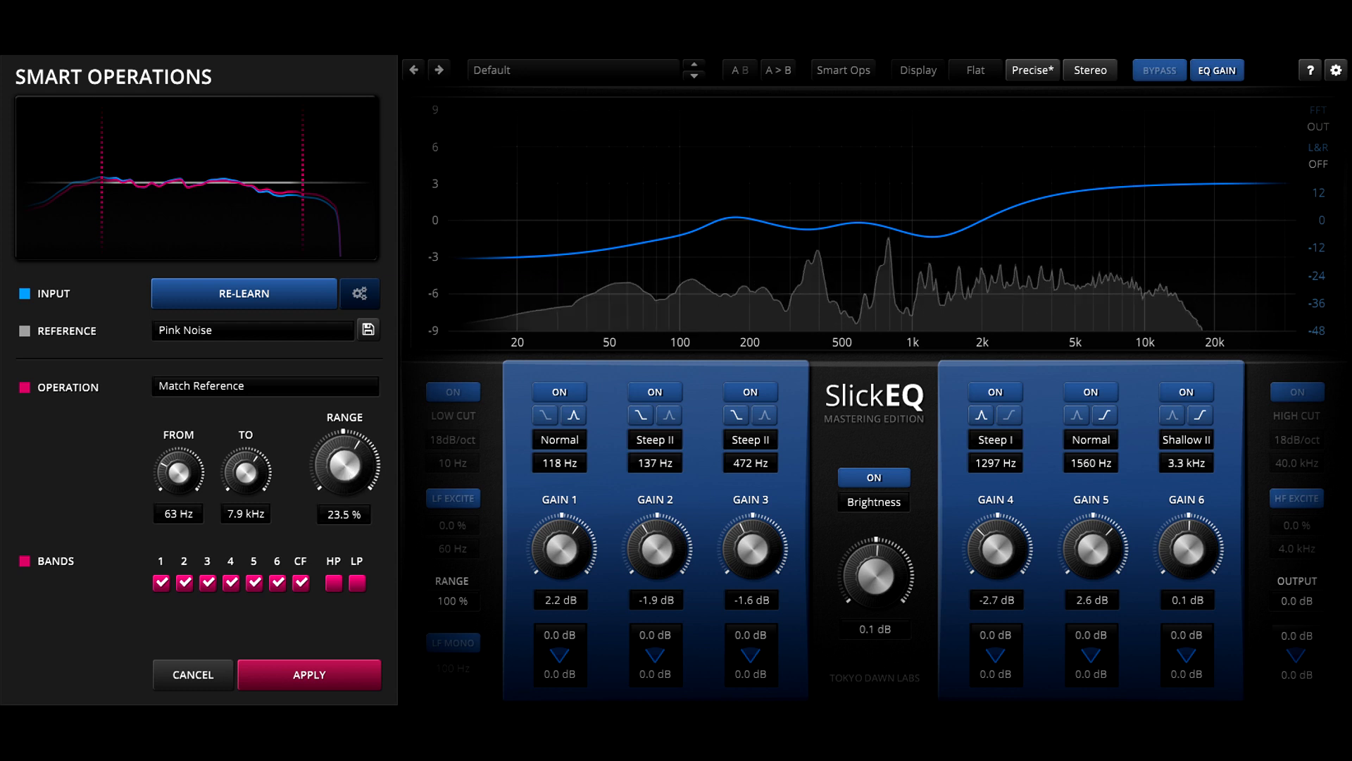
left_click_drag(344, 467, 340, 483)
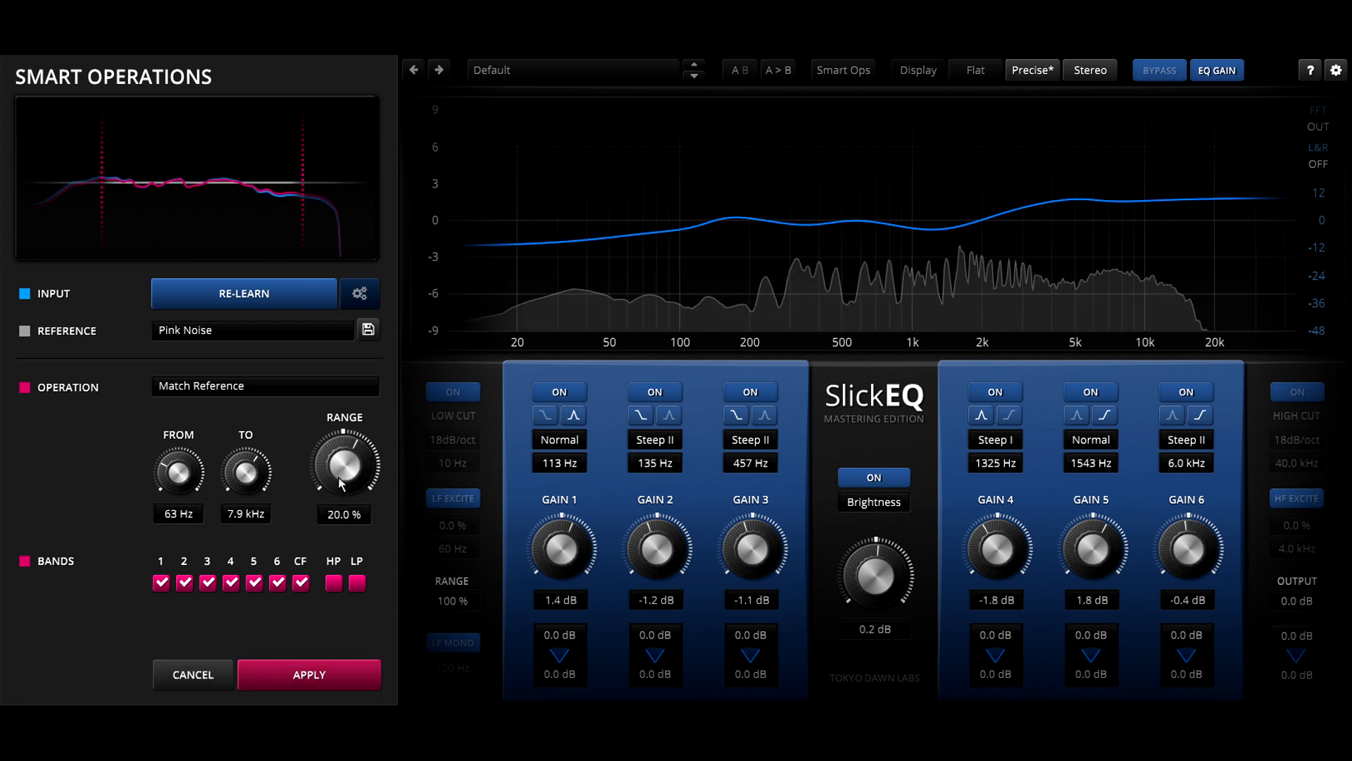
left_click_drag(342, 466, 342, 483)
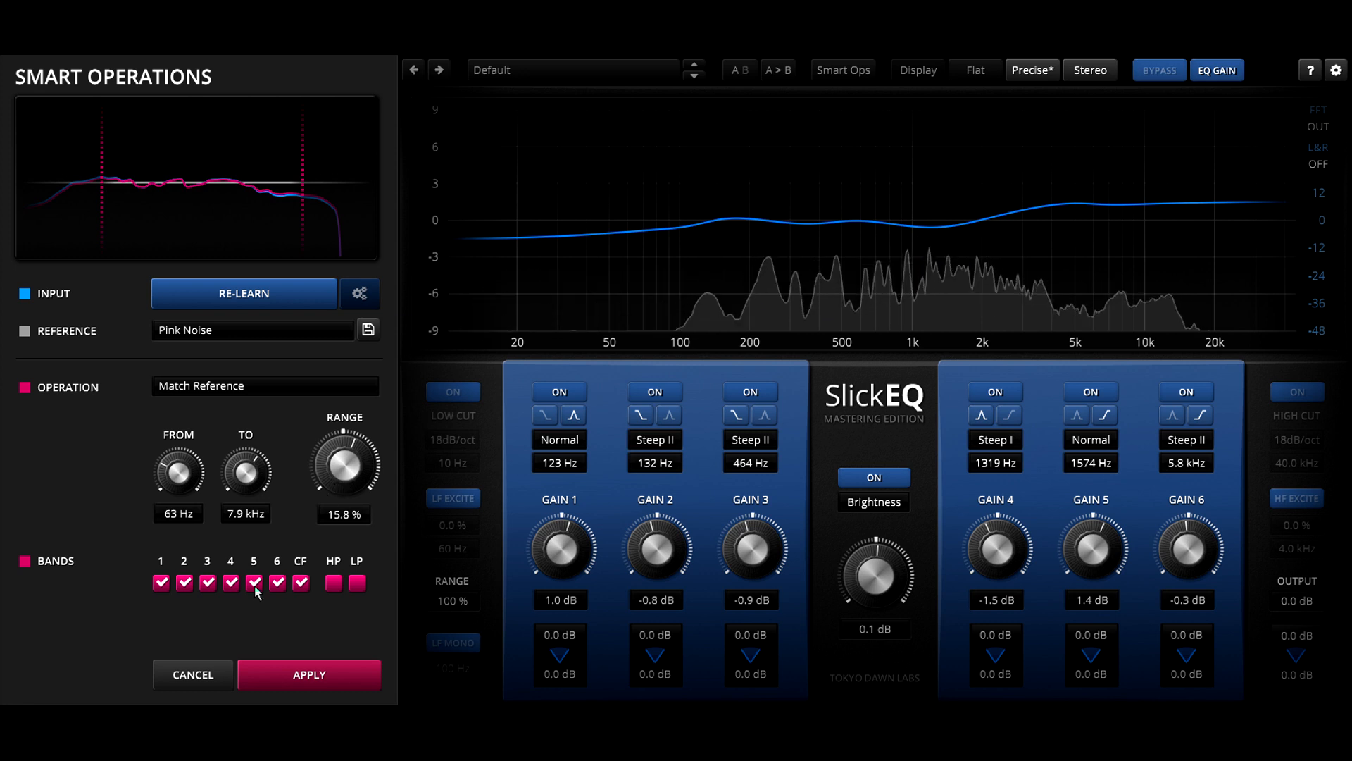
- Exclude band 5, set Range to about 19% and apply the pink-noise match
left_click(254, 583)
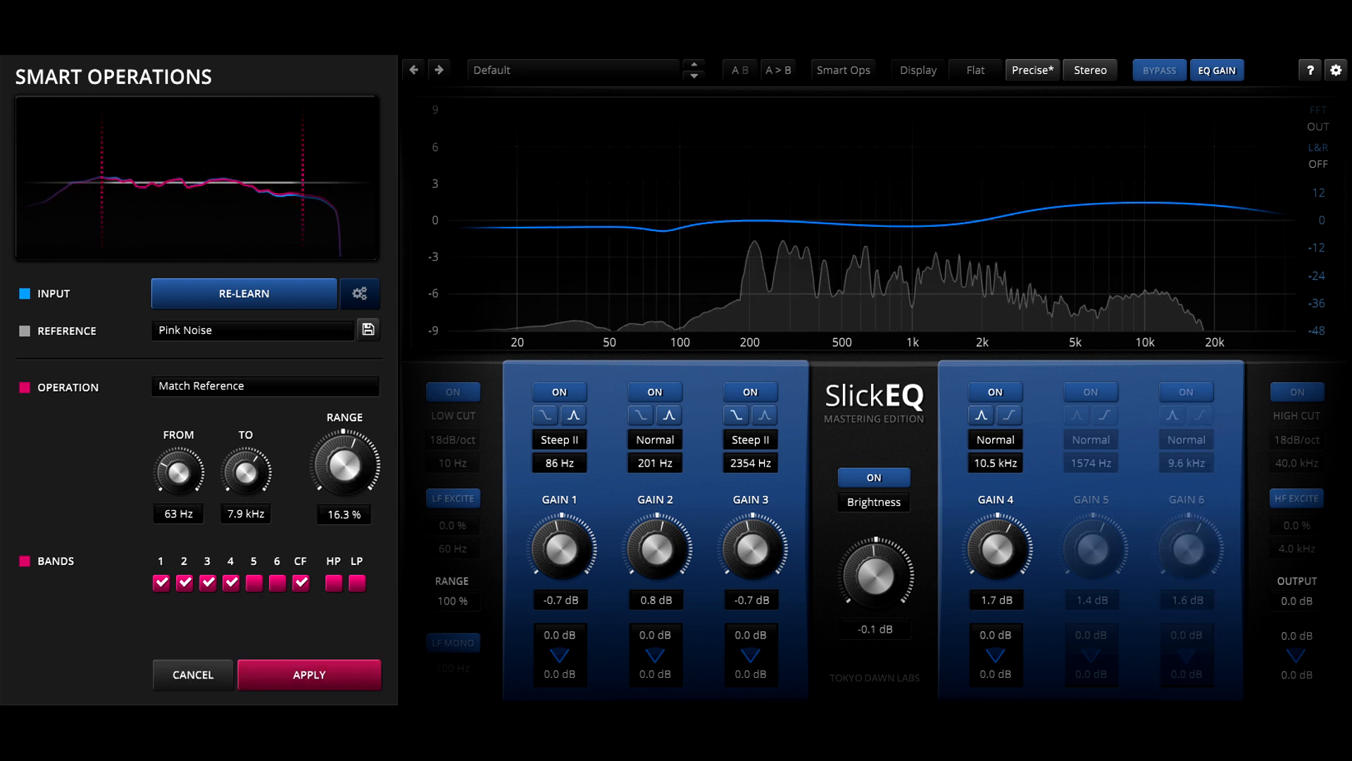
left_click_drag(342, 466, 342, 452)
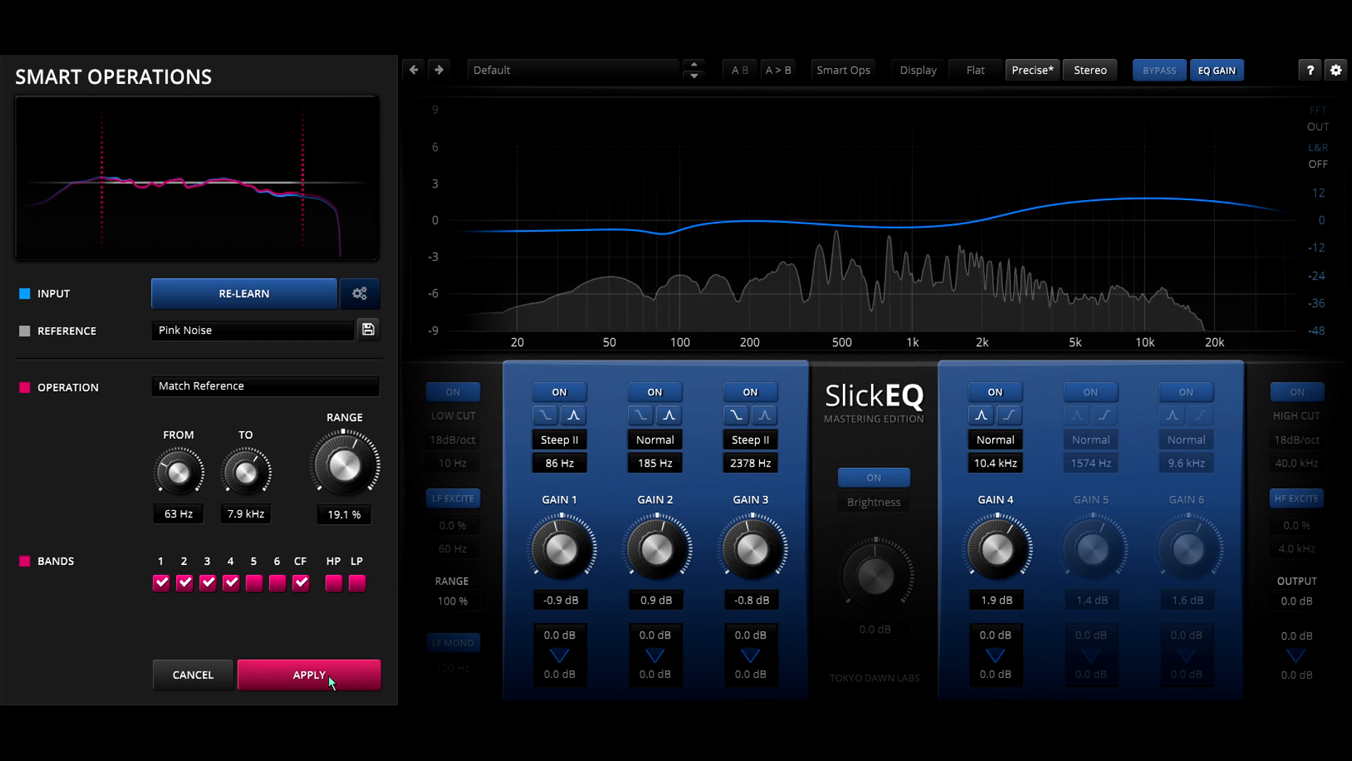
left_click(308, 675)
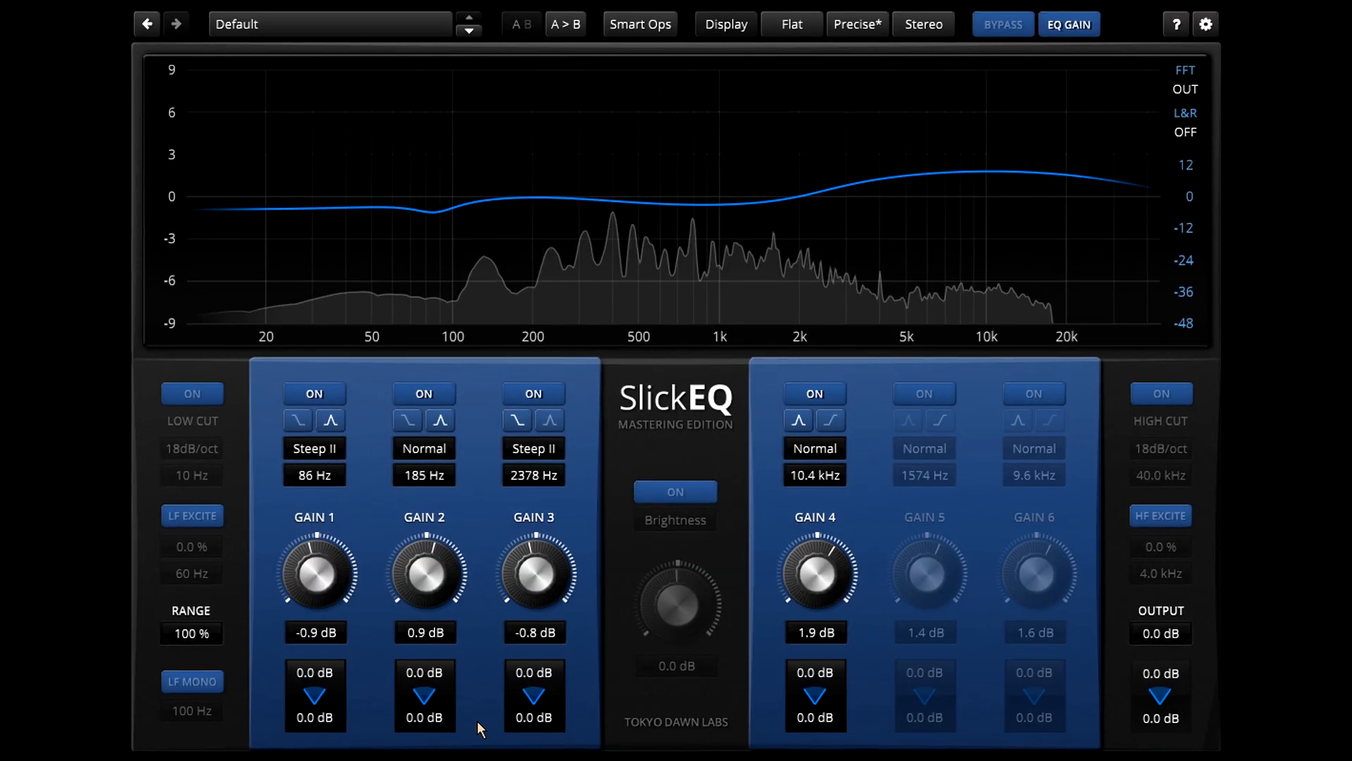